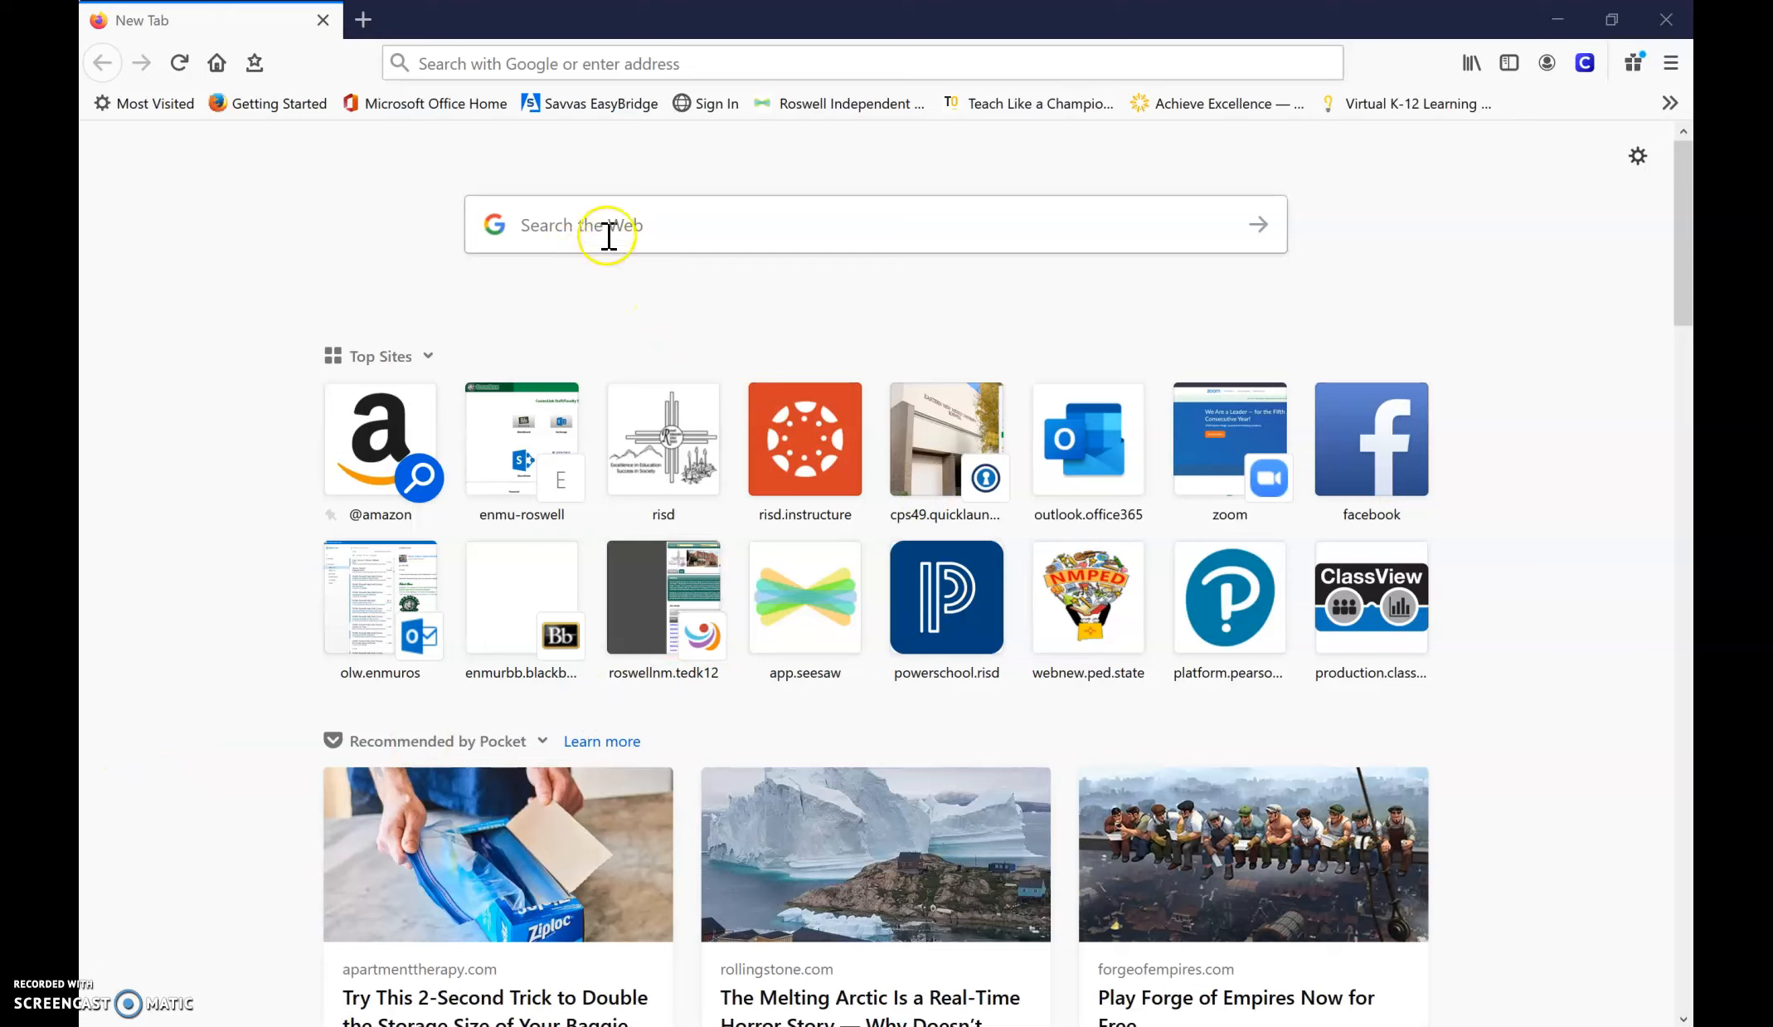
mouse_move(775, 217)
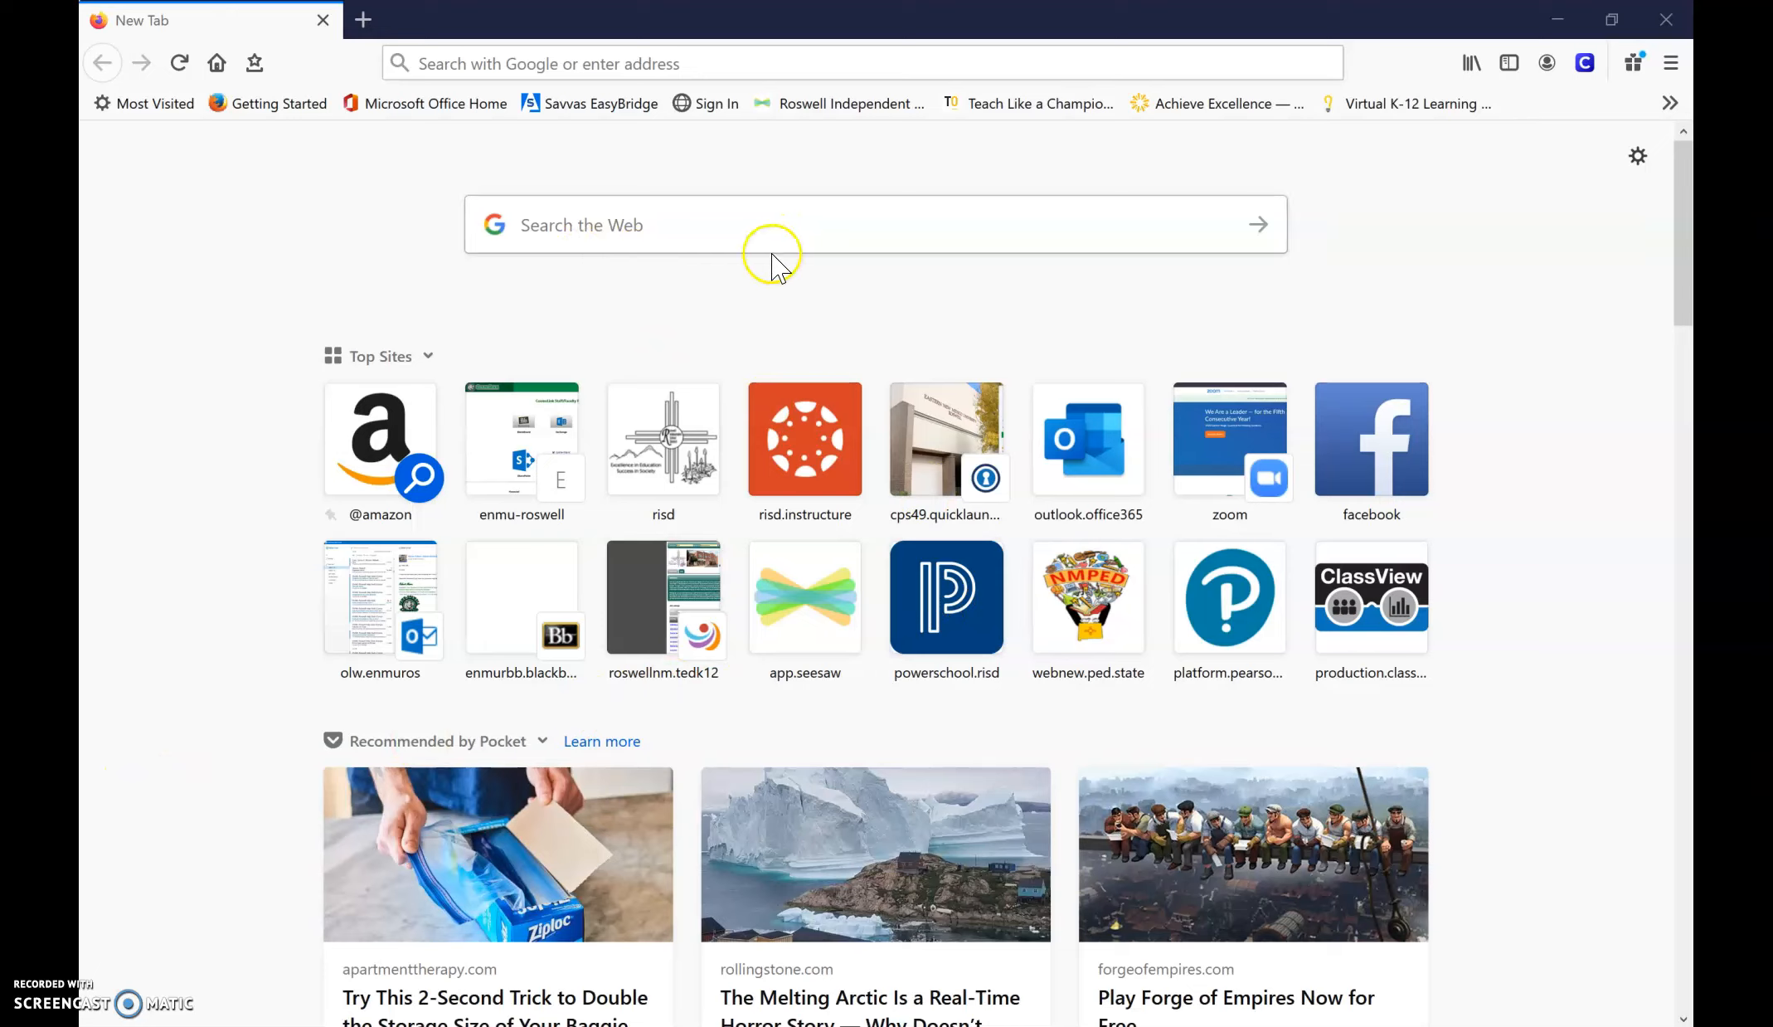
mouse_move(683, 286)
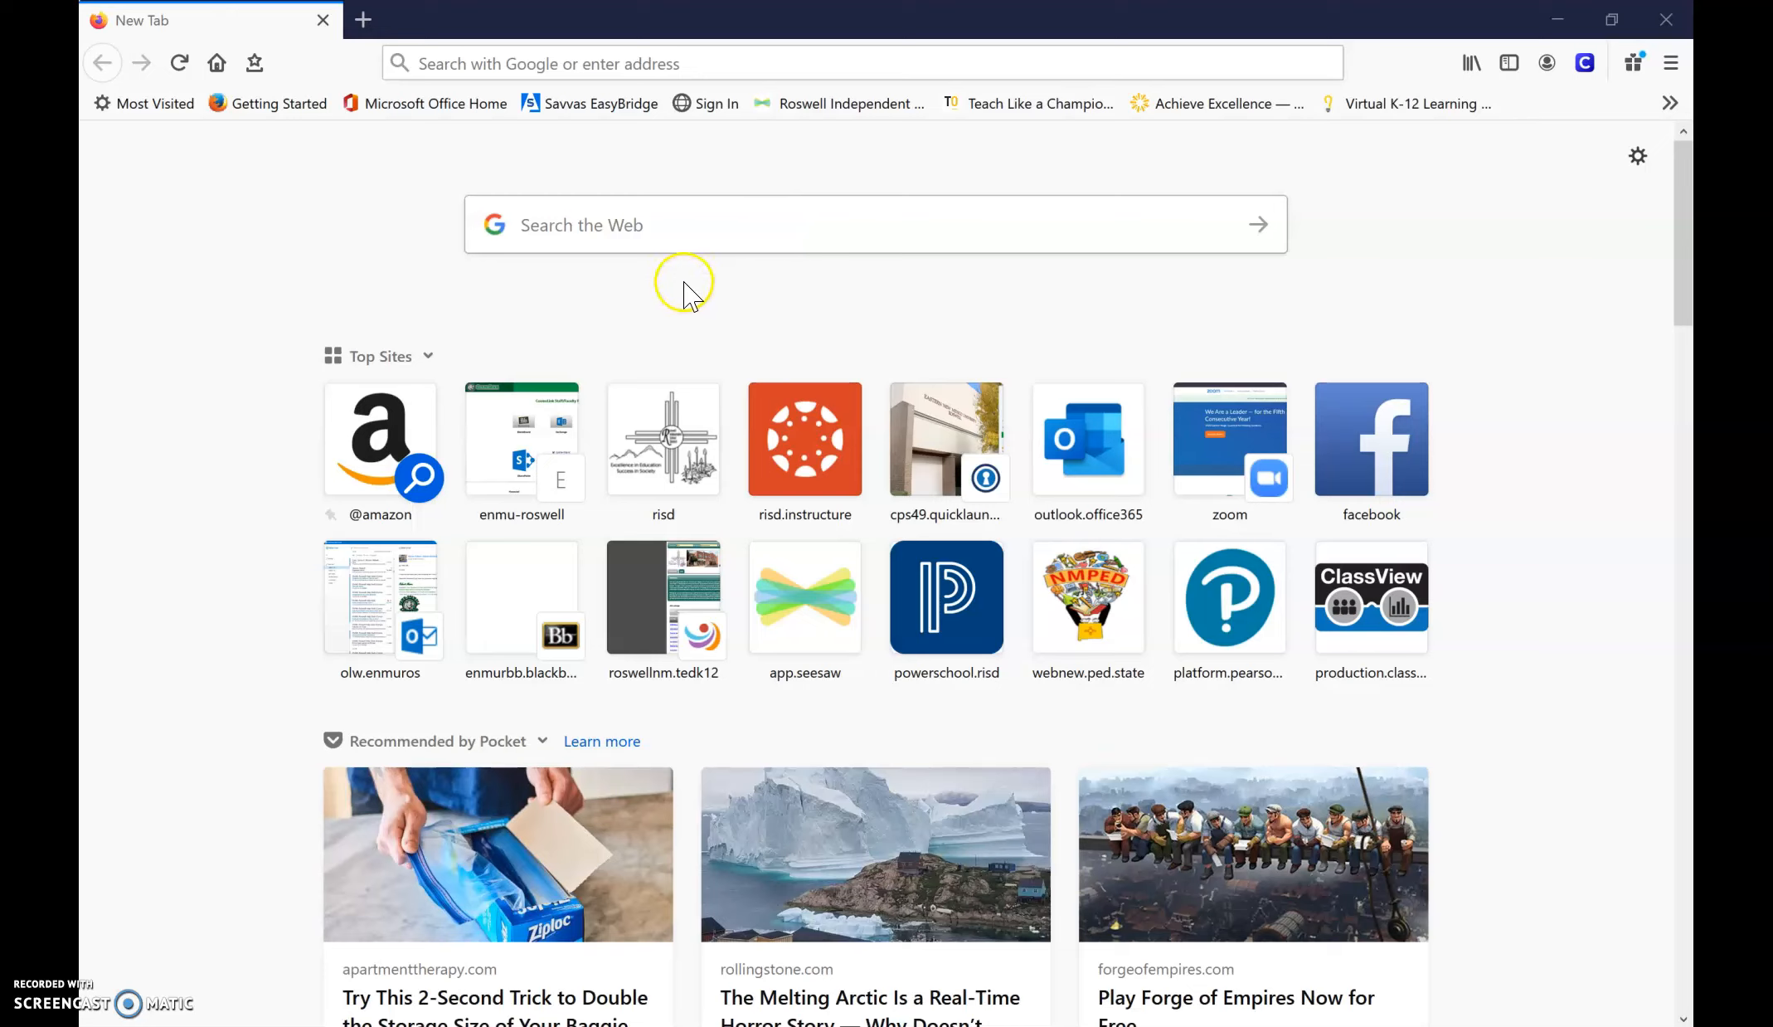
mouse_move(370, 159)
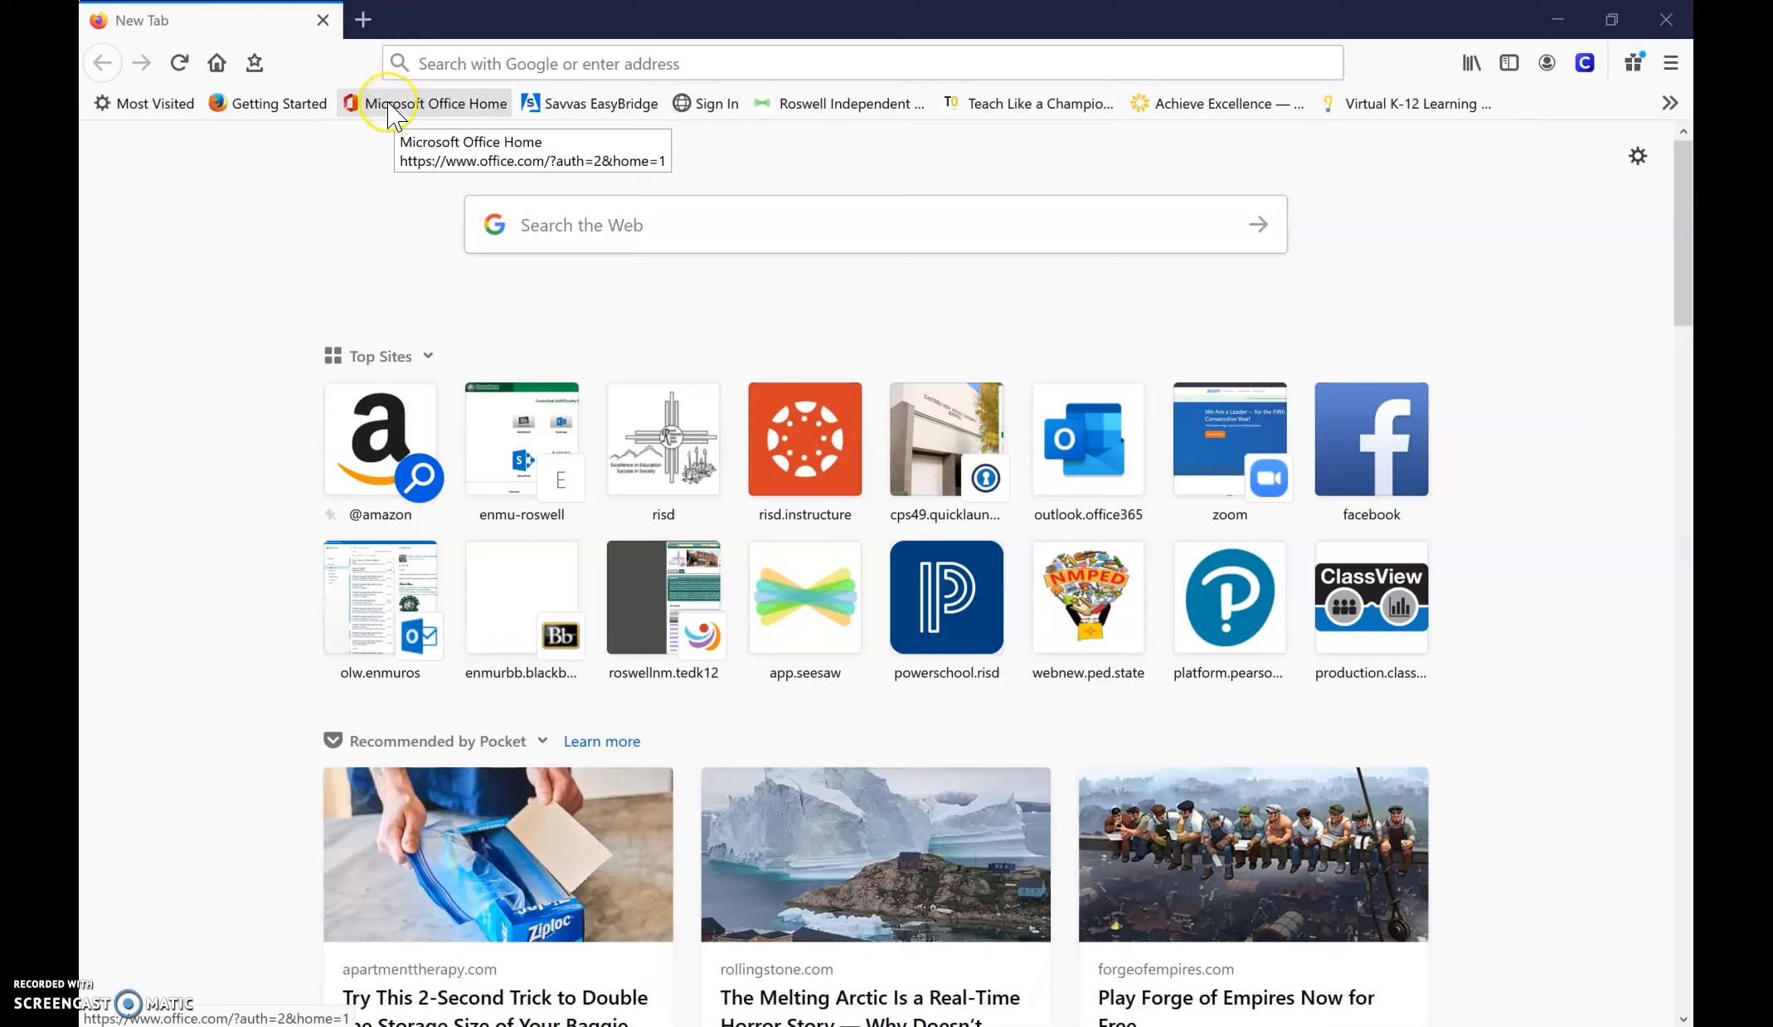
Load the Microsoft Office Home page via its bookmark.
left_click(395, 103)
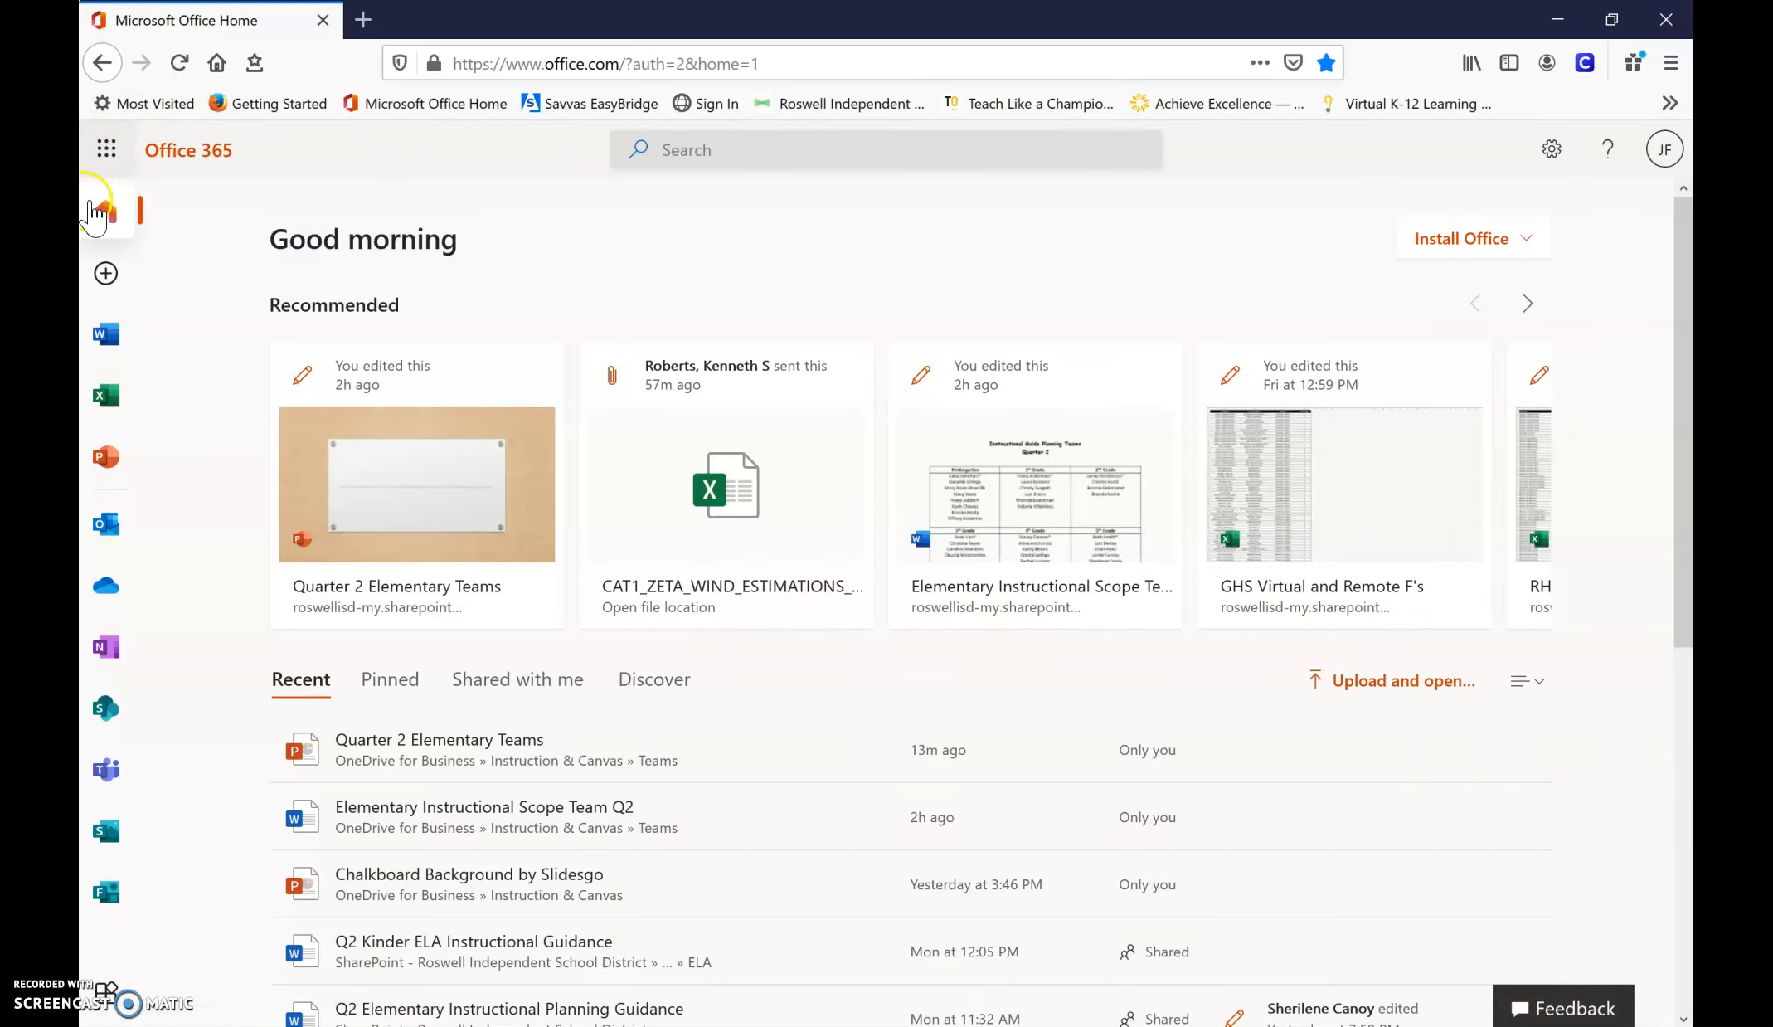
Launch Teams from the Office 365 app rail in a new tab.
left_click(106, 708)
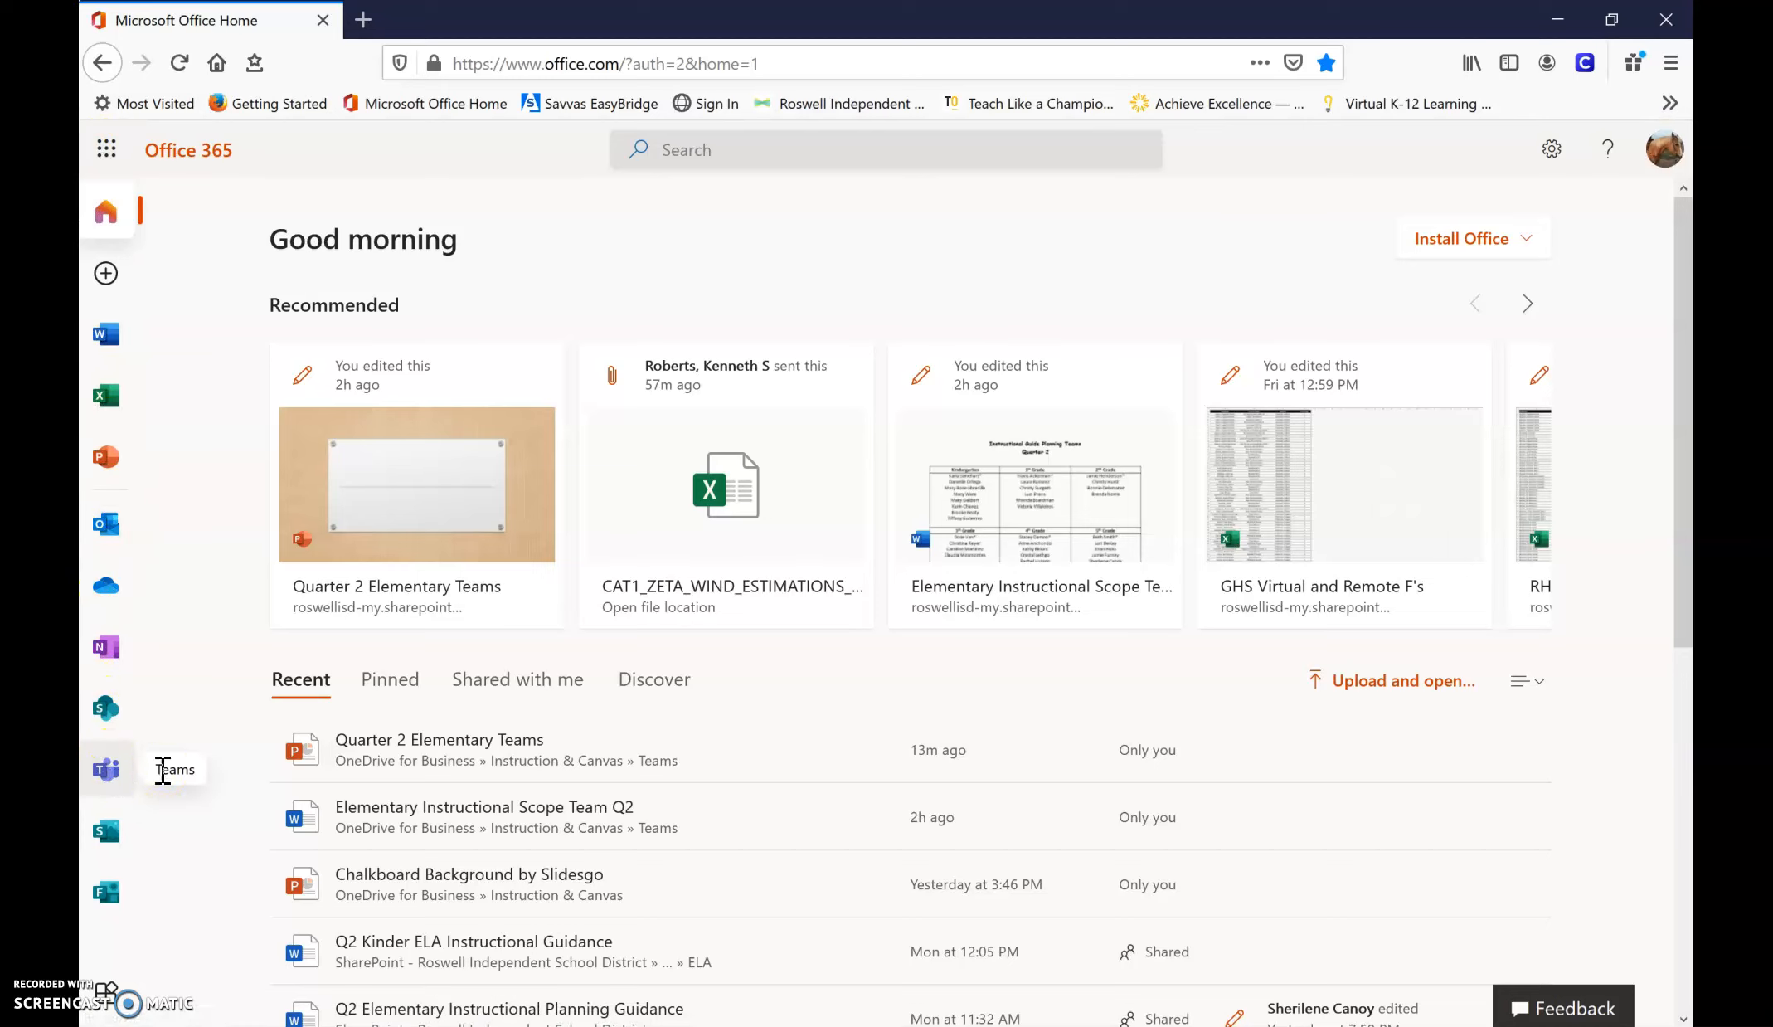
mouse_move(106, 770)
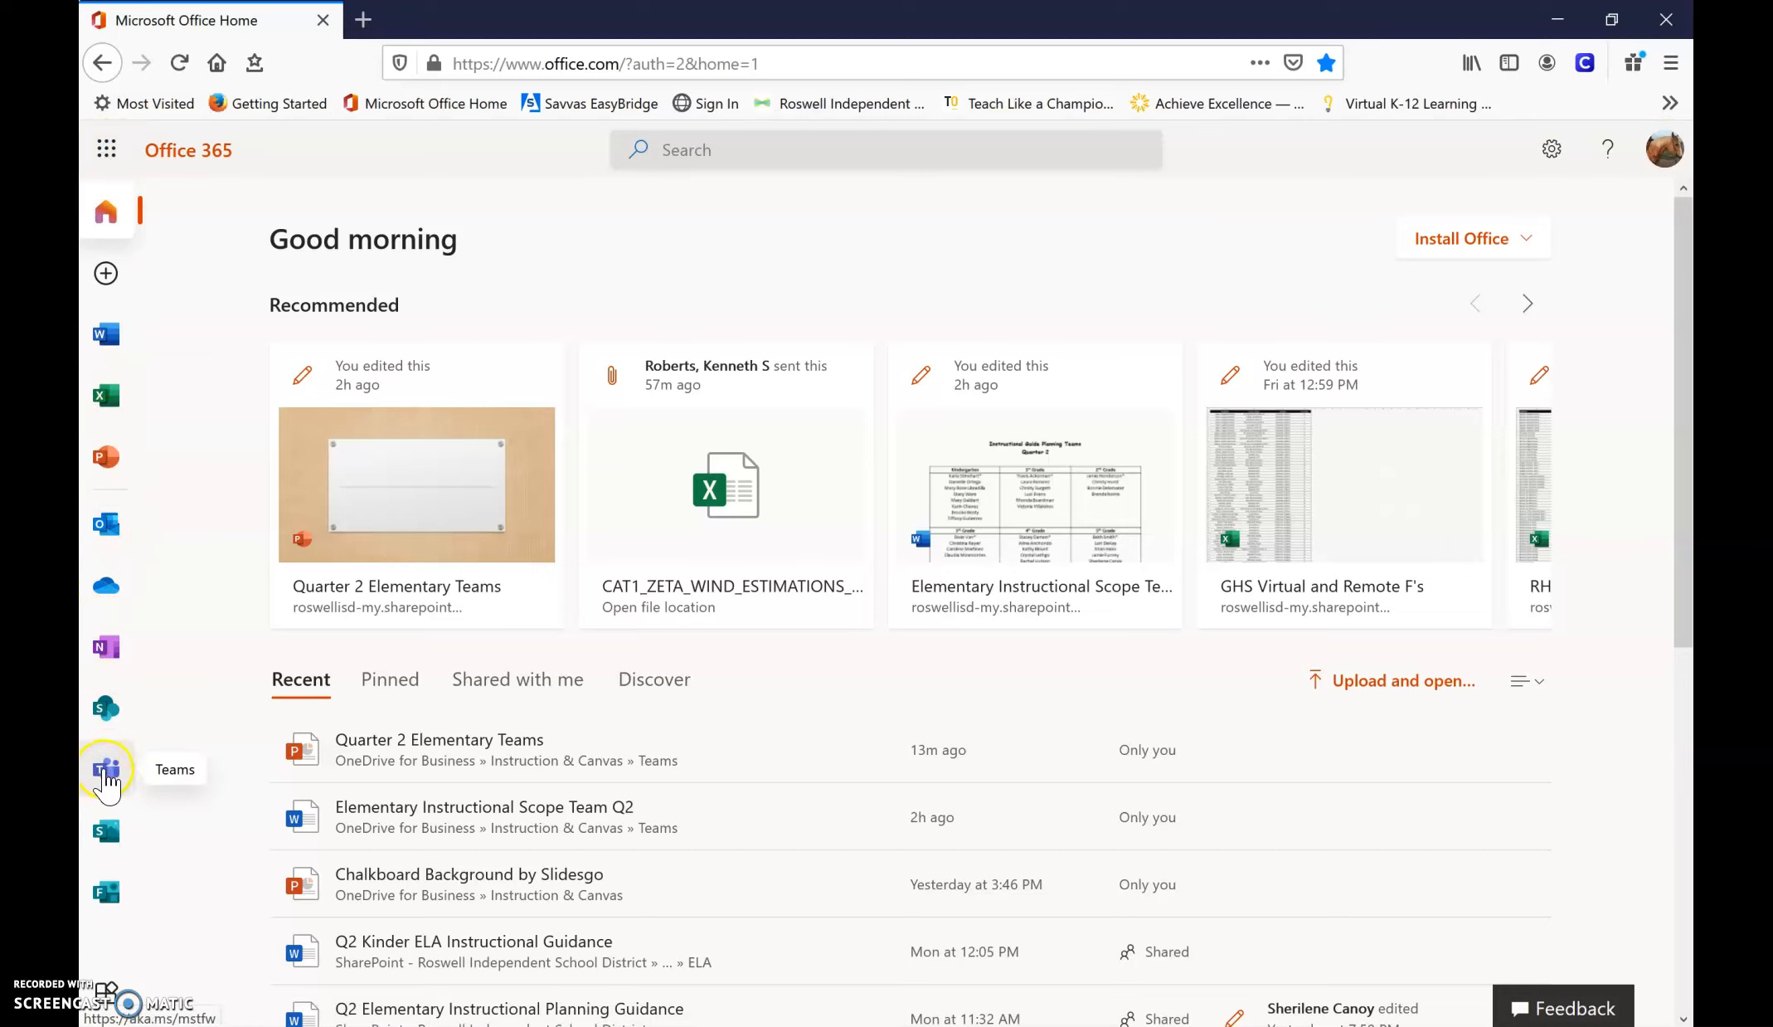
left_click(106, 769)
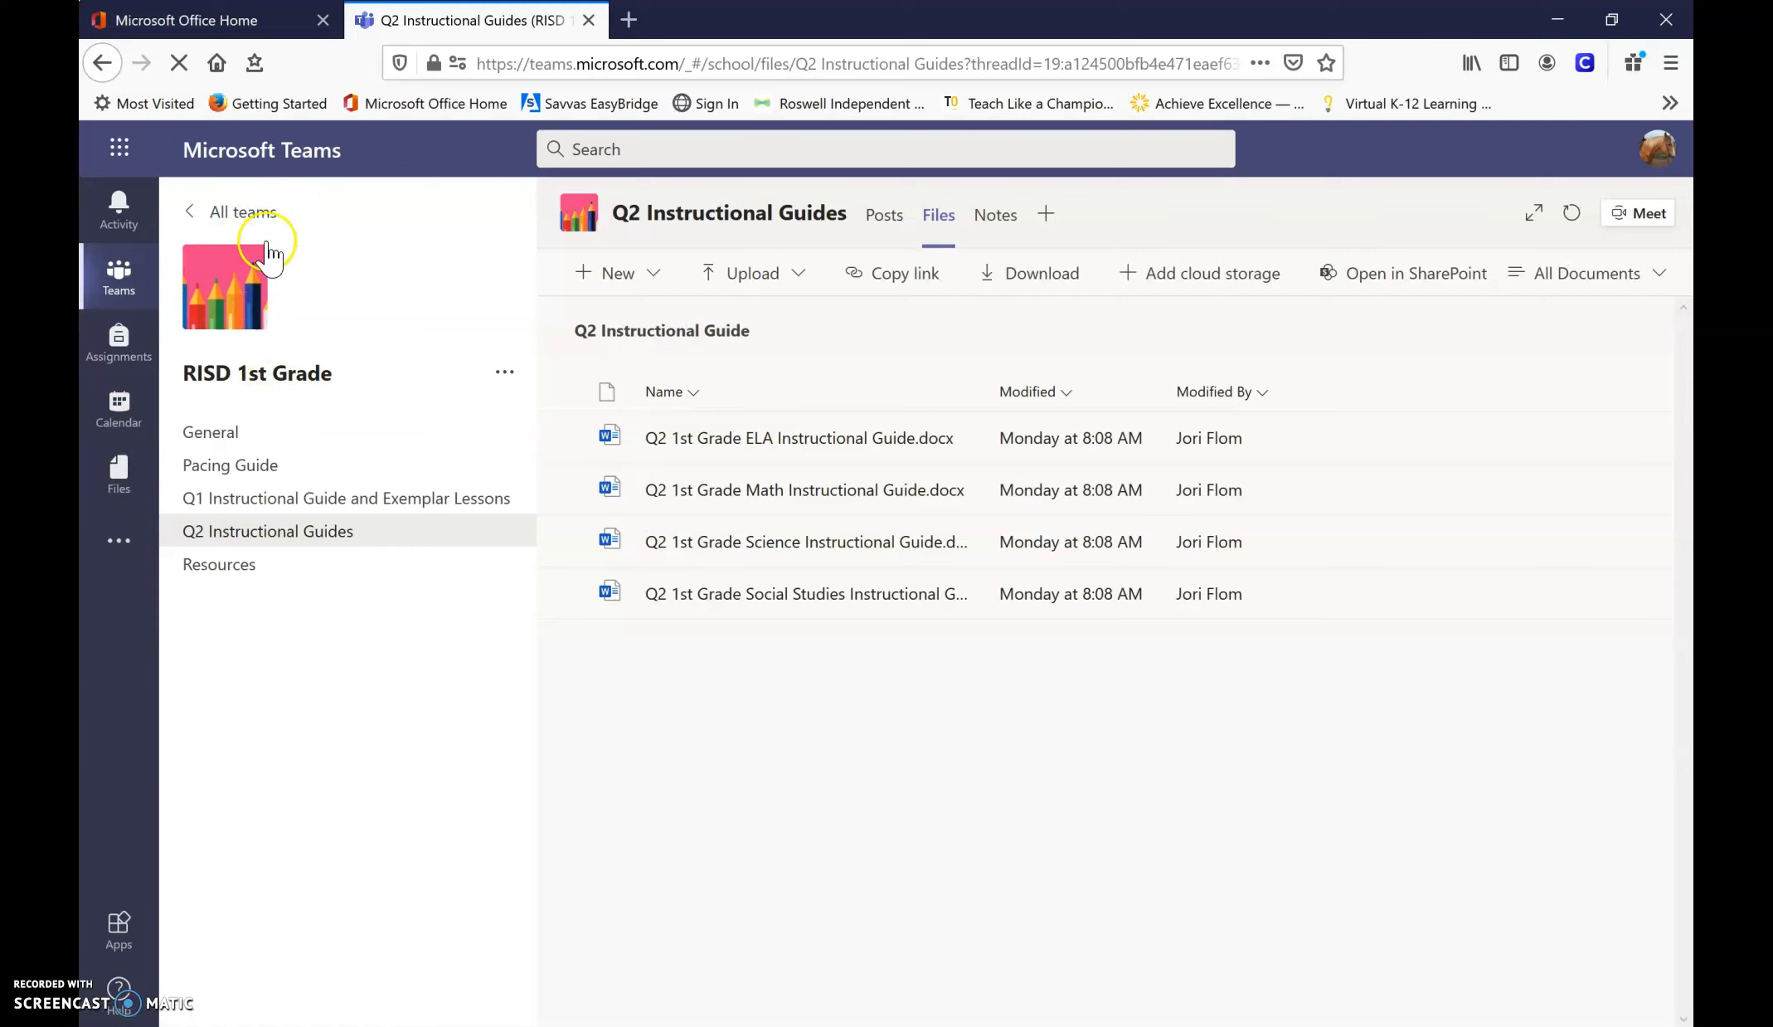
Return to All teams and select the RISD 1st Grade tile.
left_click(243, 212)
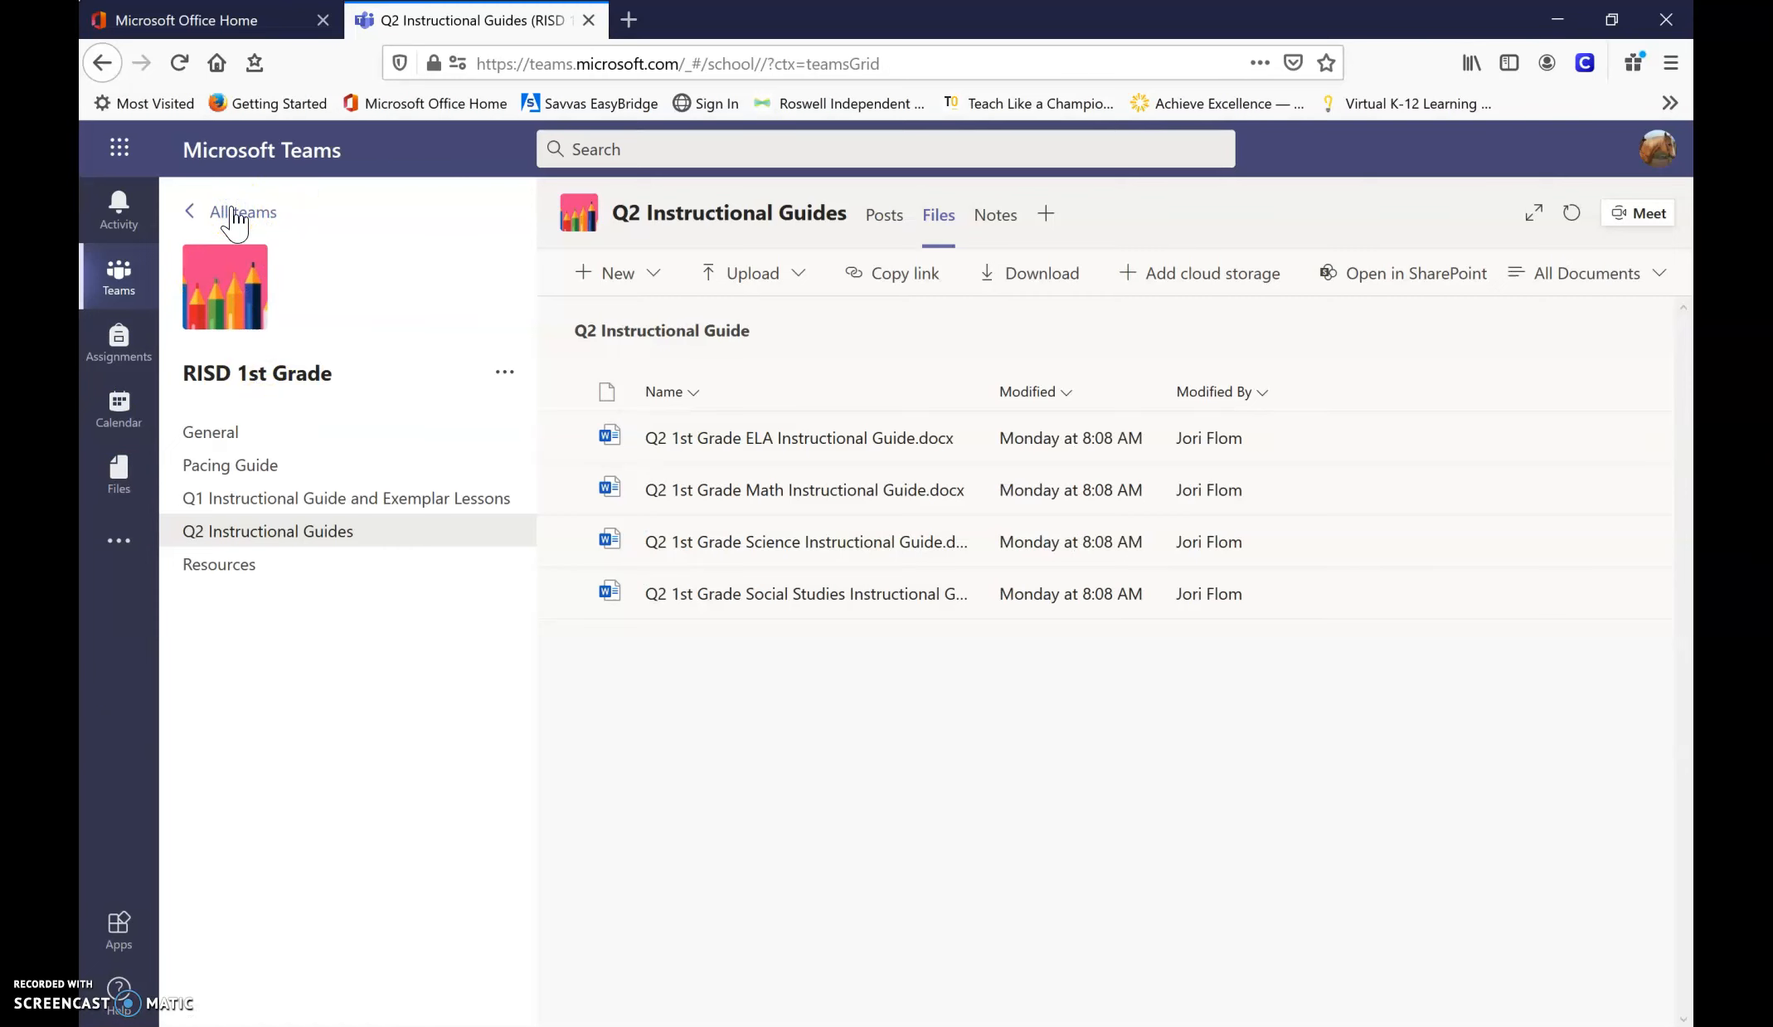
left_click(240, 212)
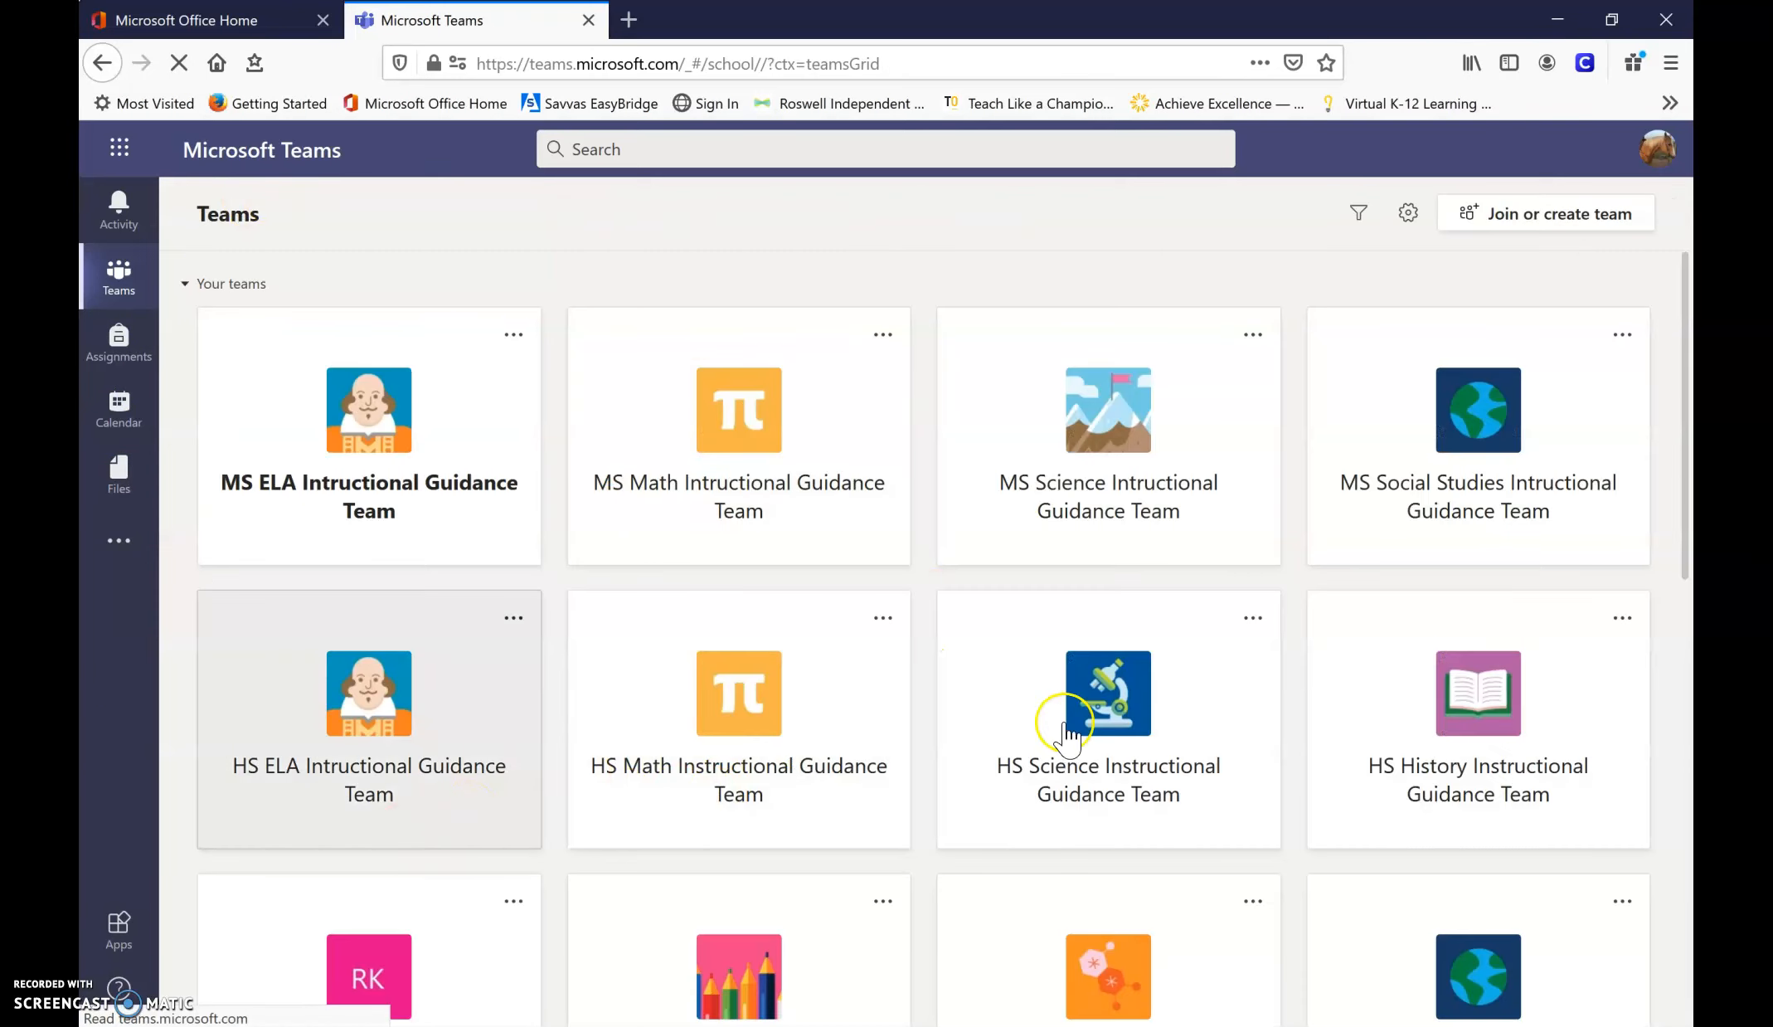
scroll("down", 3)
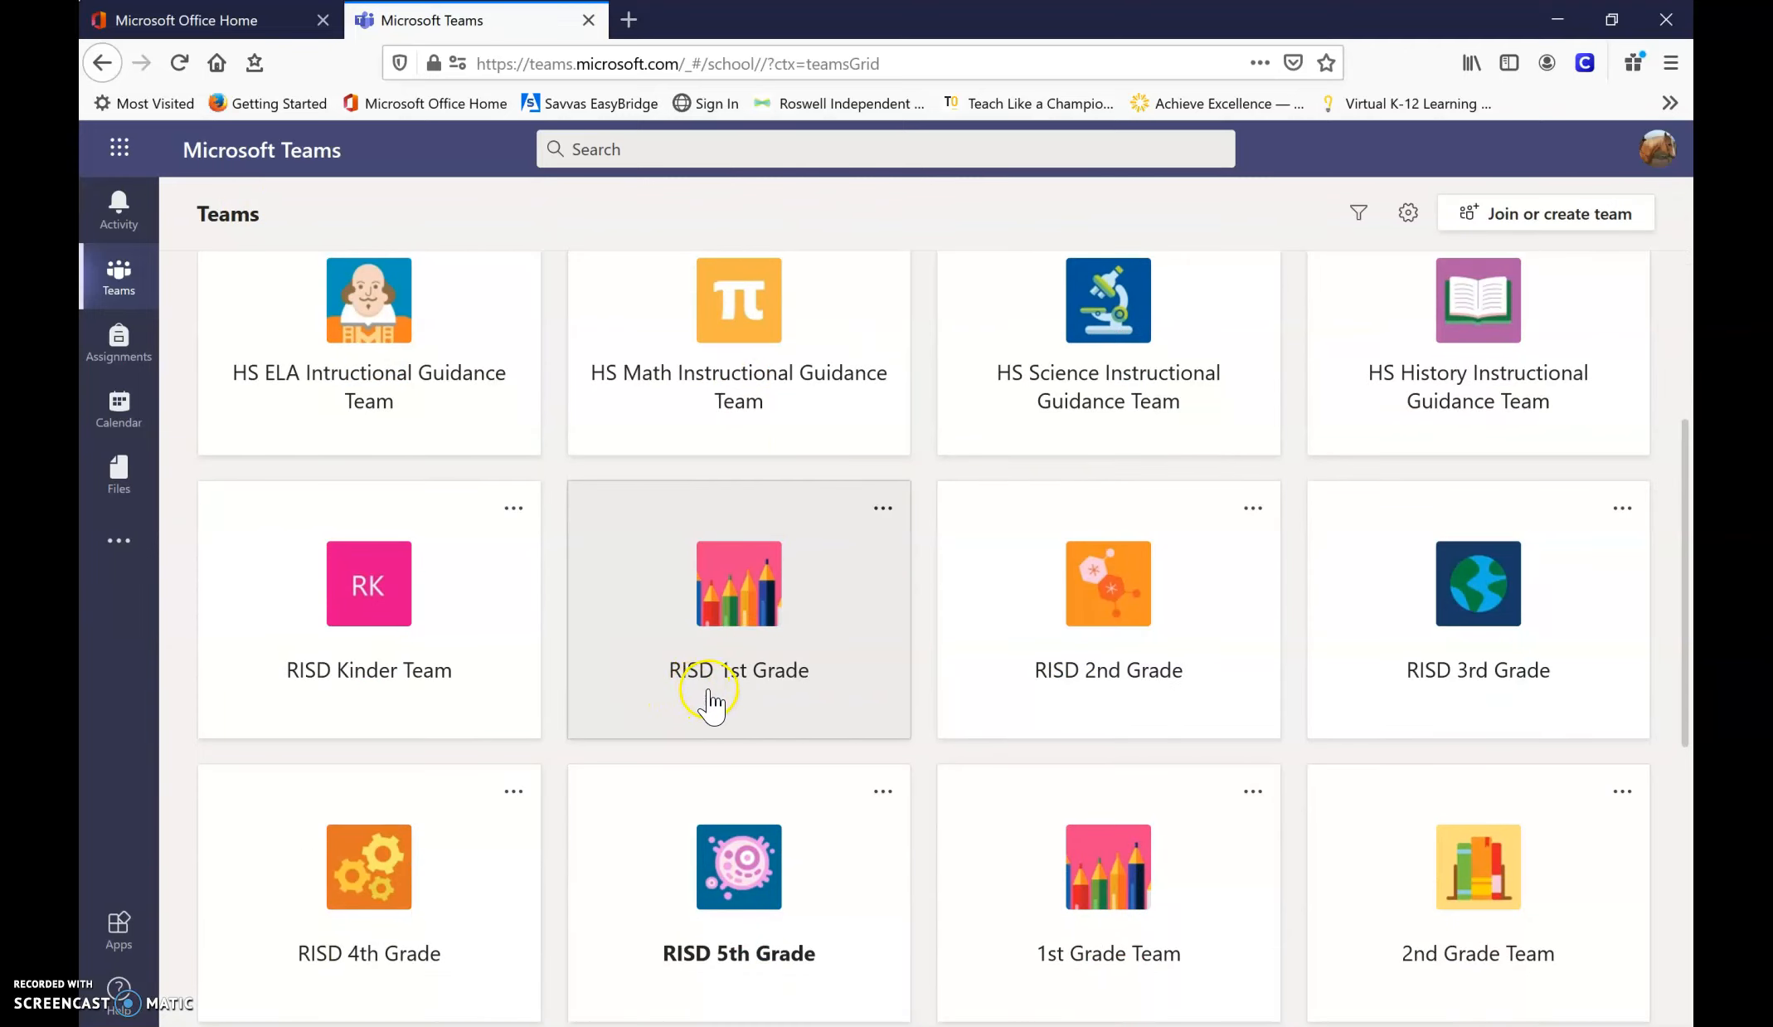
mouse_move(797, 691)
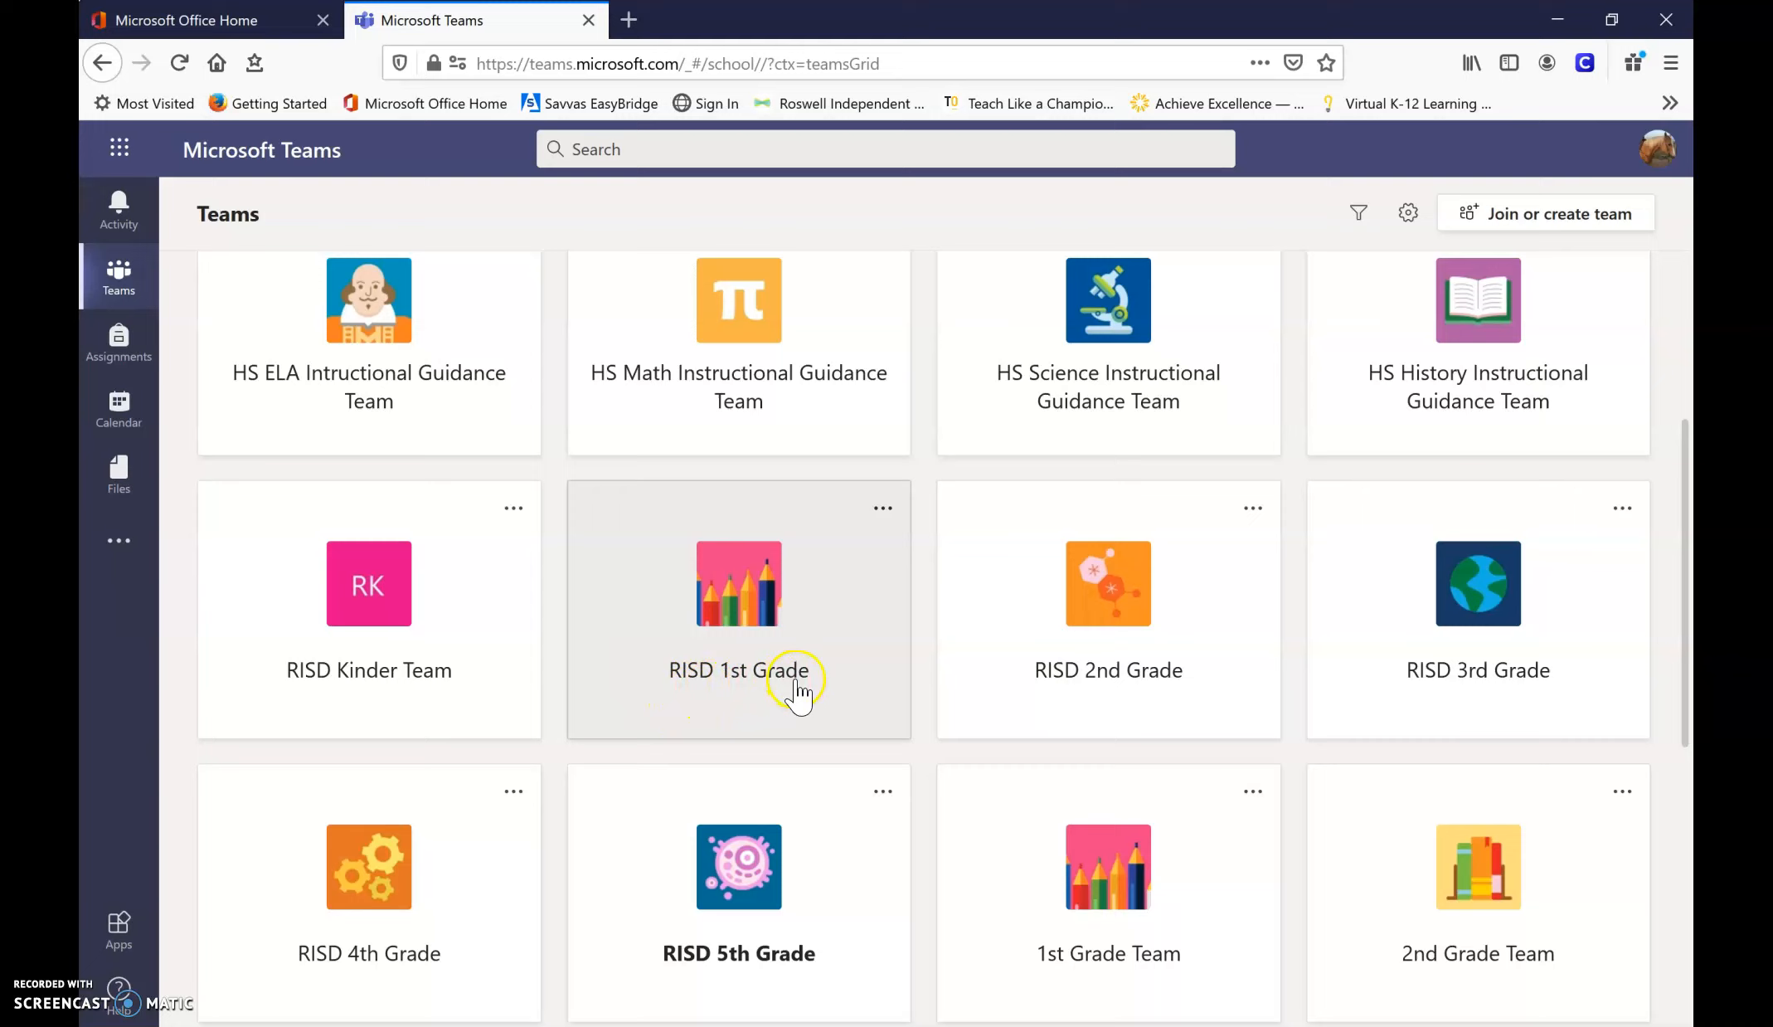
mouse_move(693, 701)
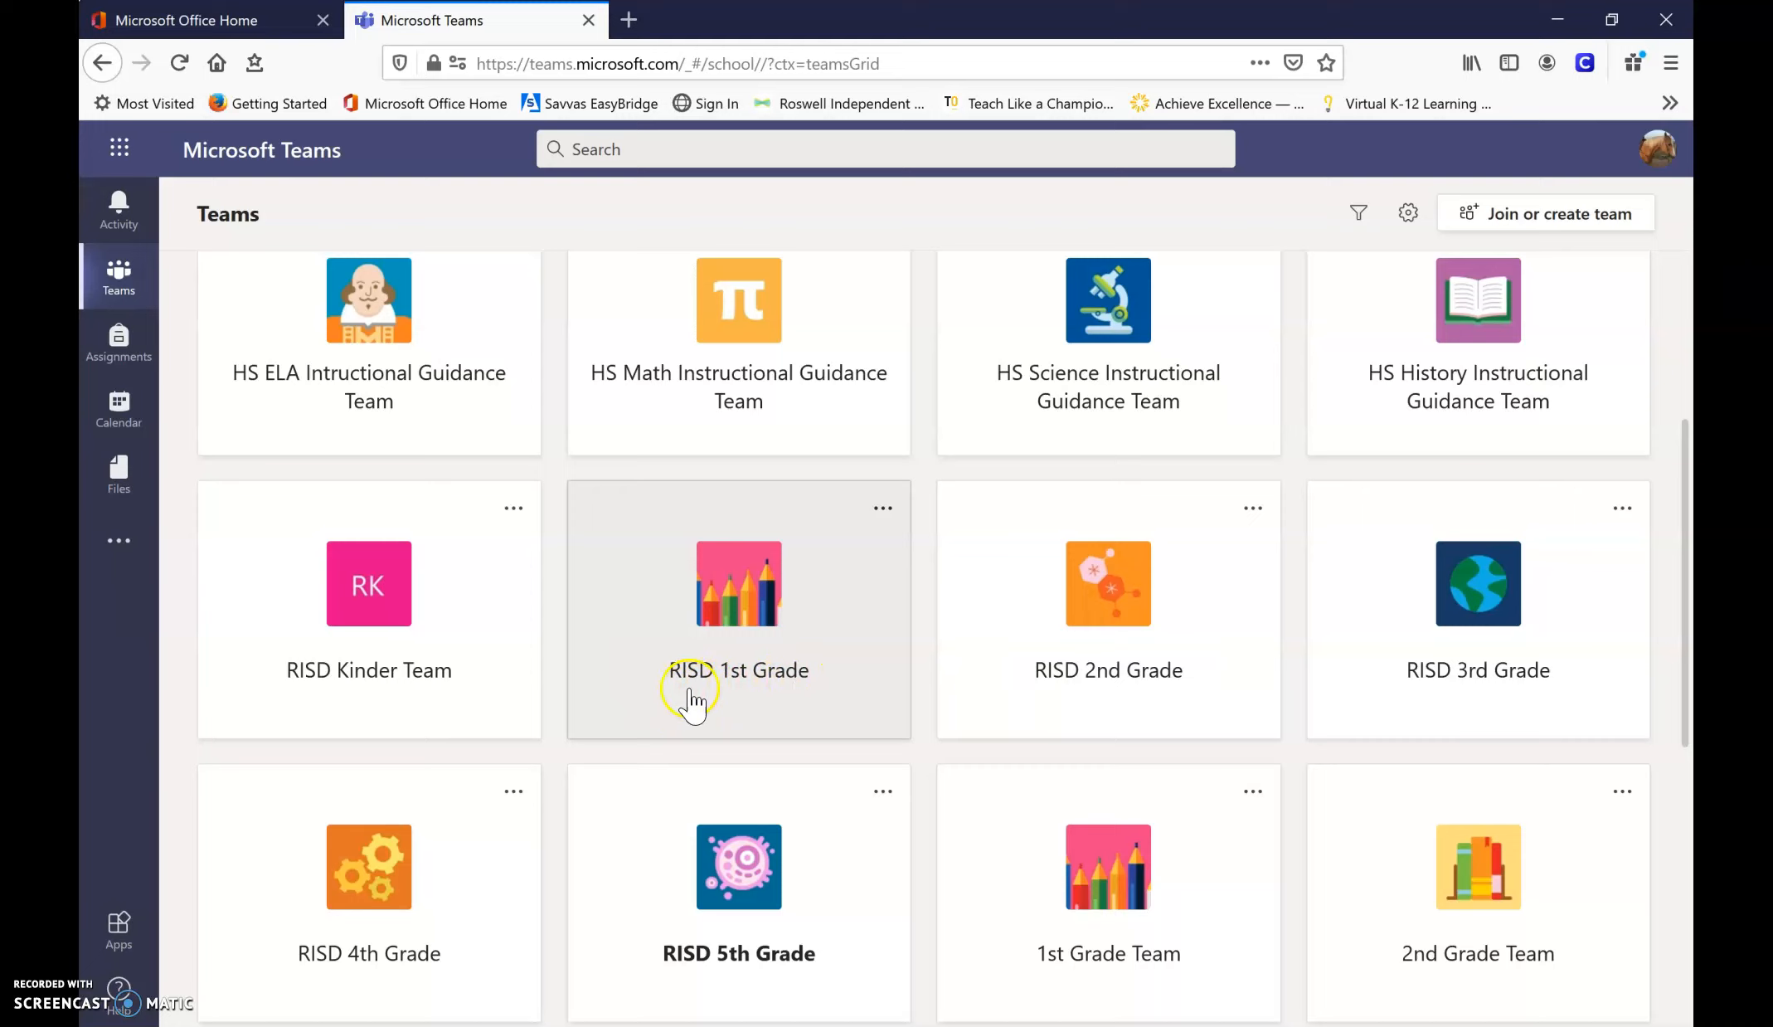
mouse_move(821, 694)
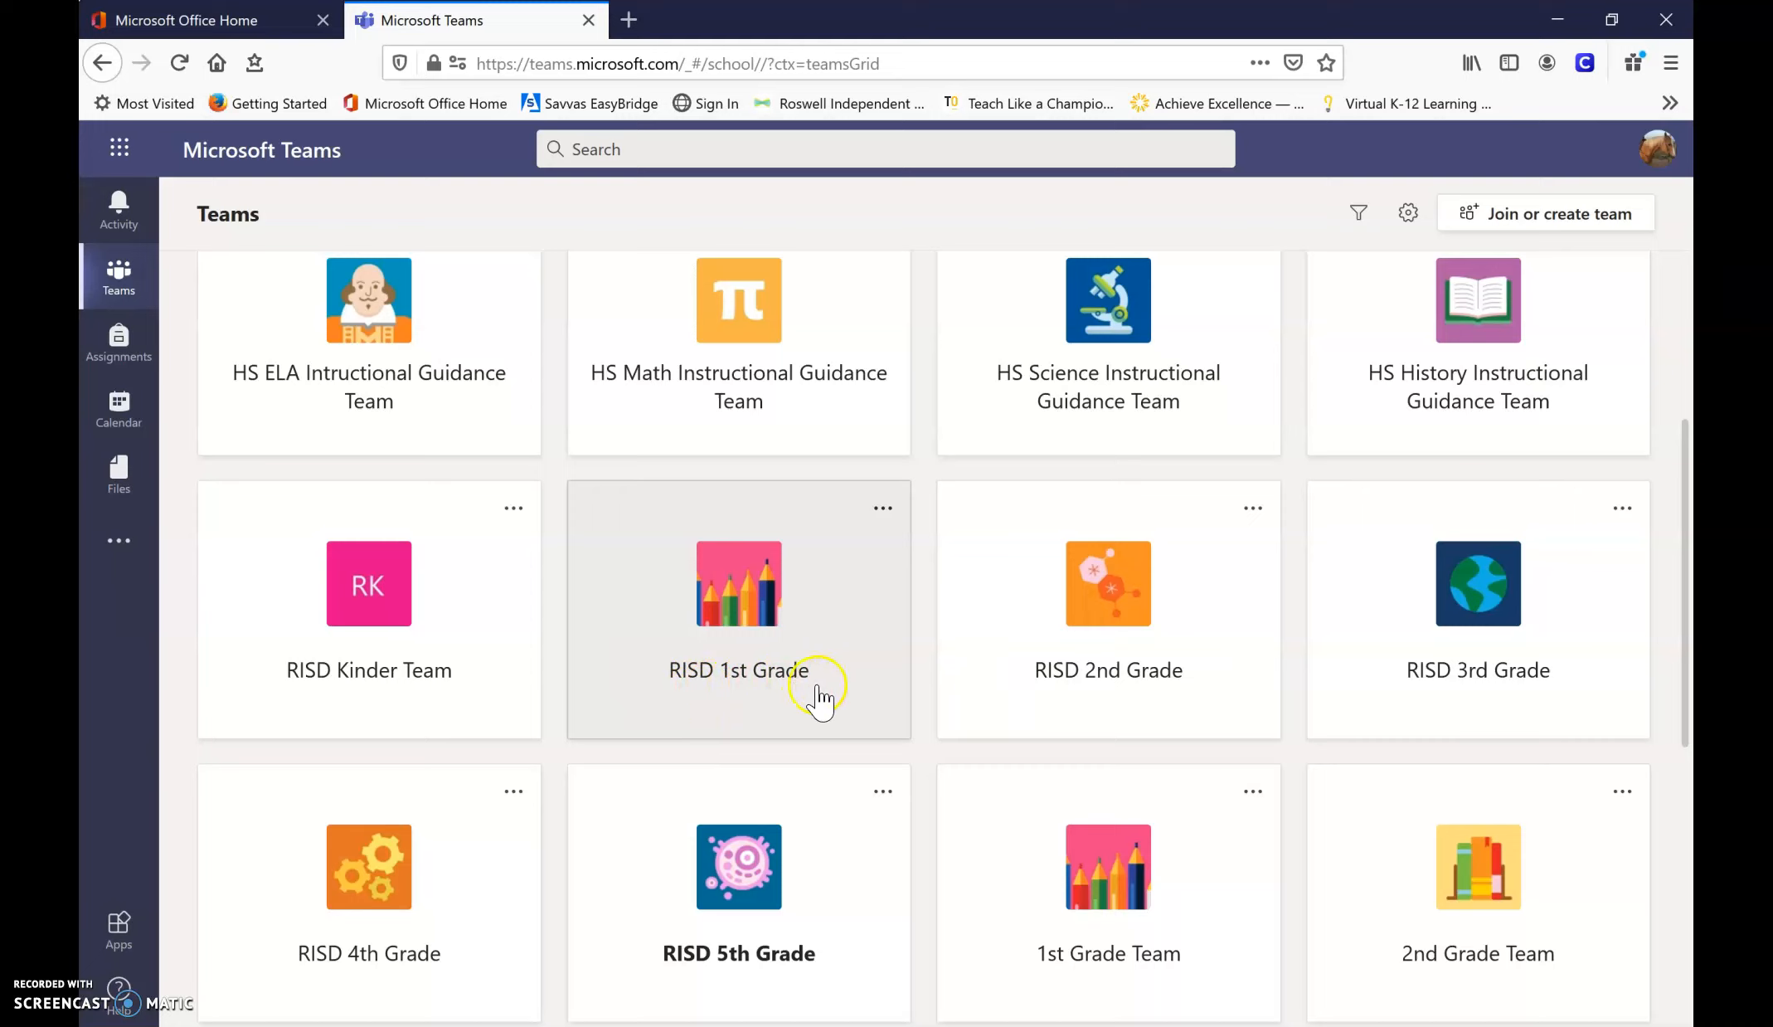
mouse_move(872, 617)
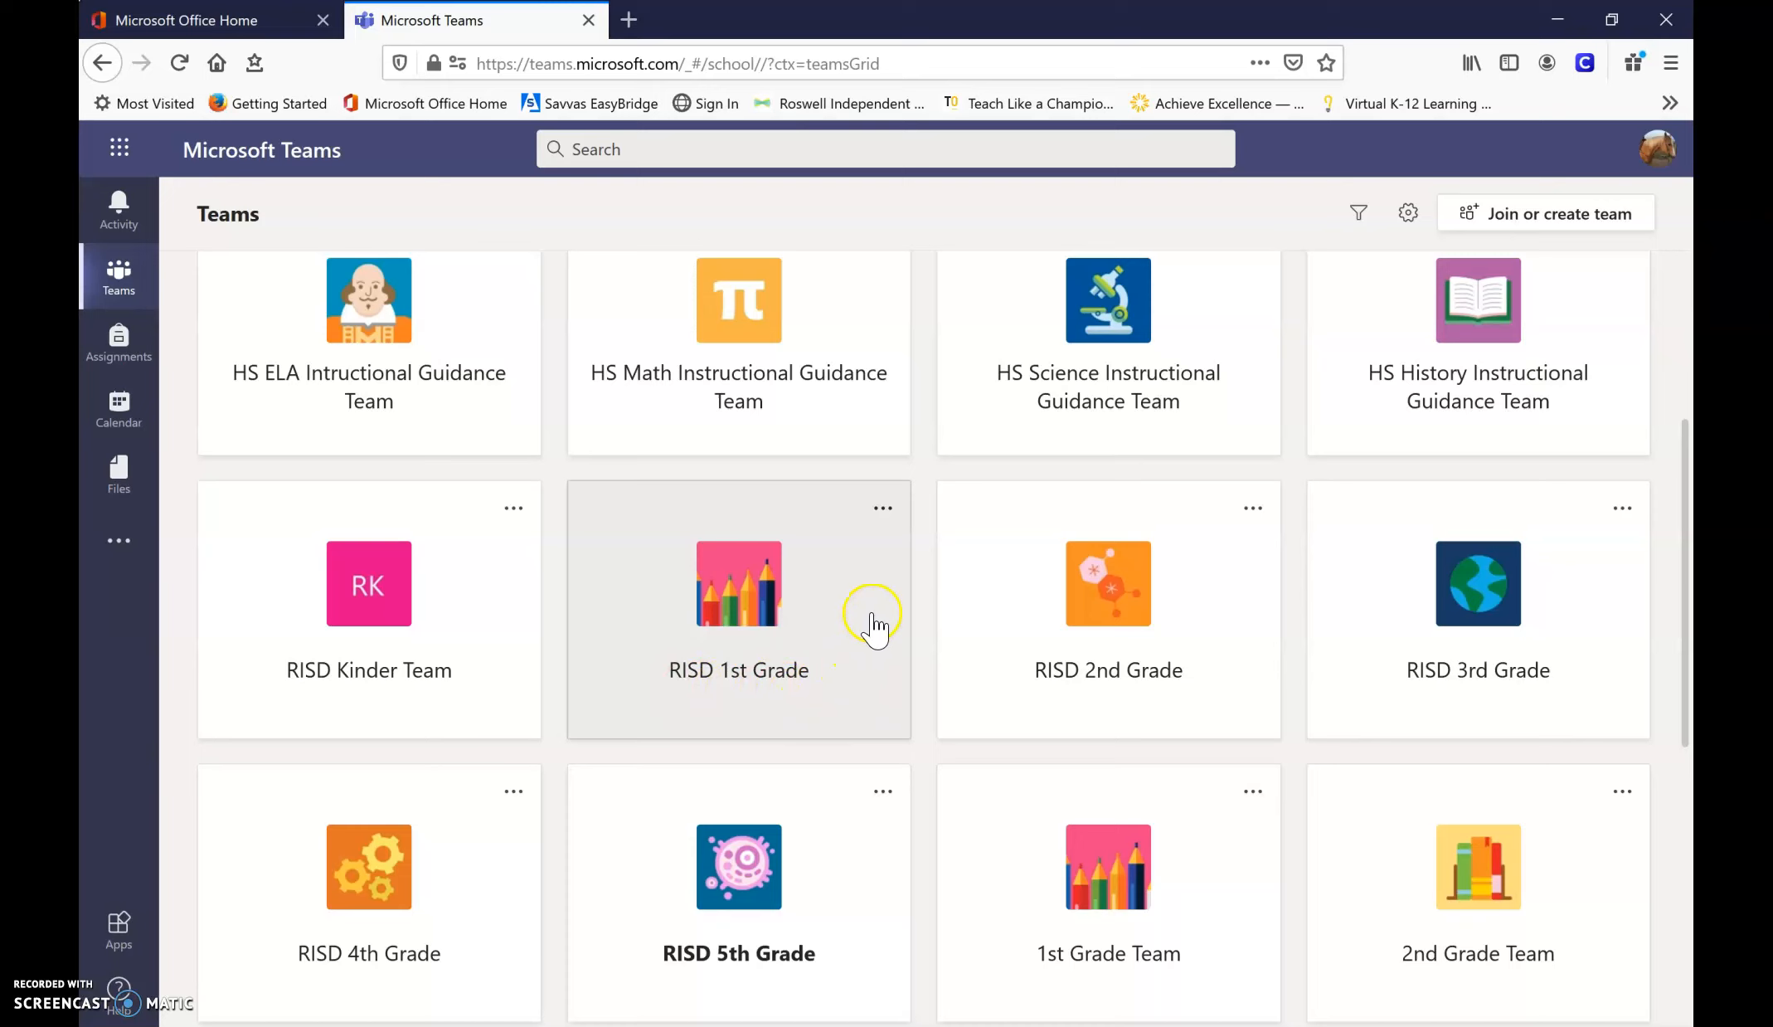
mouse_move(745, 667)
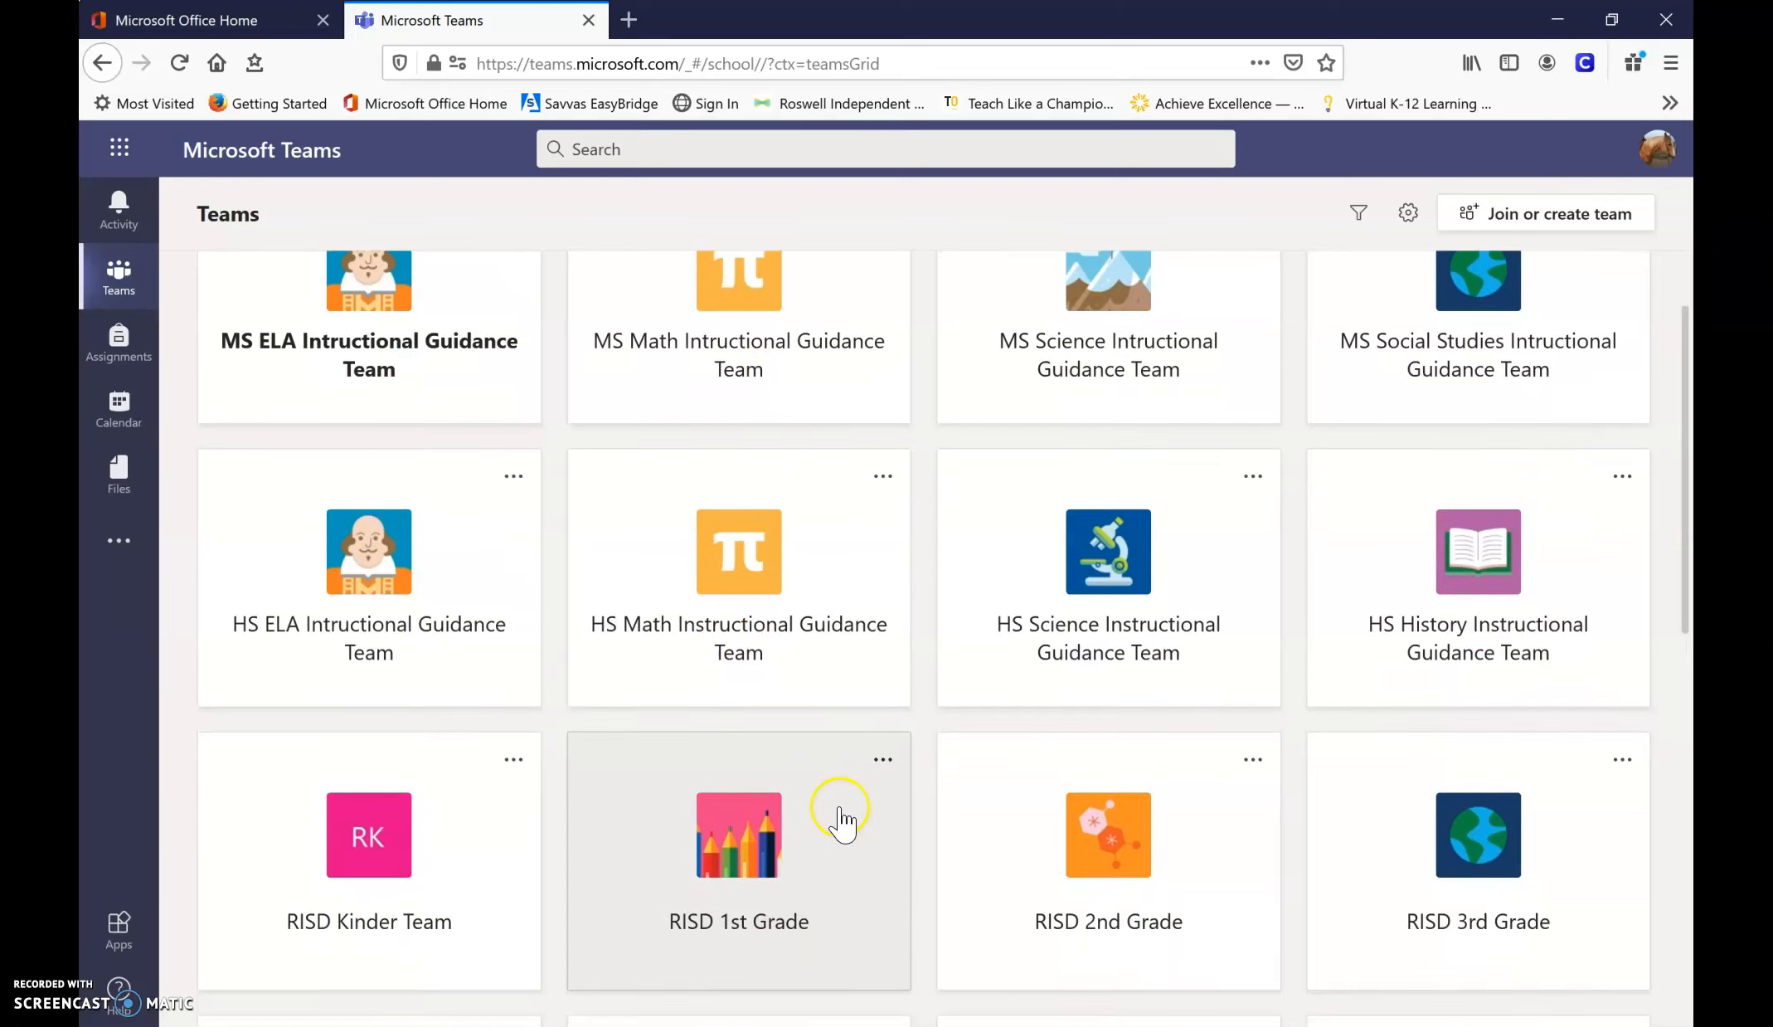
scroll("down", 3)
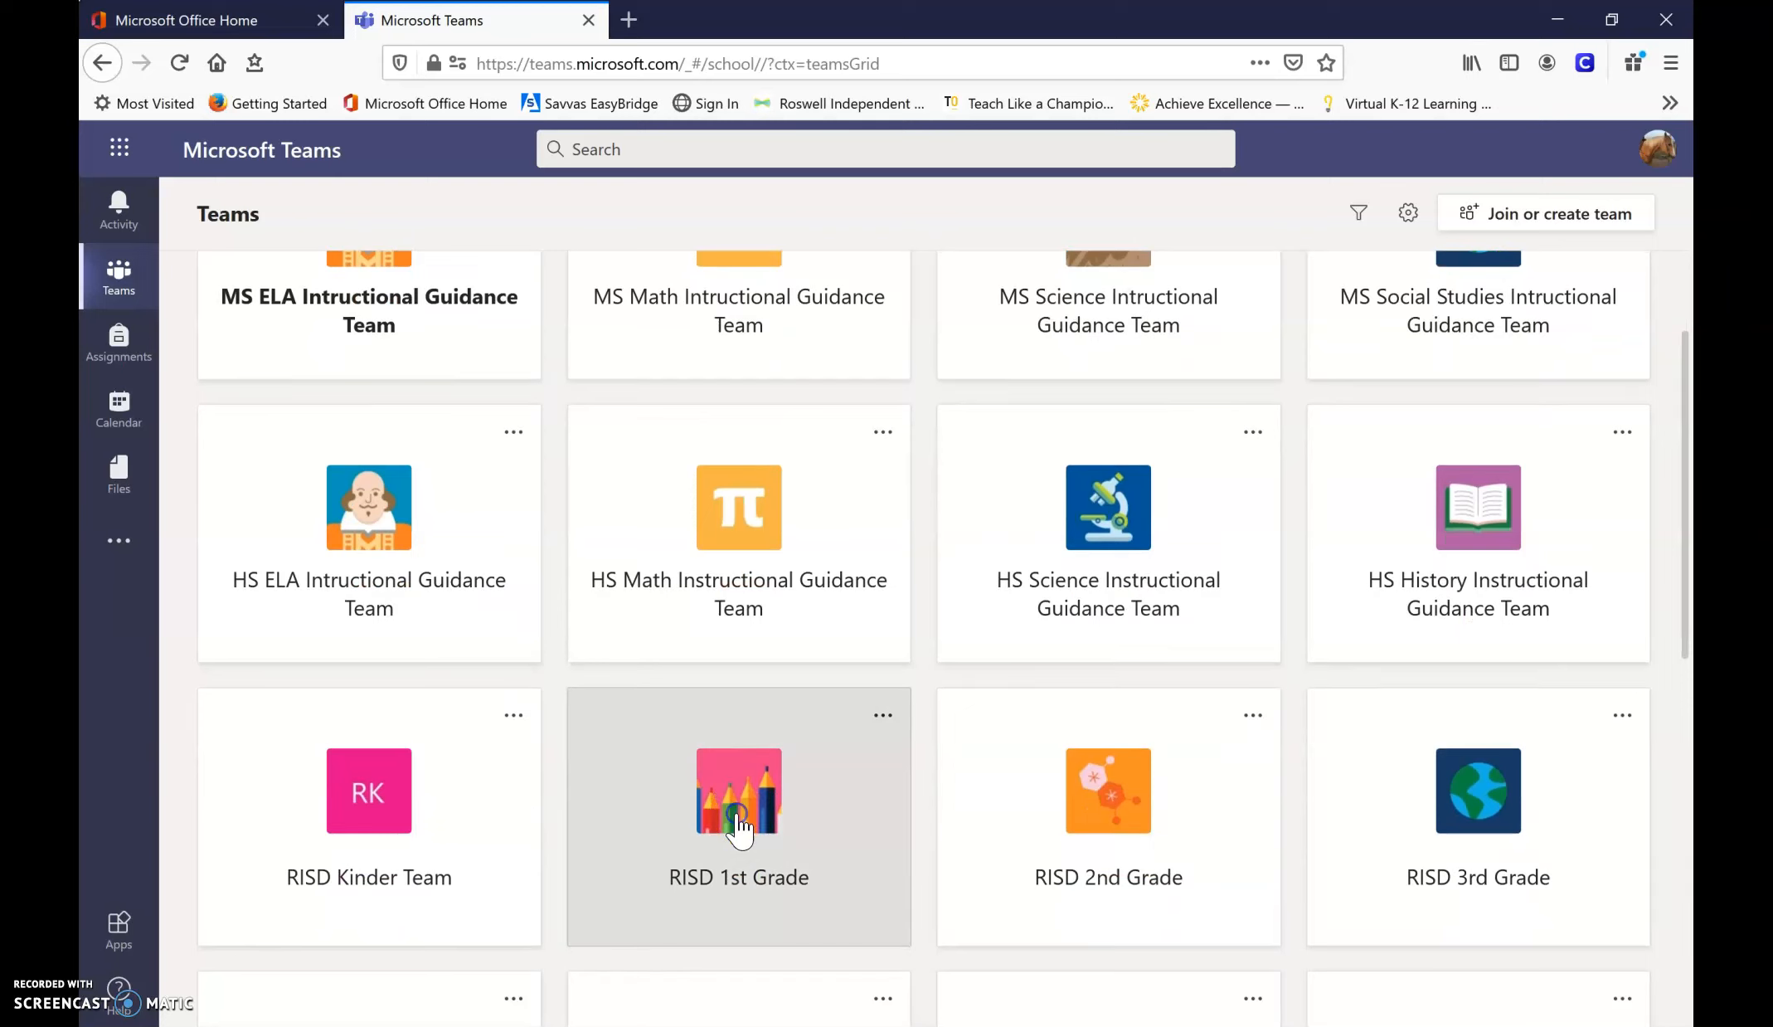
left_click(738, 816)
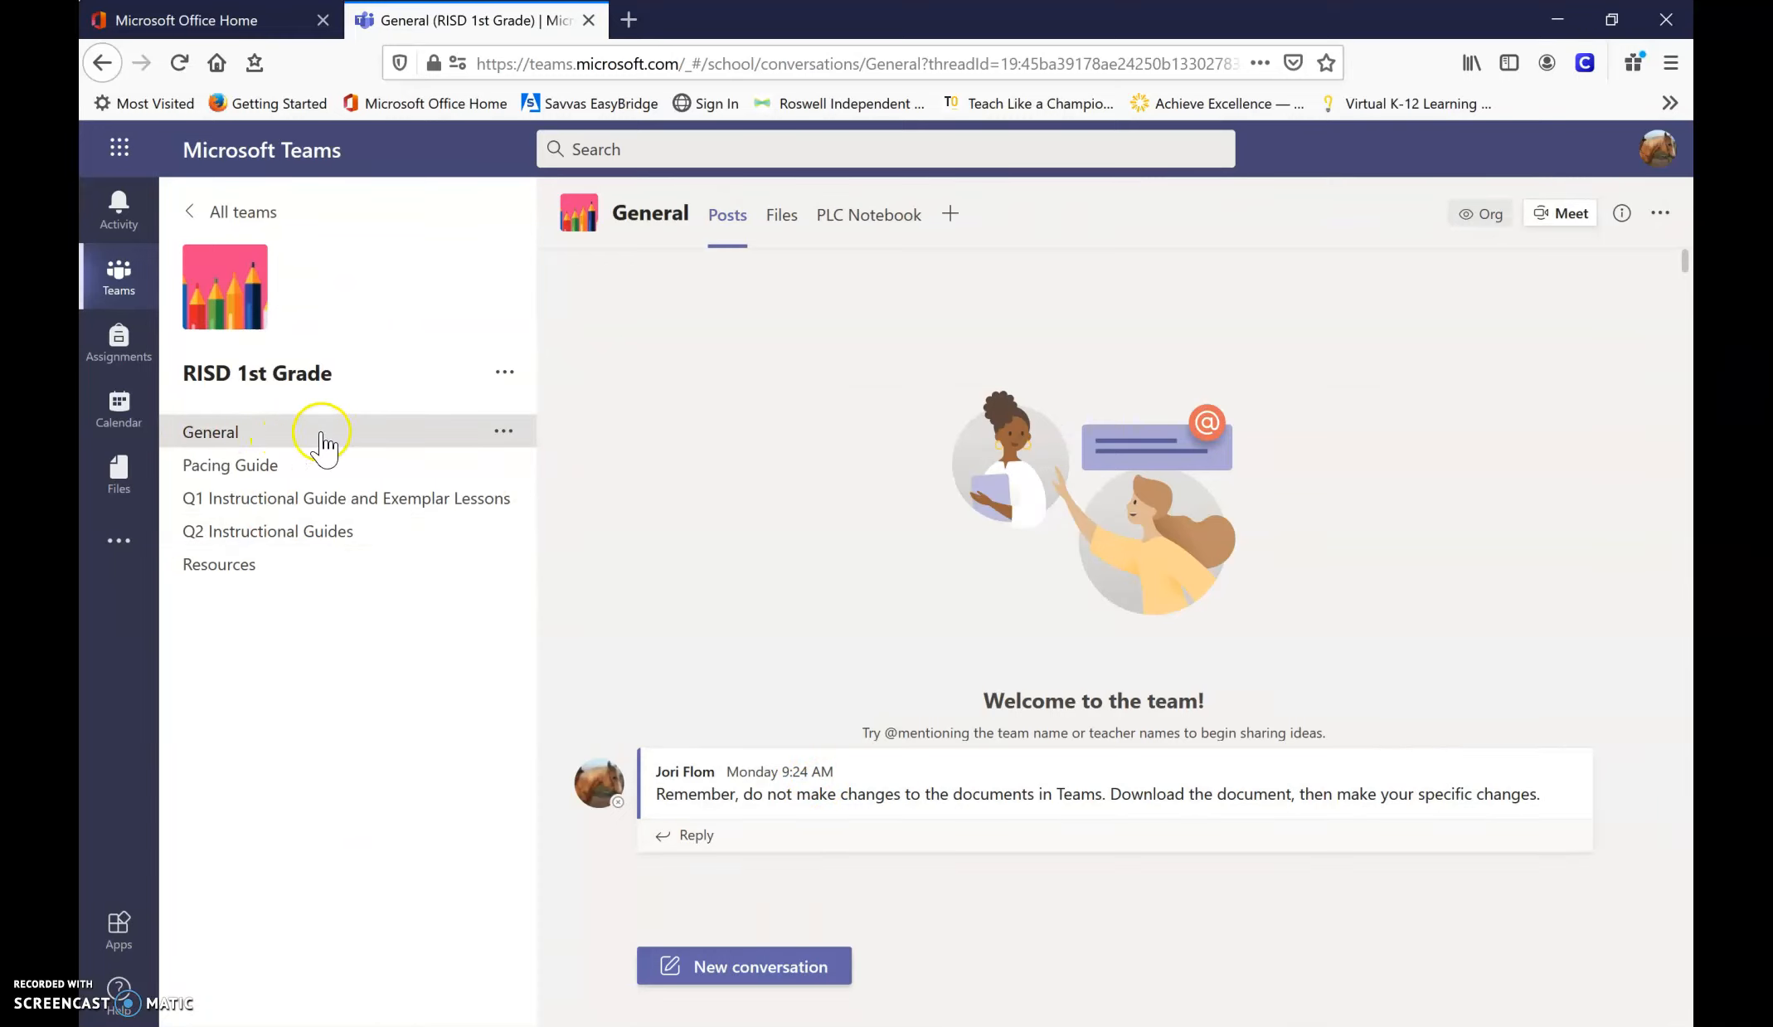
mouse_move(266, 466)
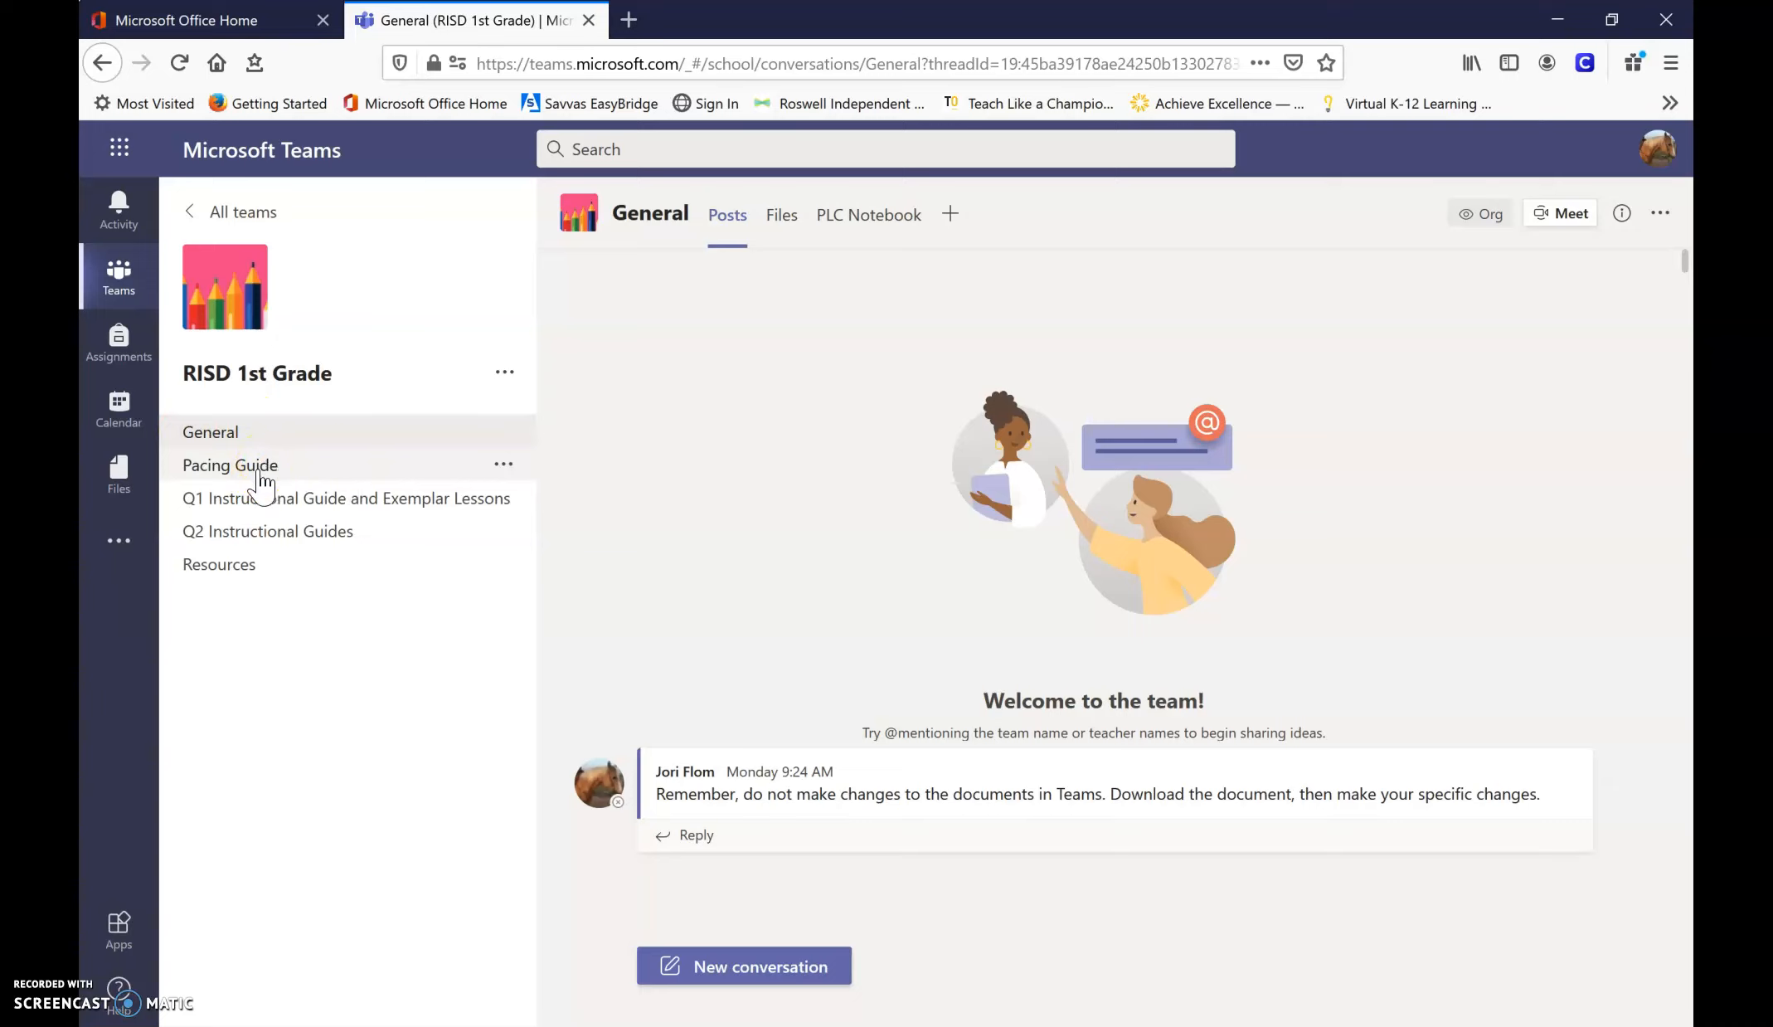
mouse_move(267, 472)
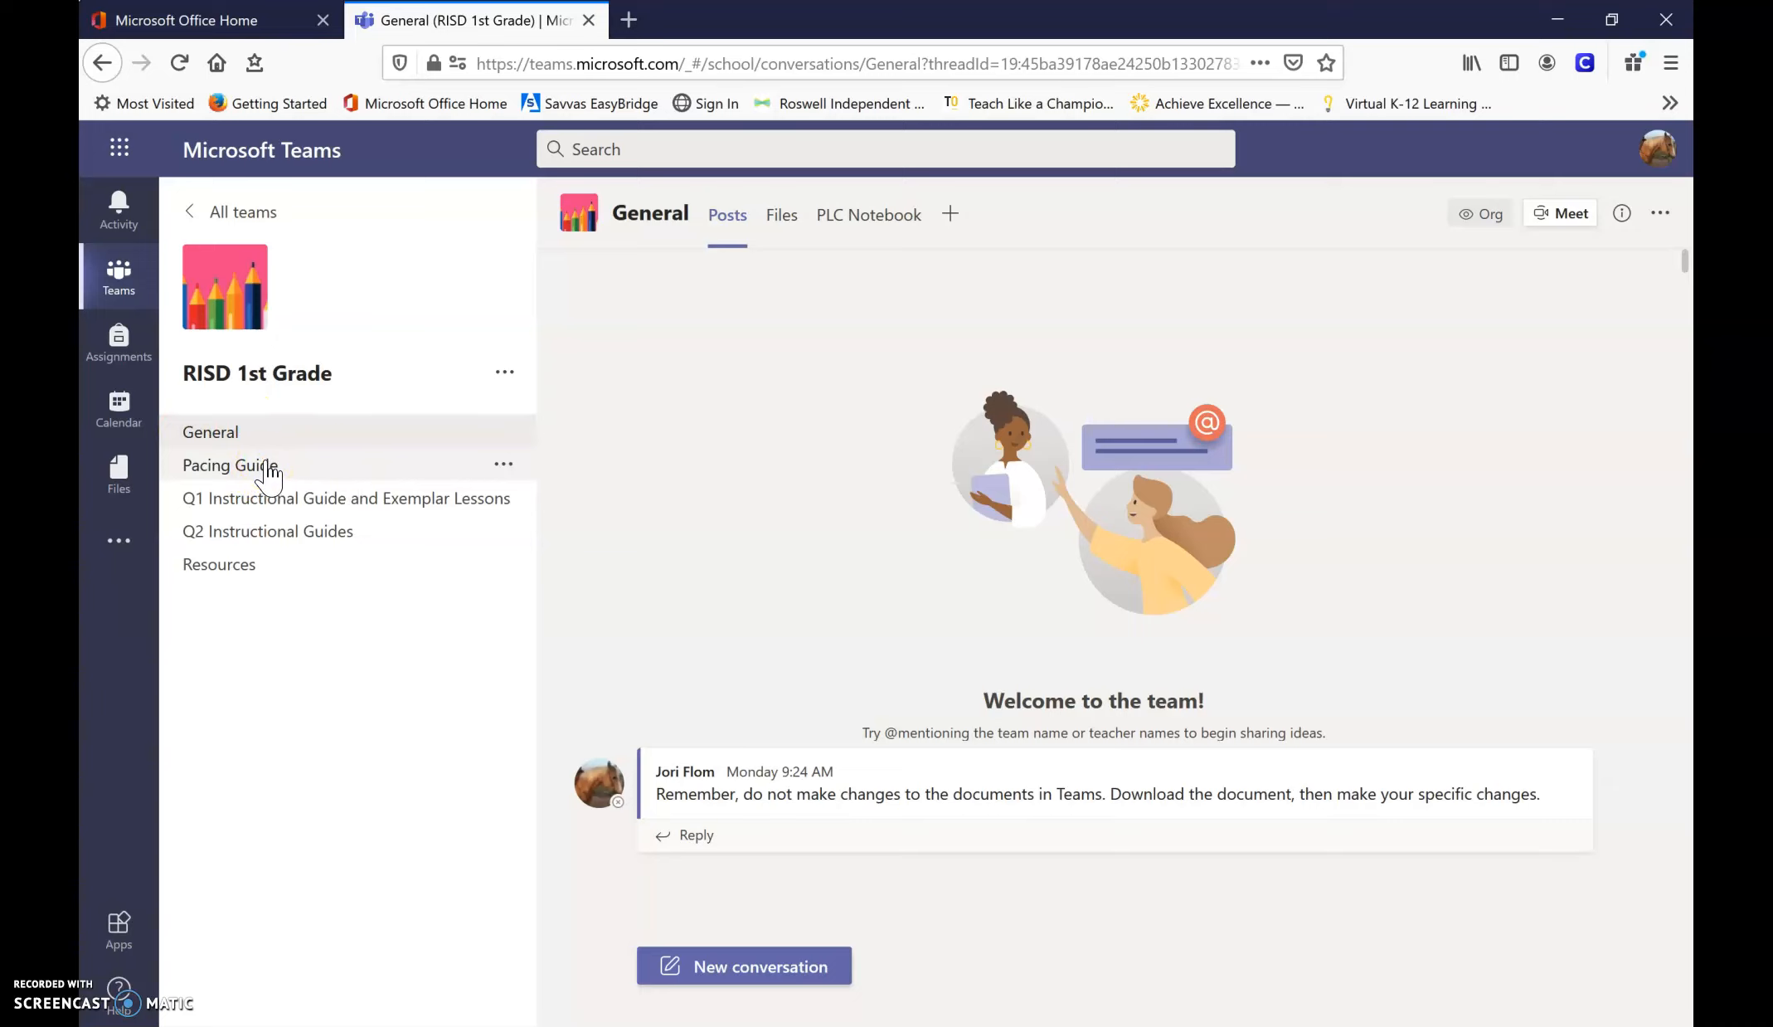
Select the Q2 Instructional Guides channel from the team's channel list.
left_click(265, 461)
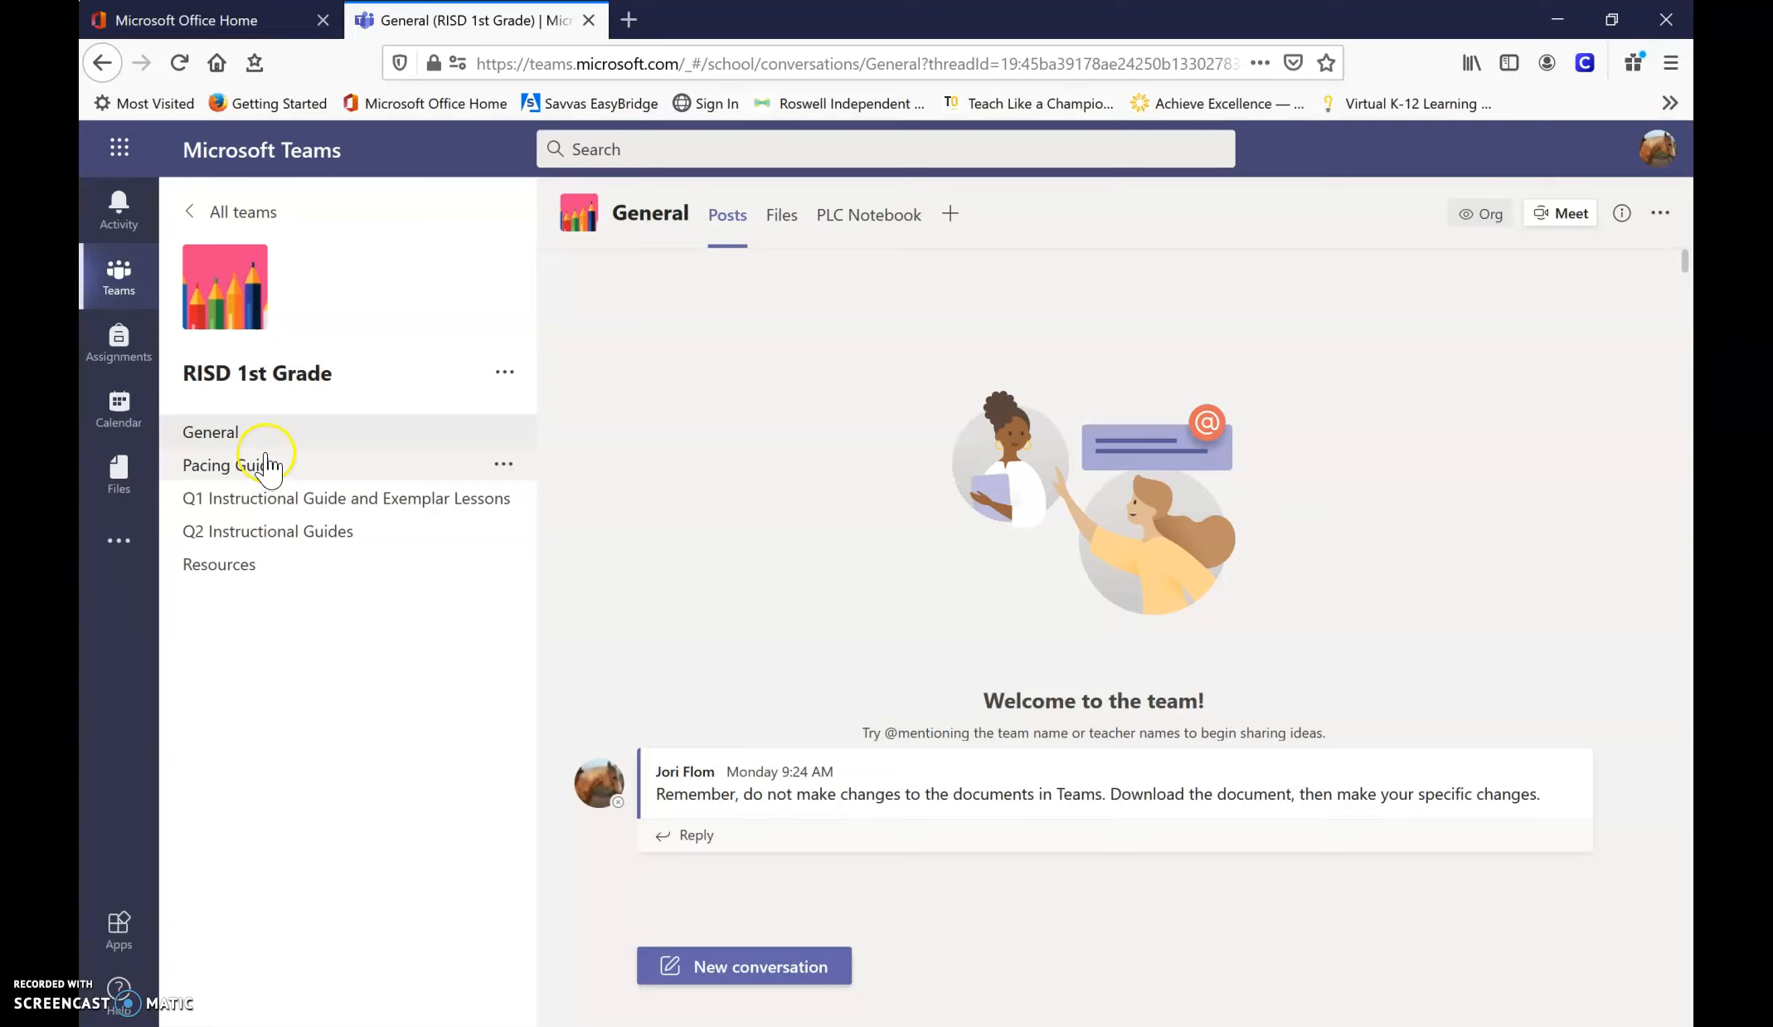
mouse_move(267, 470)
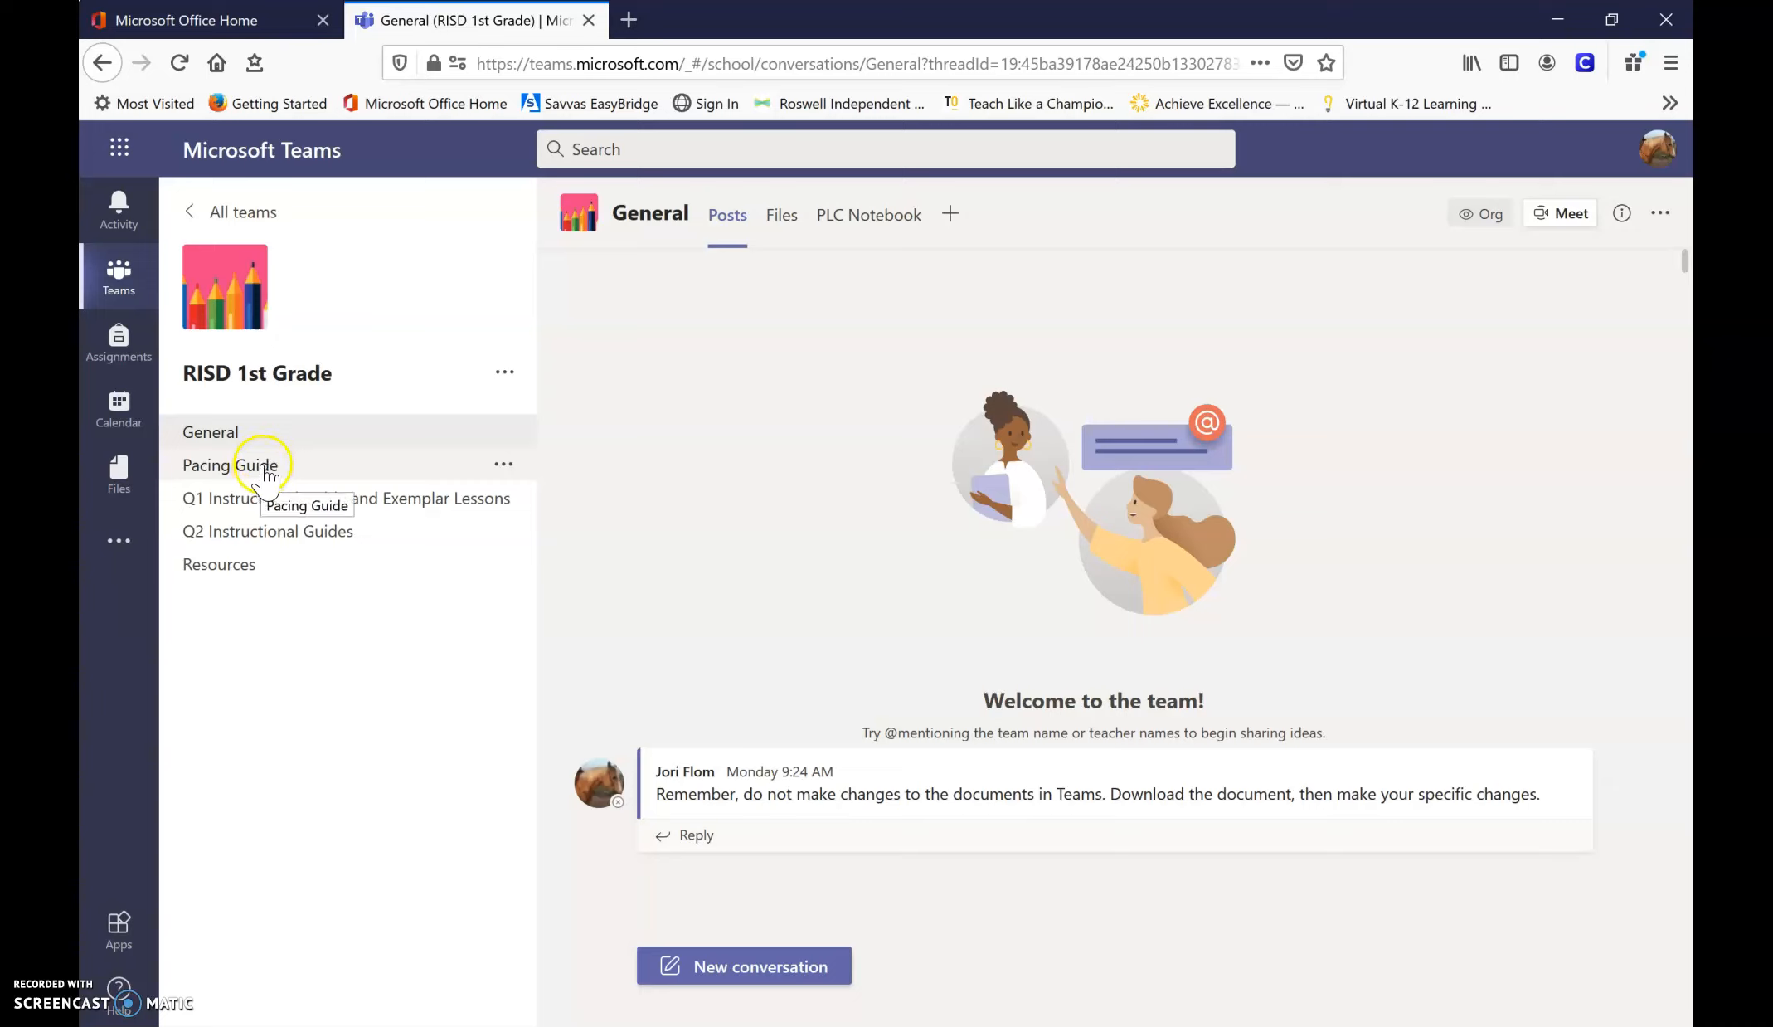
mouse_move(353, 465)
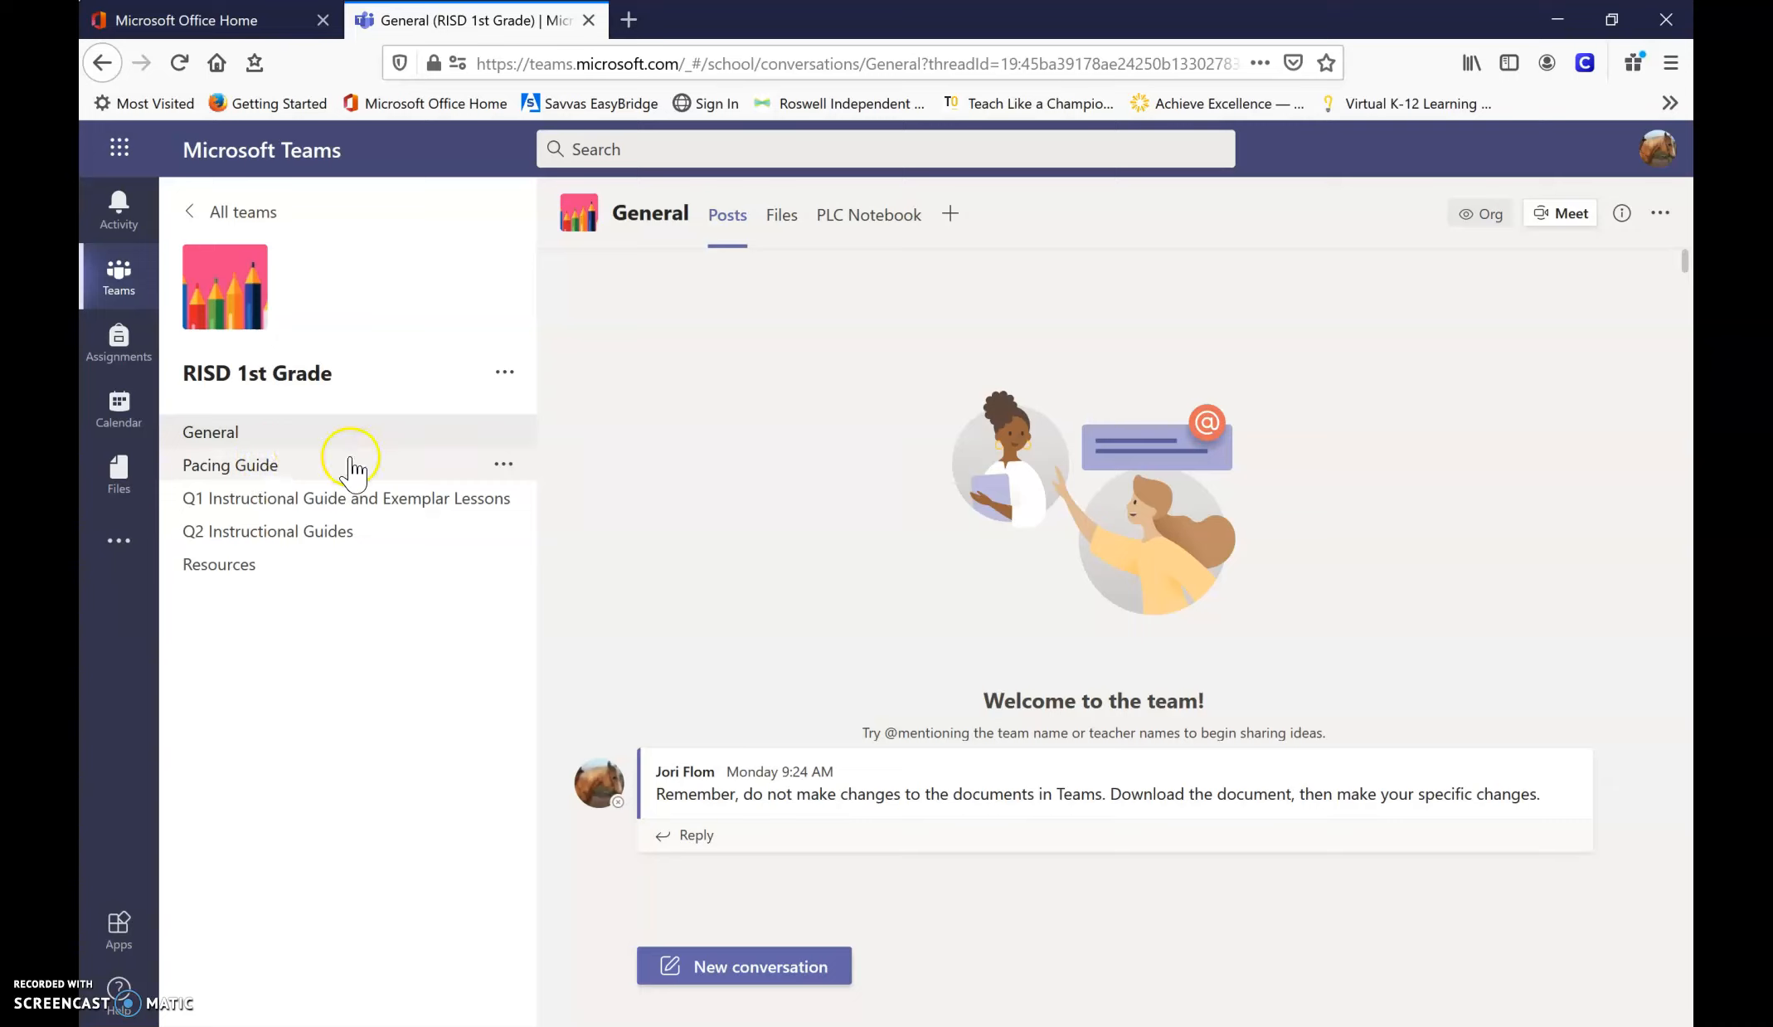
mouse_move(335, 530)
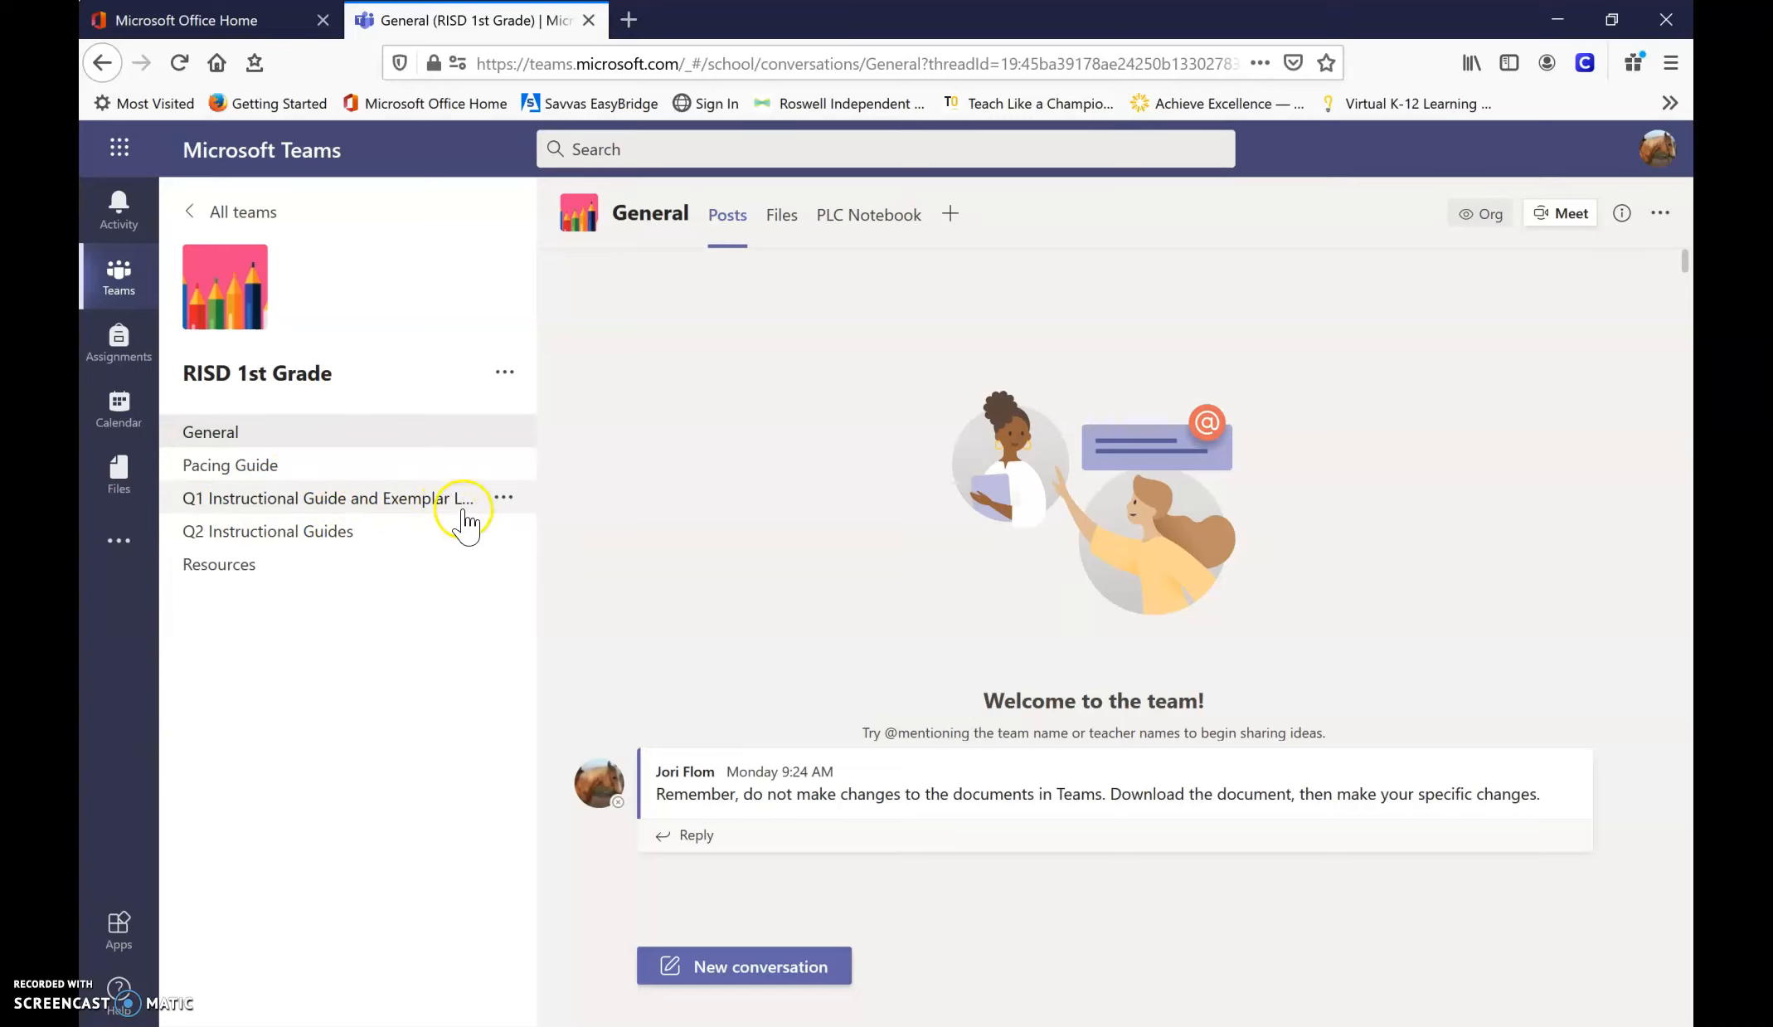
mouse_move(302, 539)
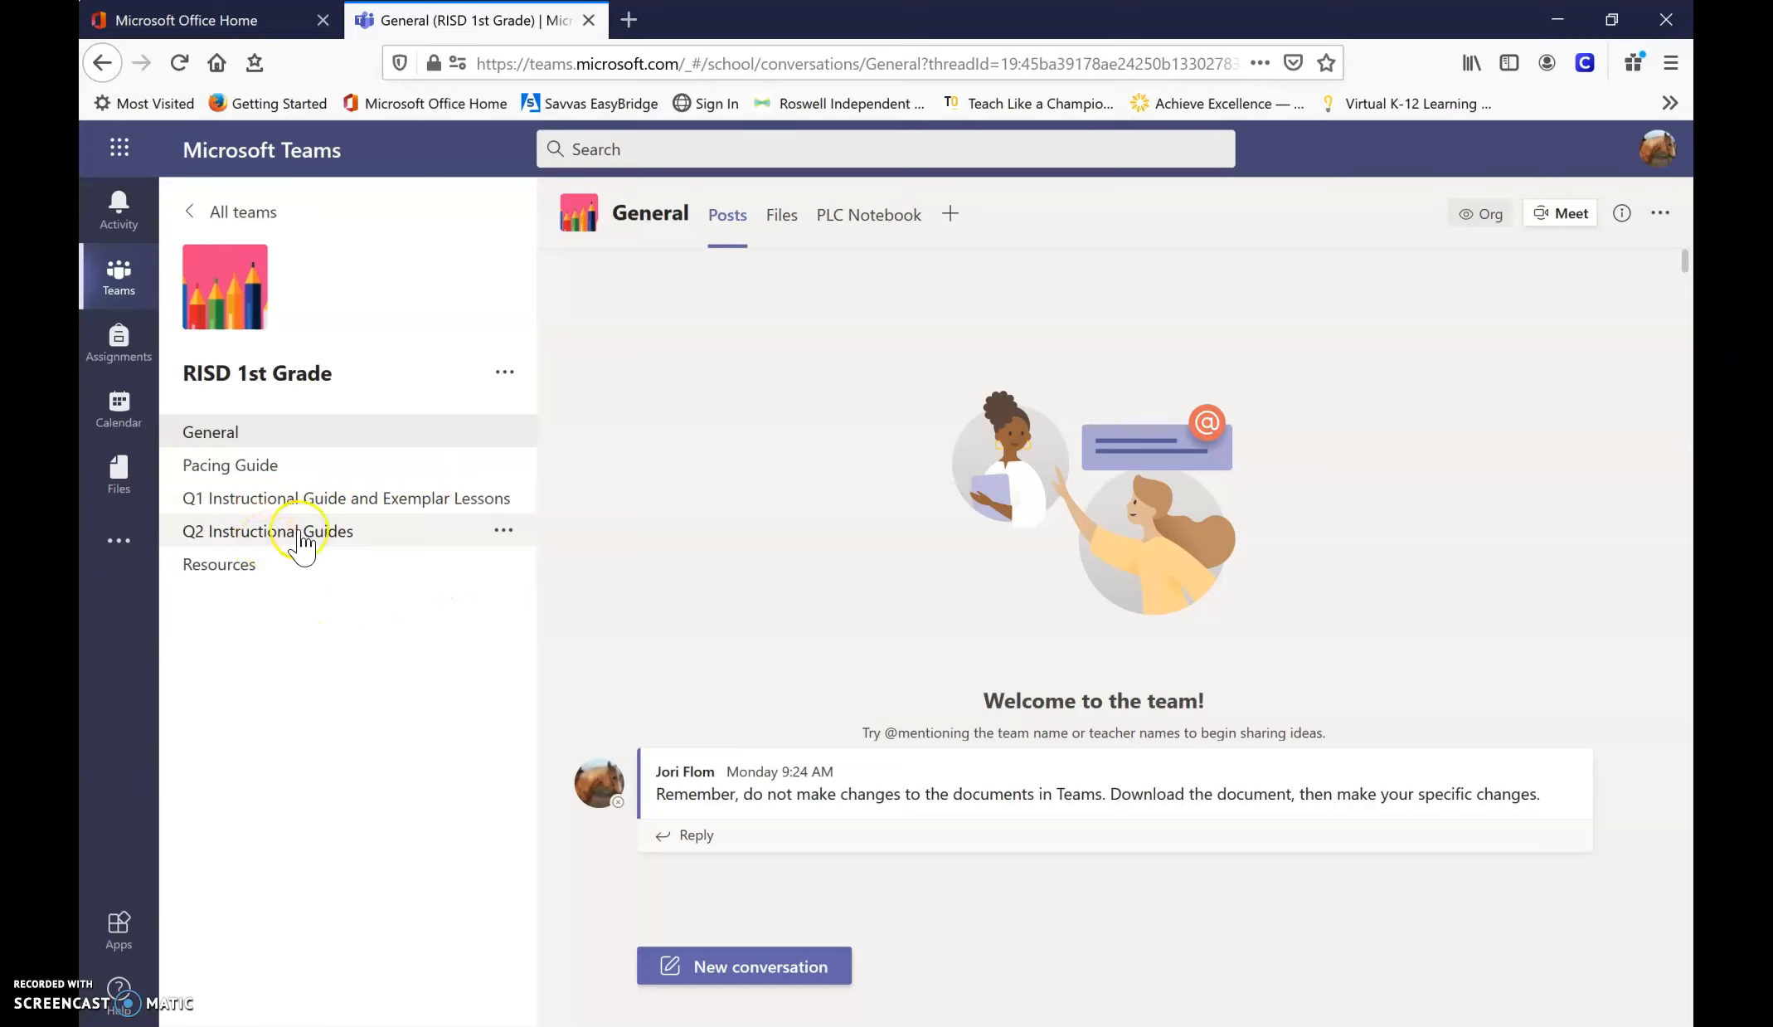
mouse_move(312, 564)
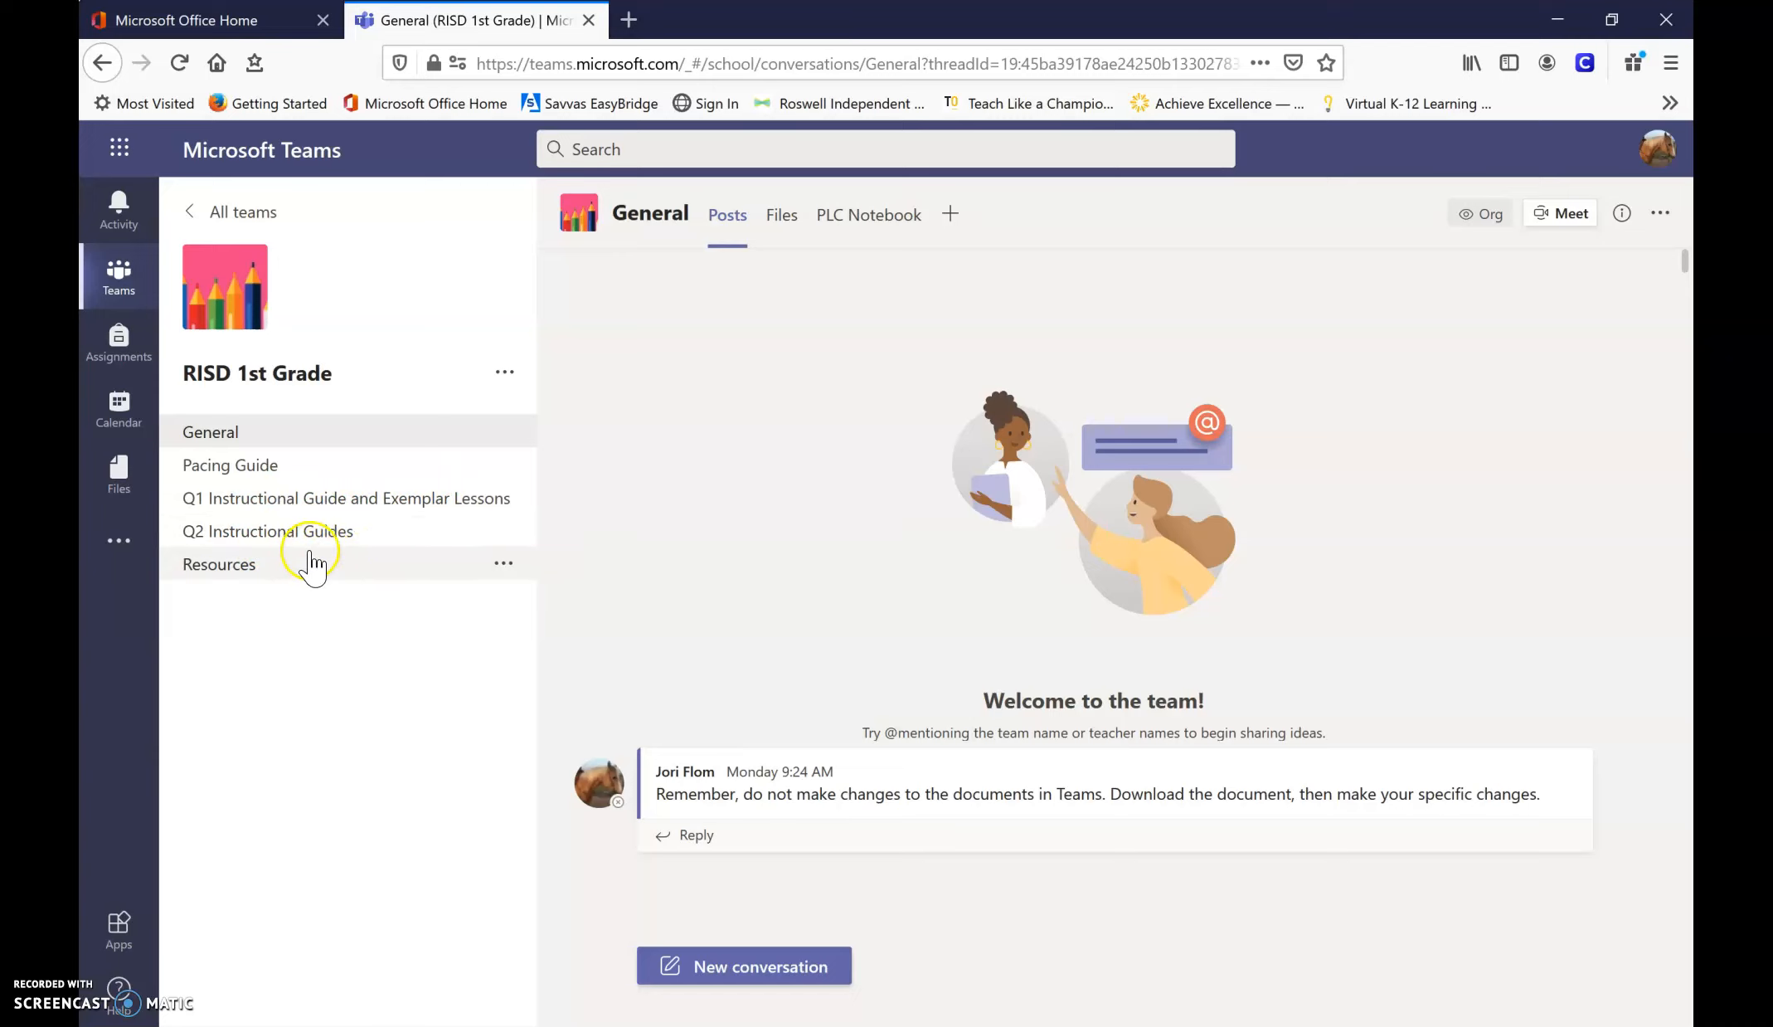
mouse_move(314, 534)
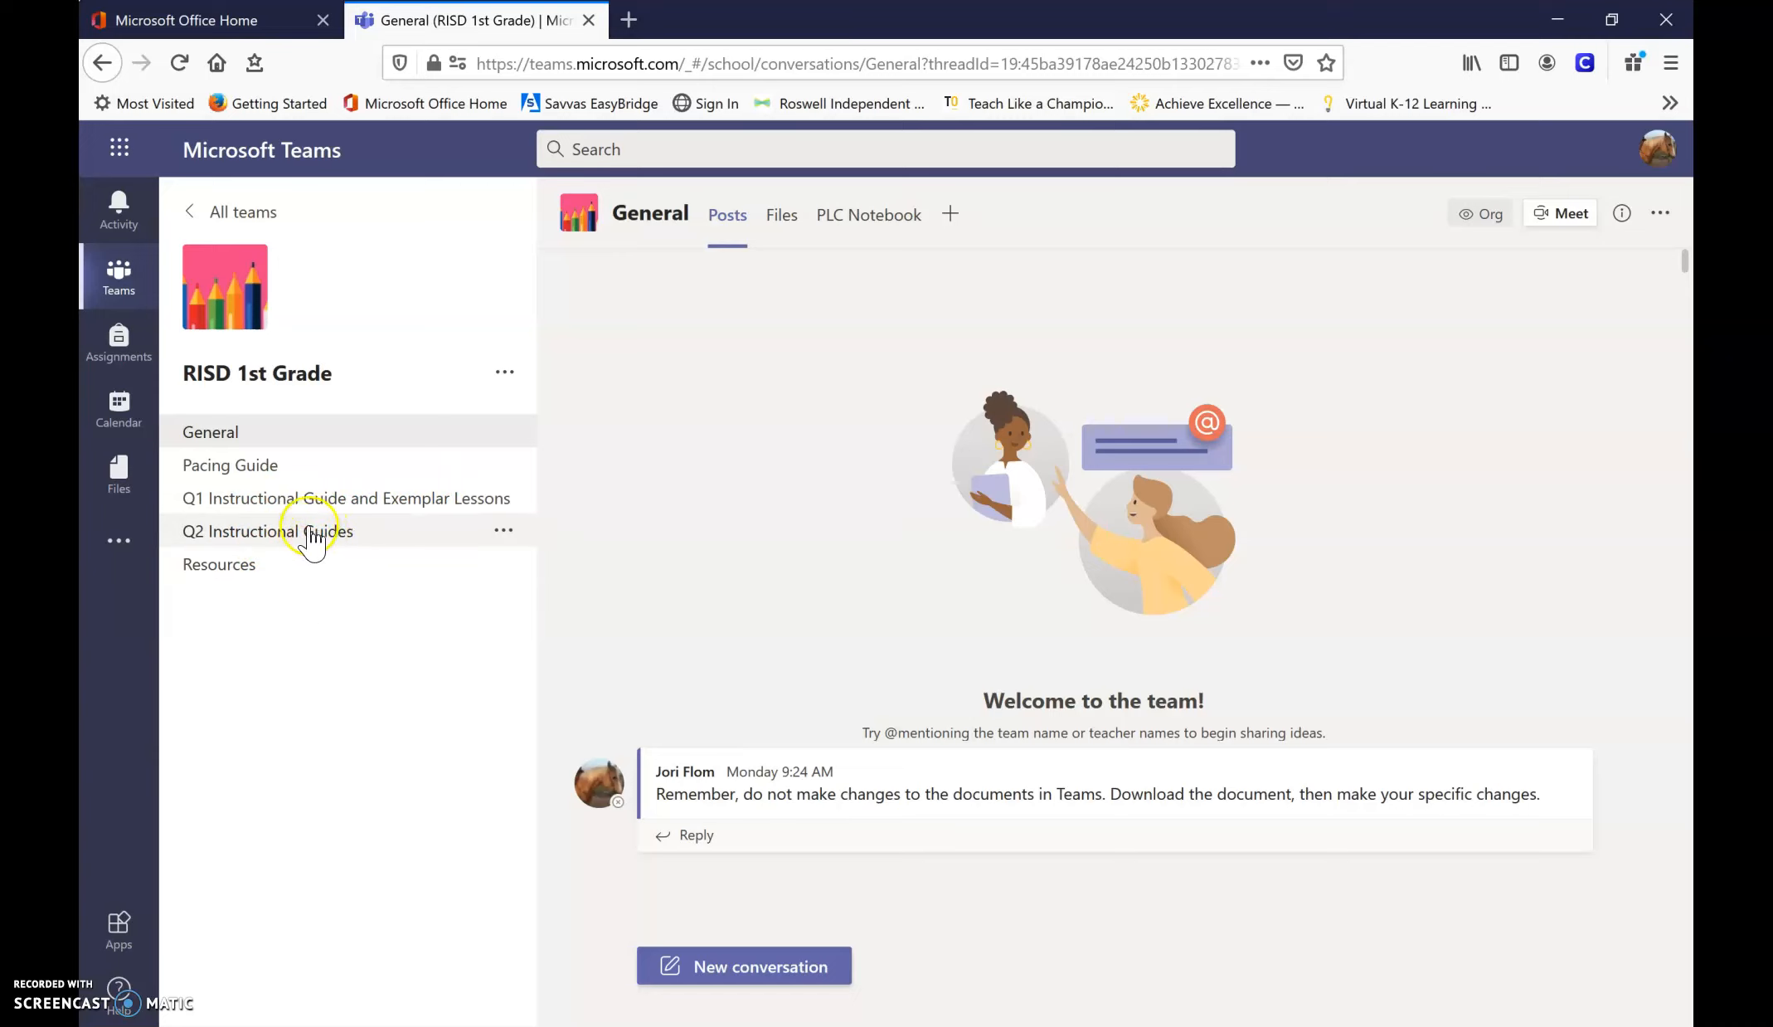
left_click(265, 532)
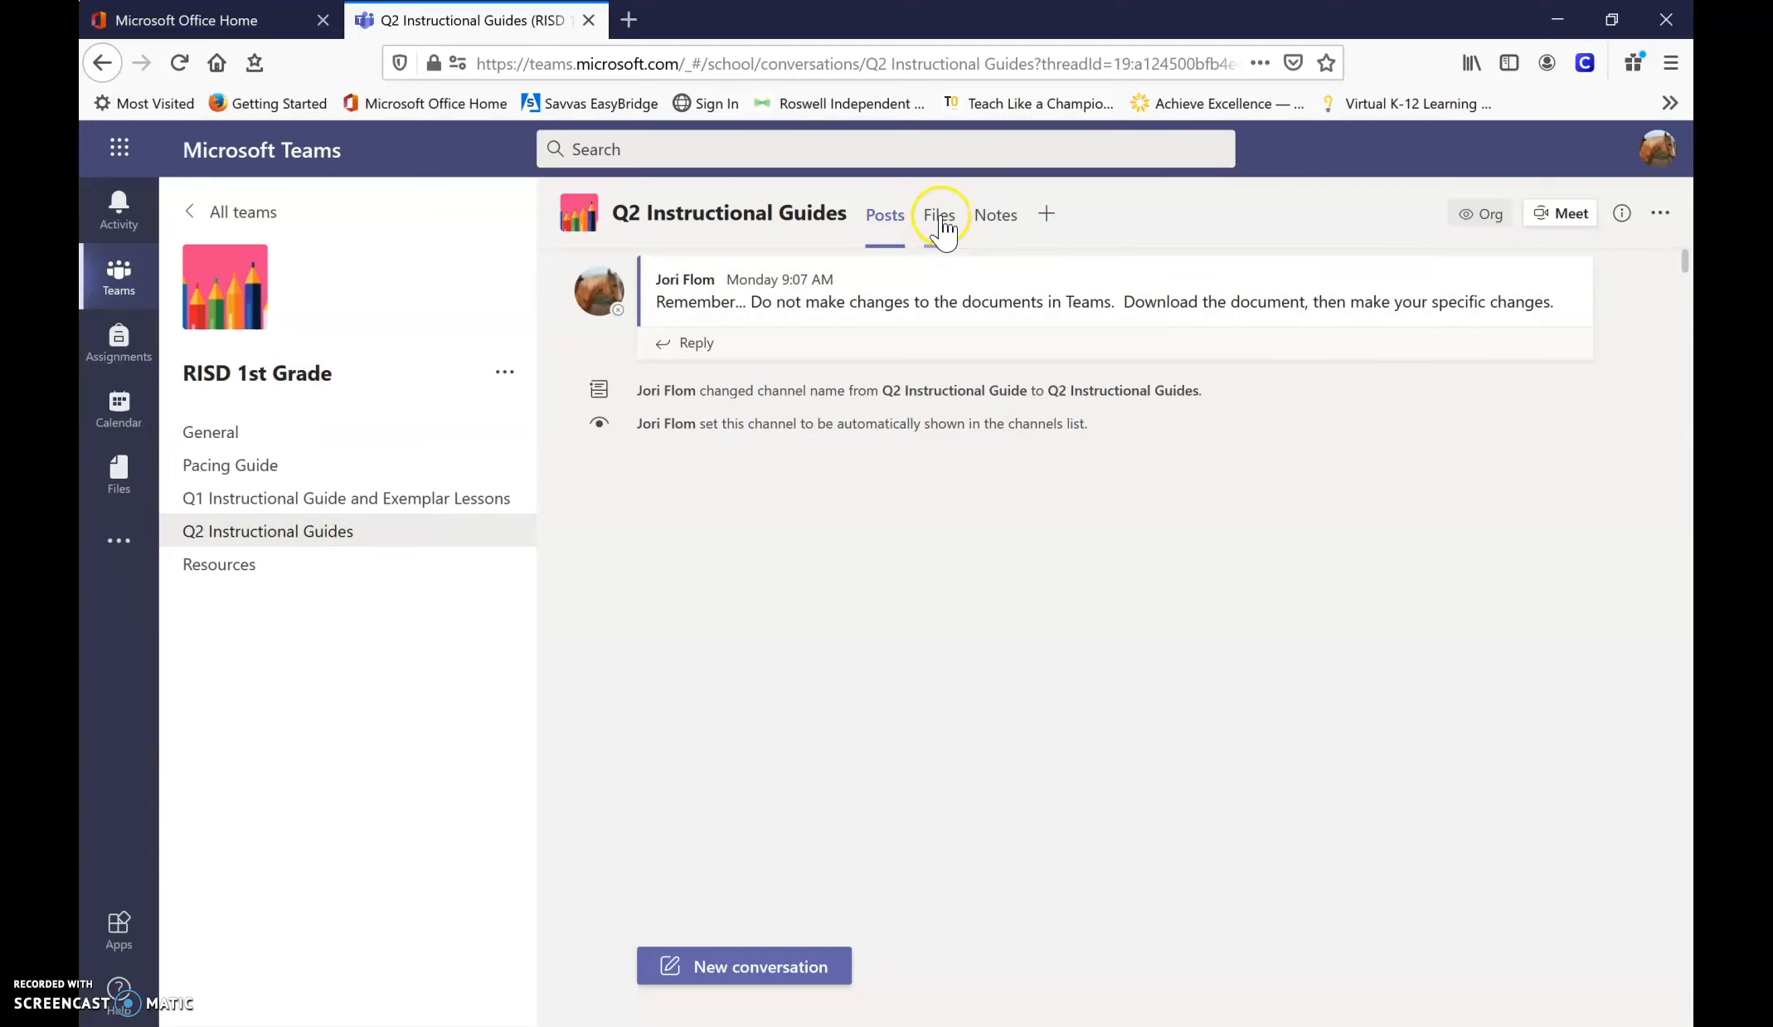
left_click(939, 214)
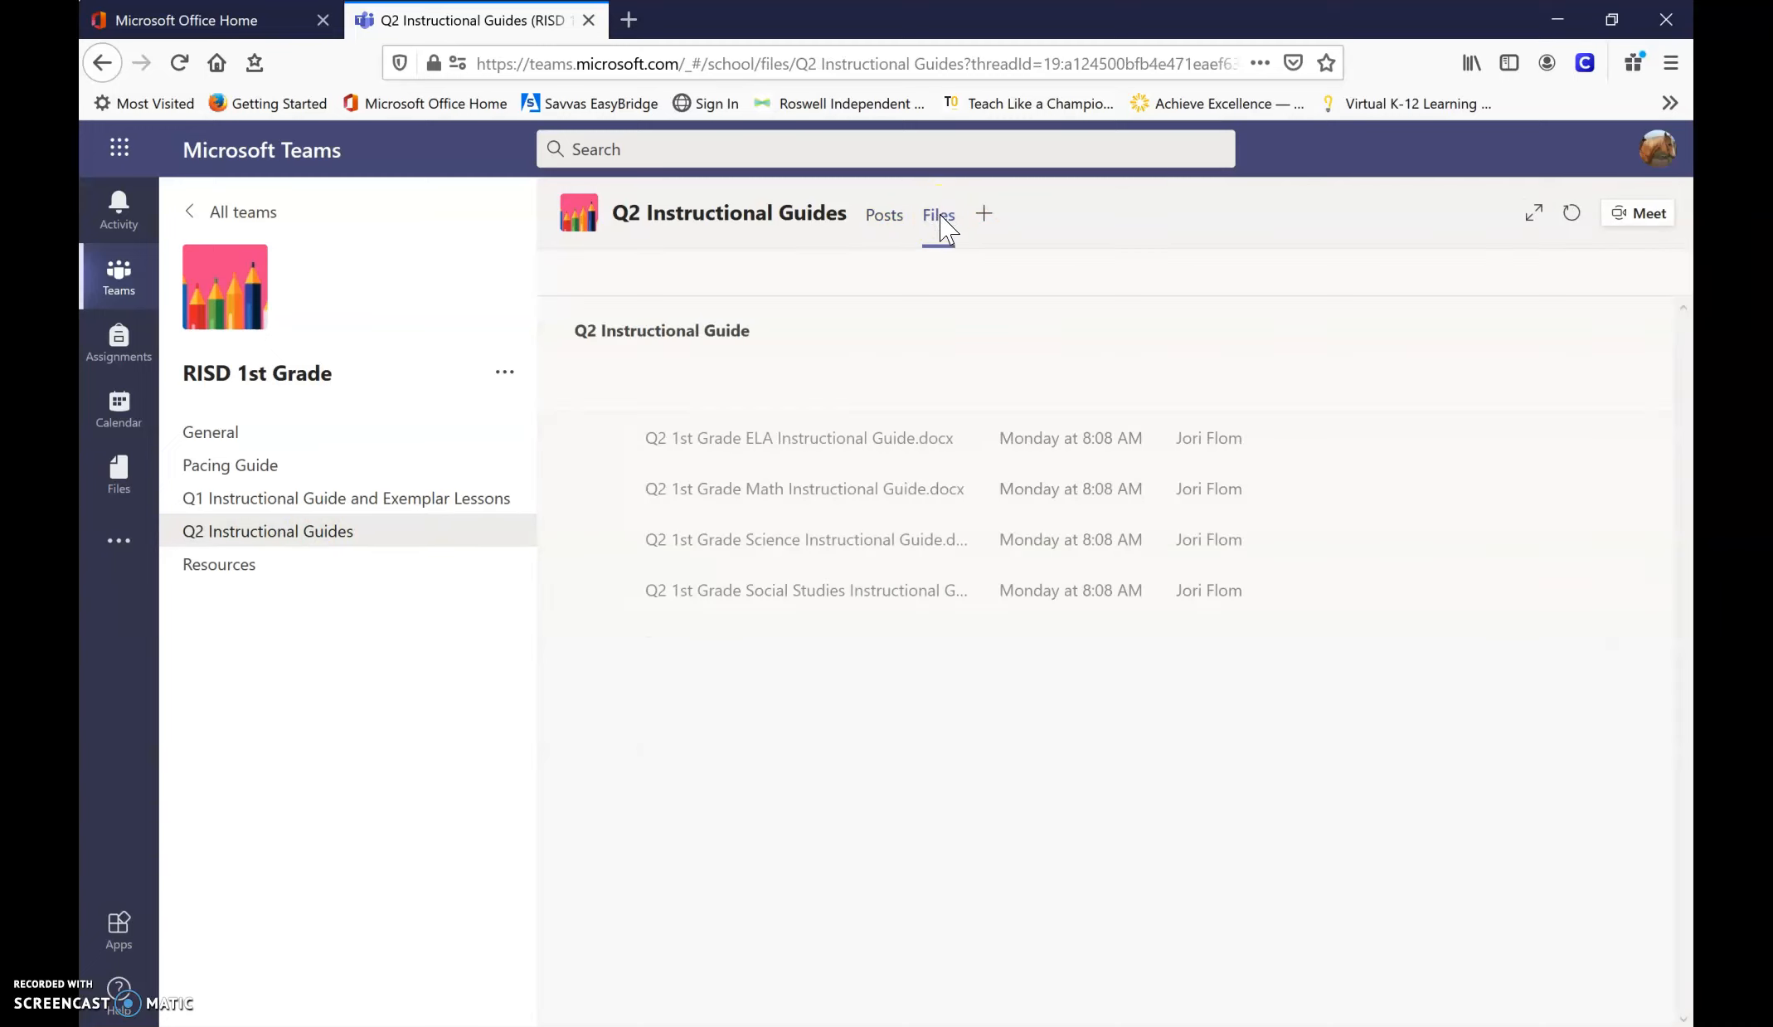
Open the channel's Files tab to list the four Word guides.
left_click(937, 214)
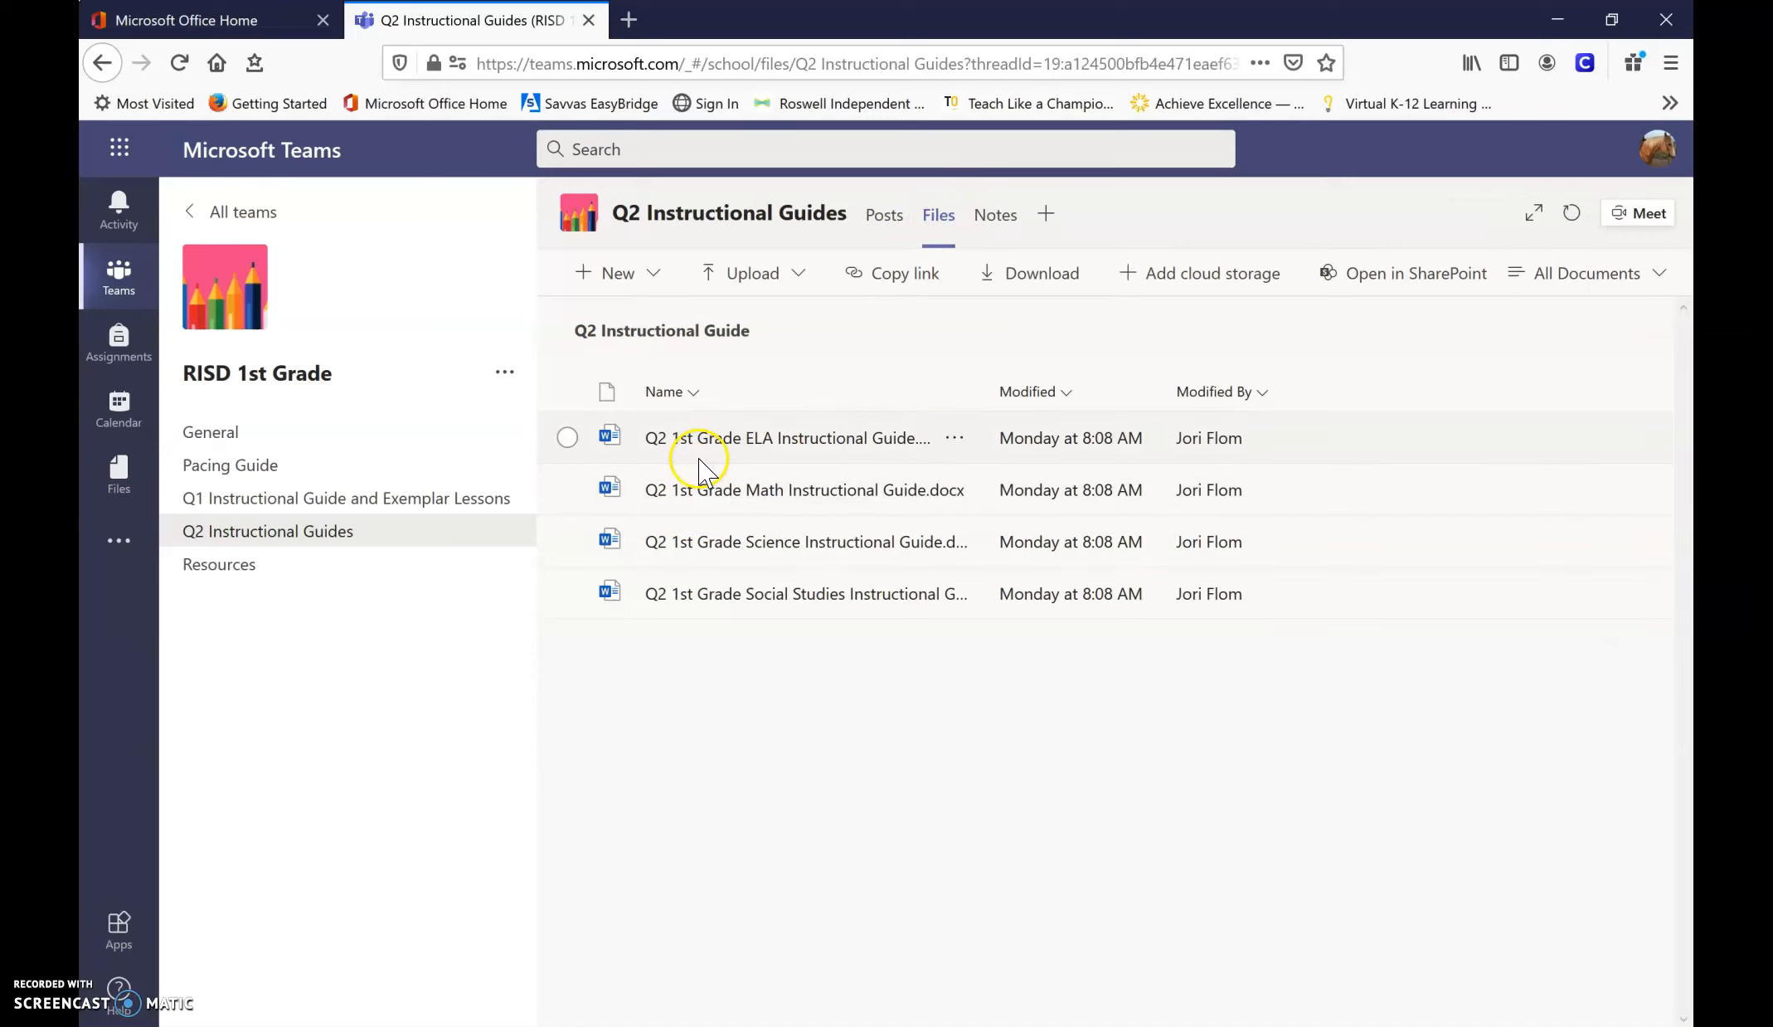
mouse_move(759, 476)
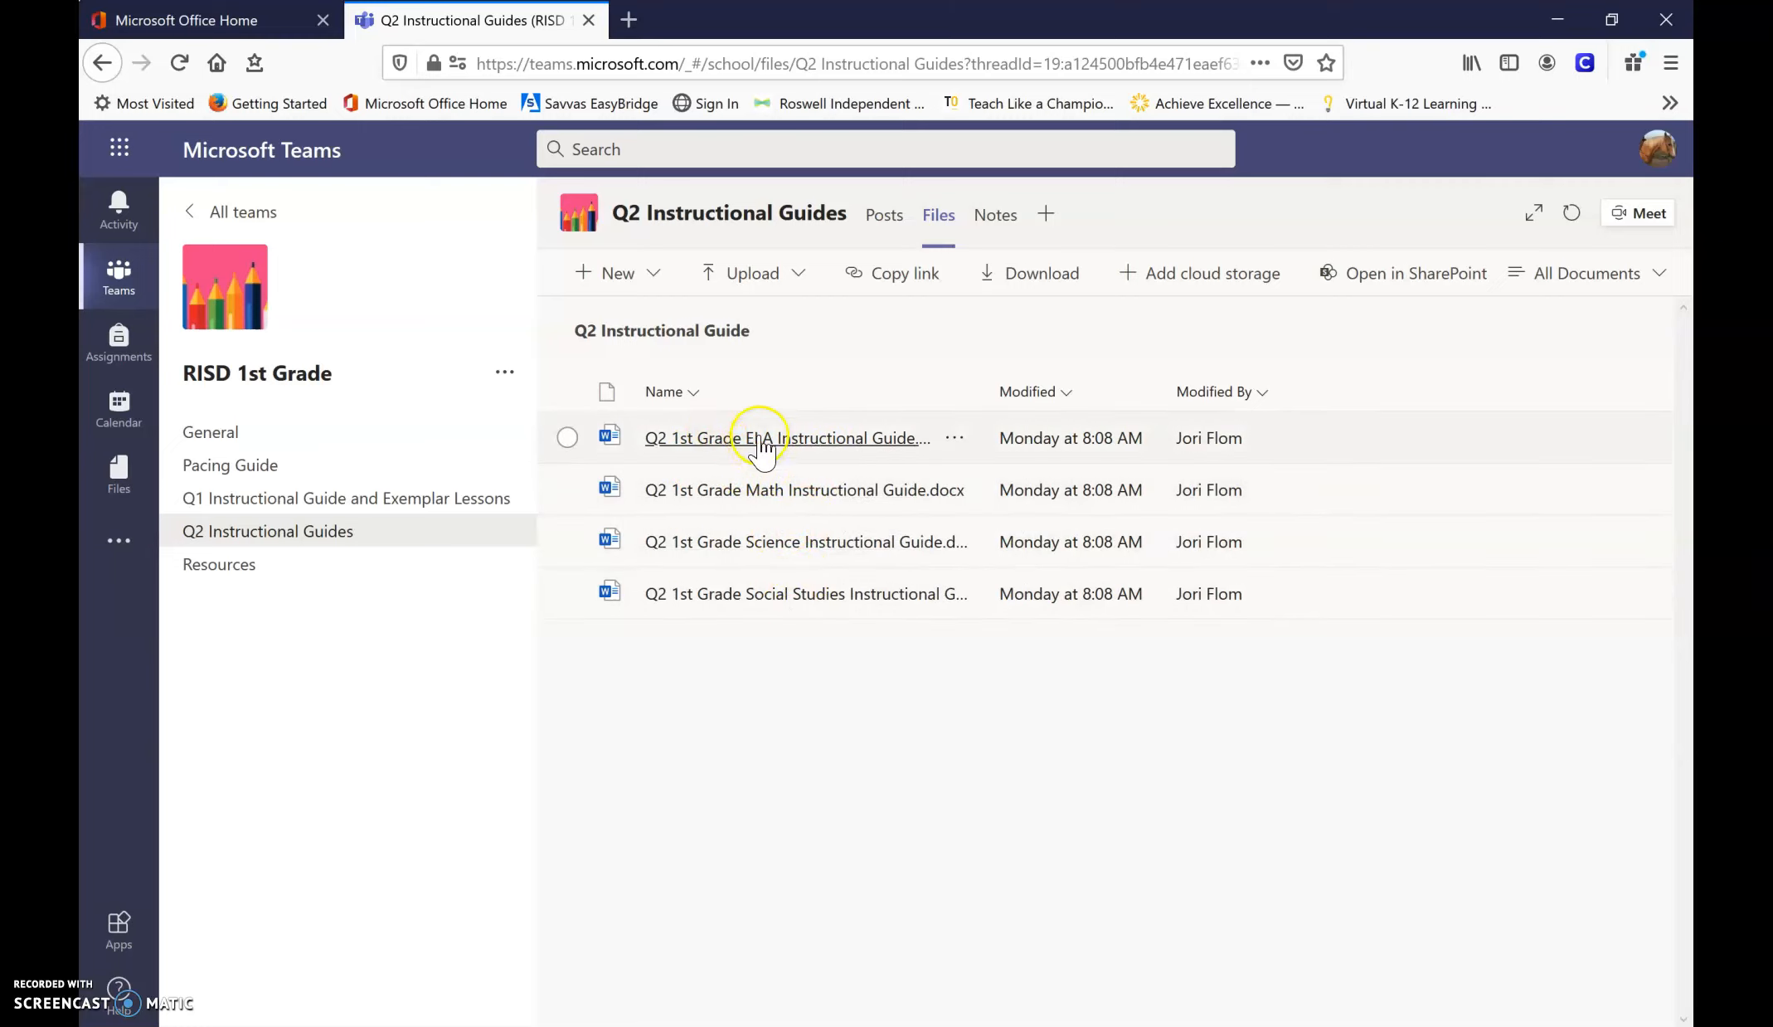
Open Q2 1st Grade ELA Instructional Guide.docx and scroll its planning table.
left_click(760, 438)
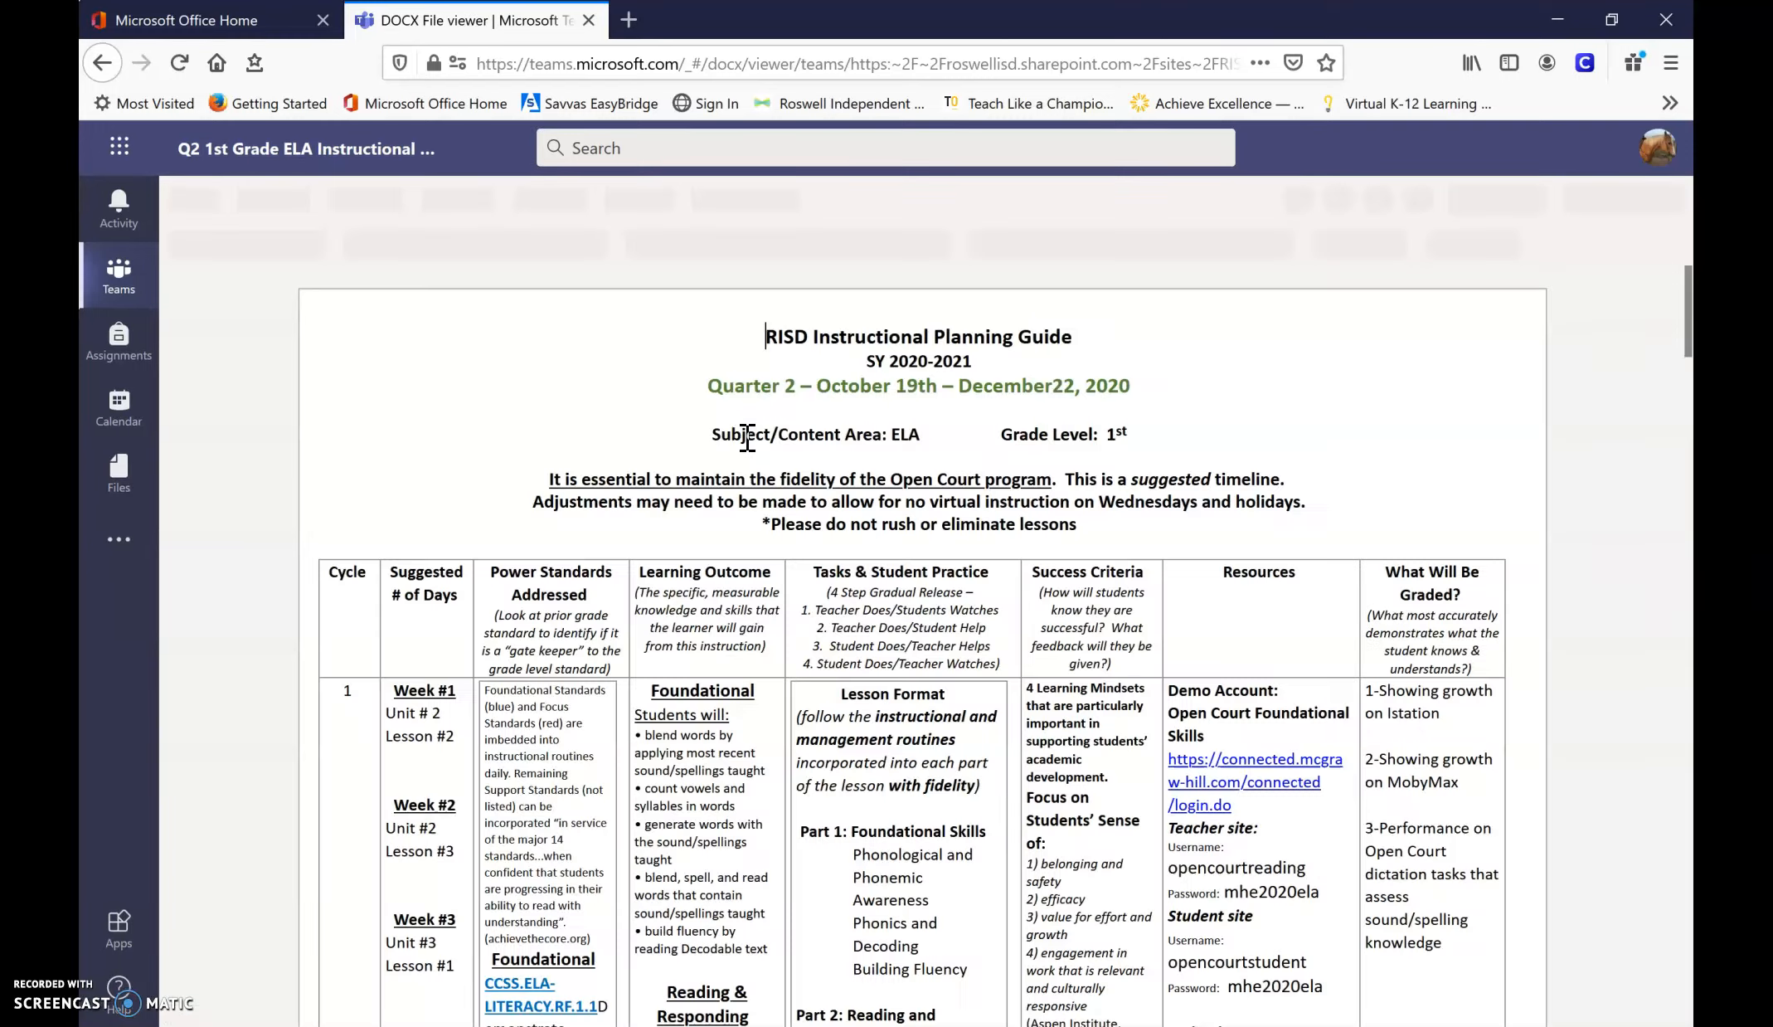
mouse_move(1054, 454)
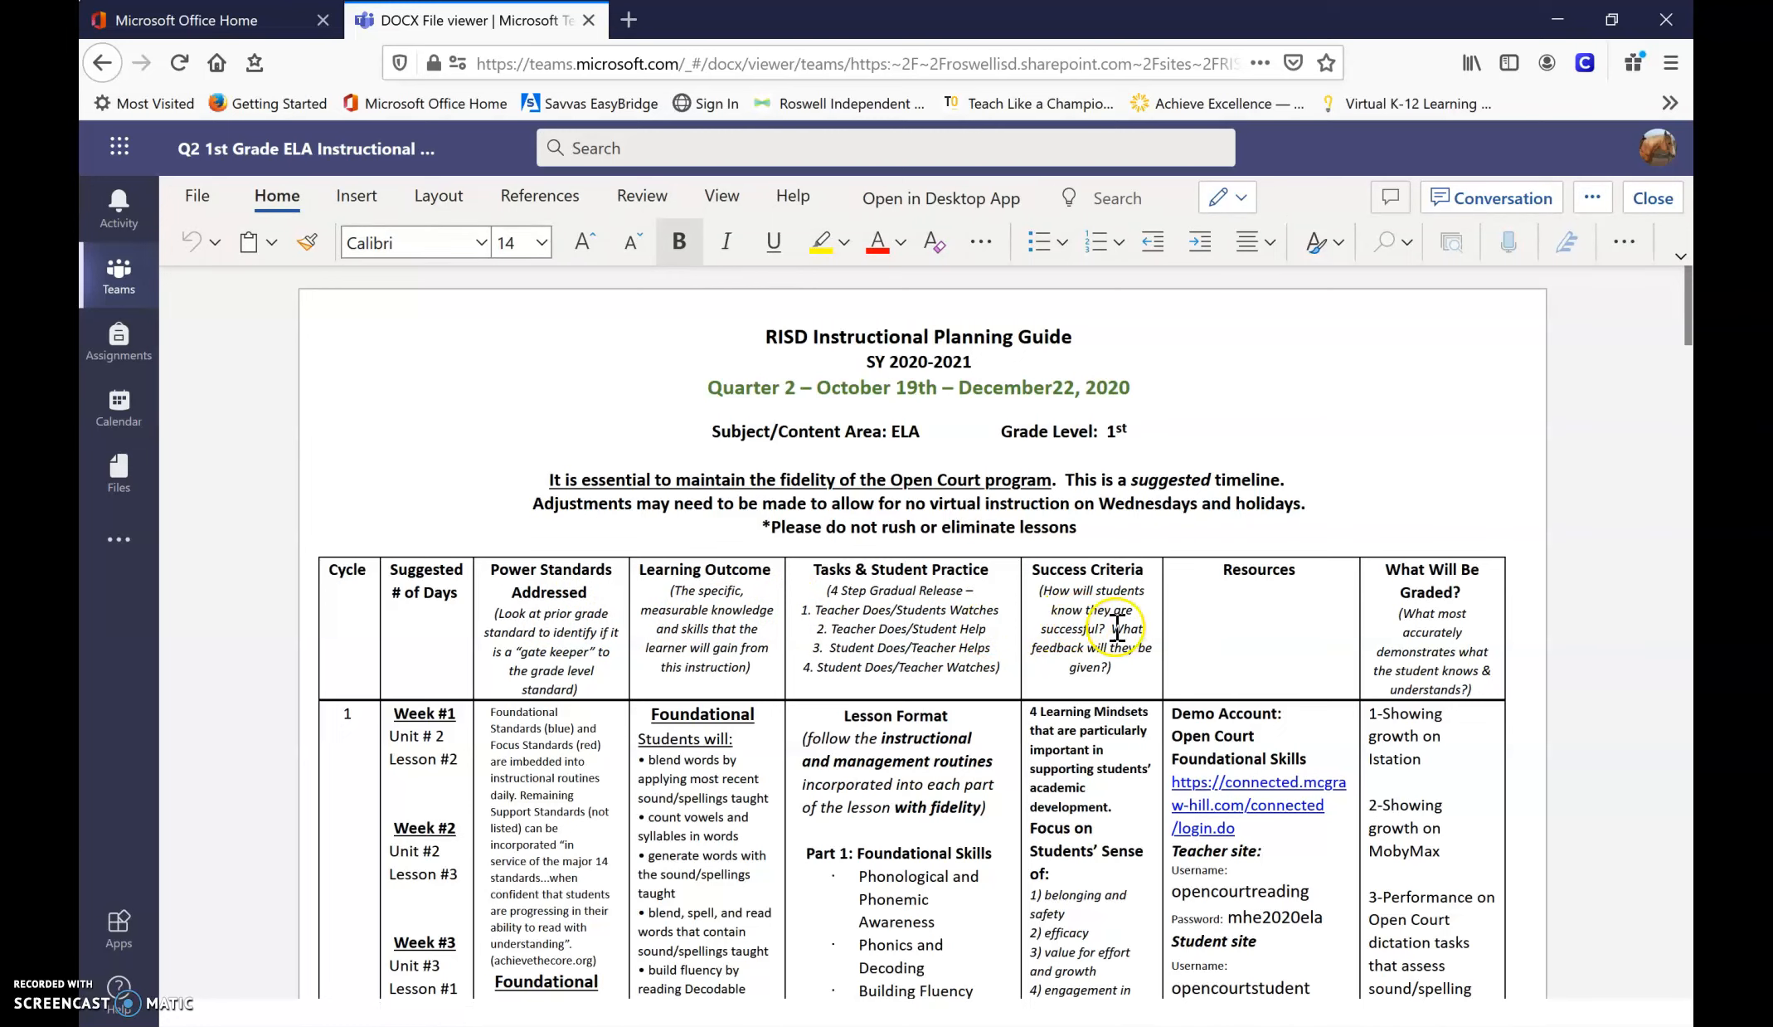
scroll("down", 3)
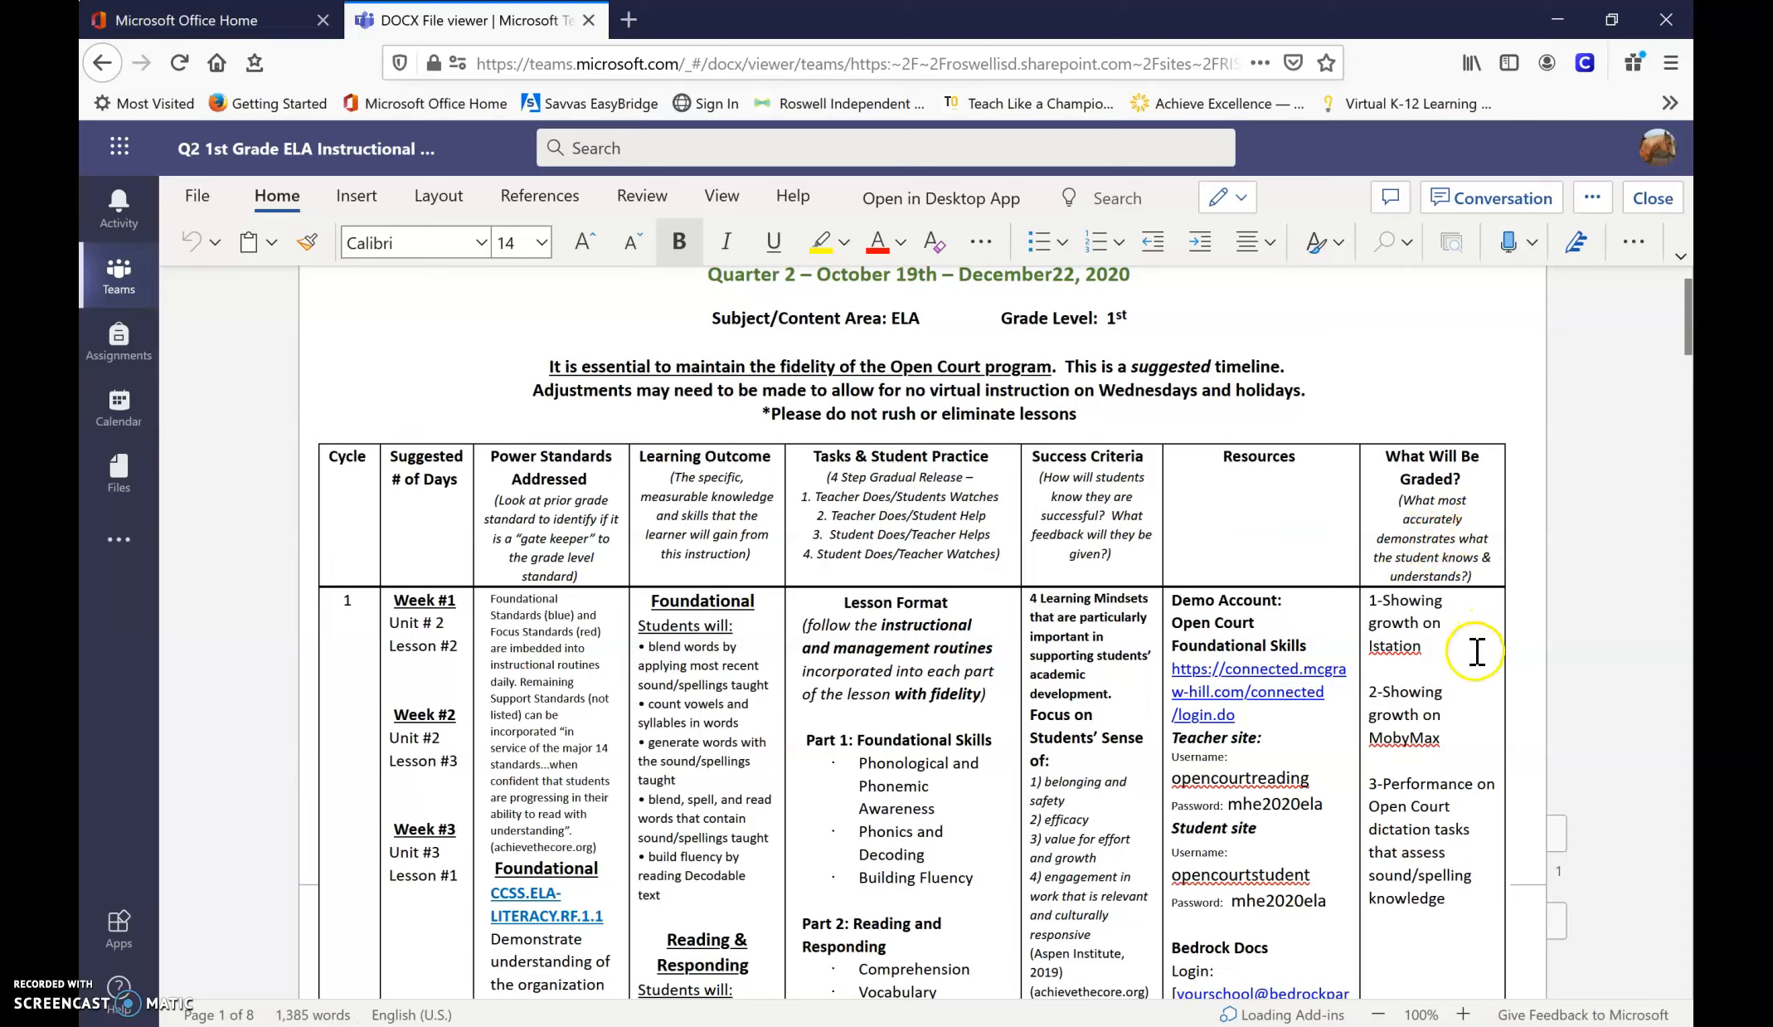
mouse_move(1492, 658)
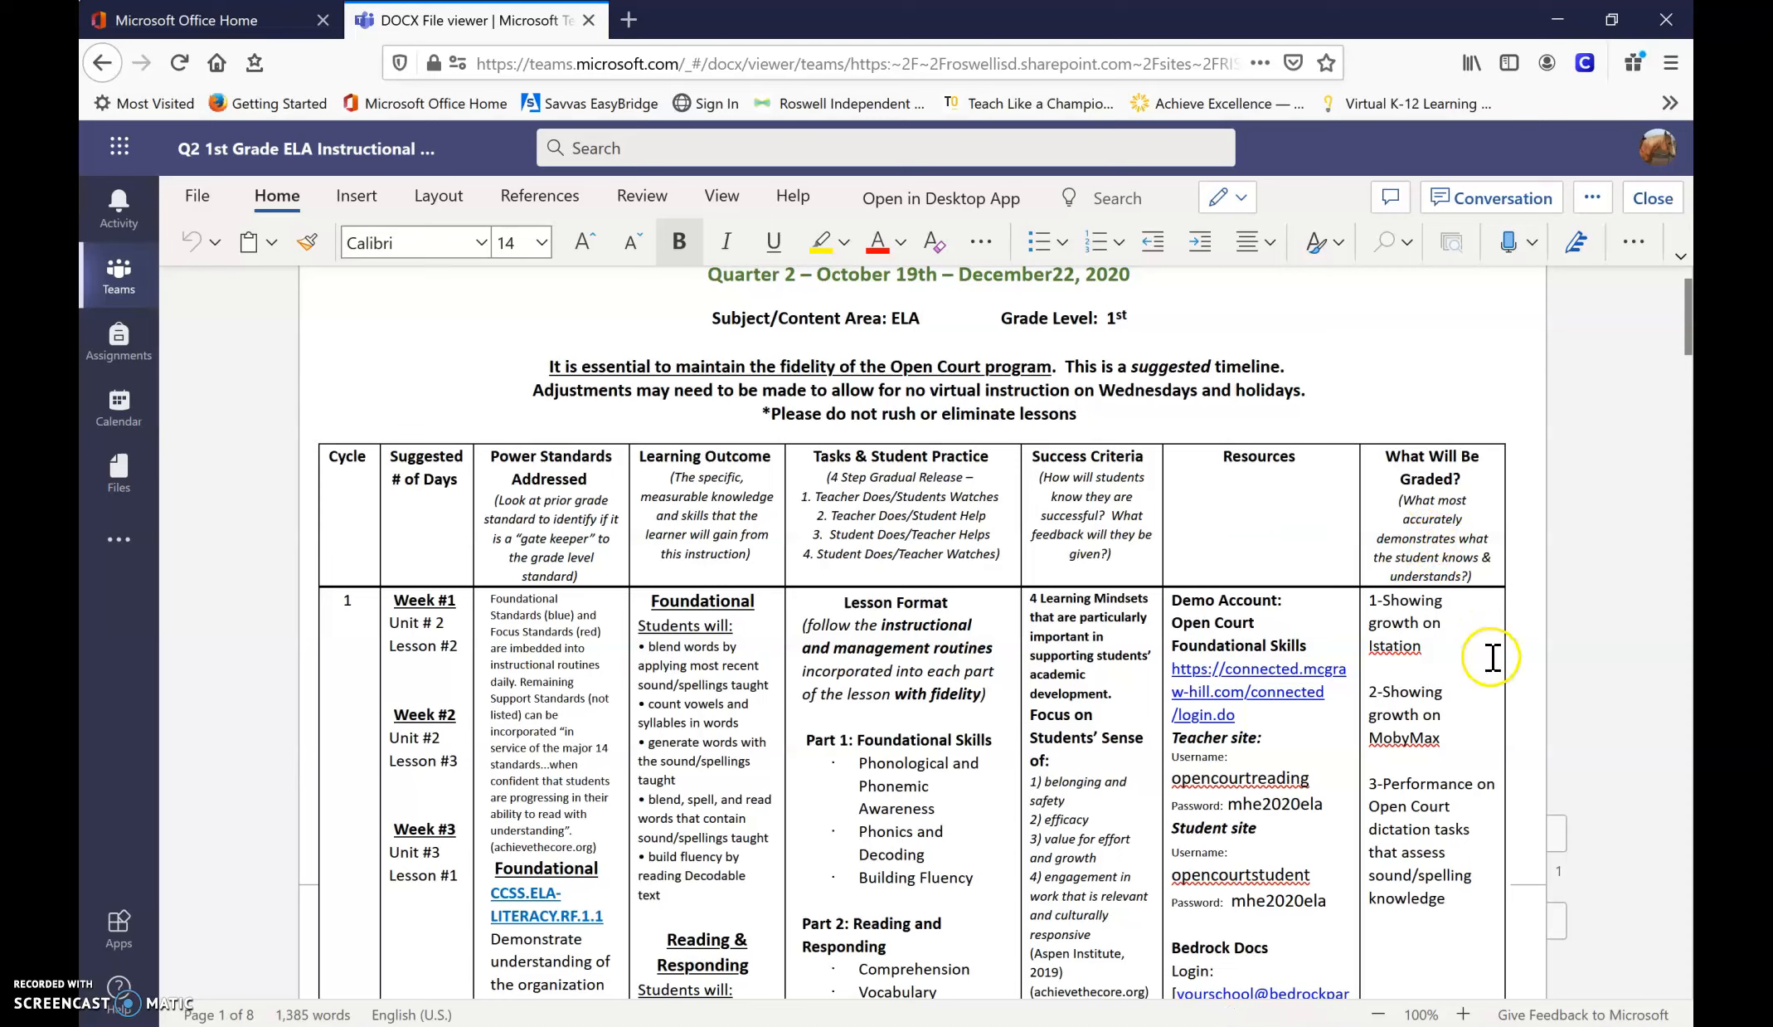
mouse_move(1289, 617)
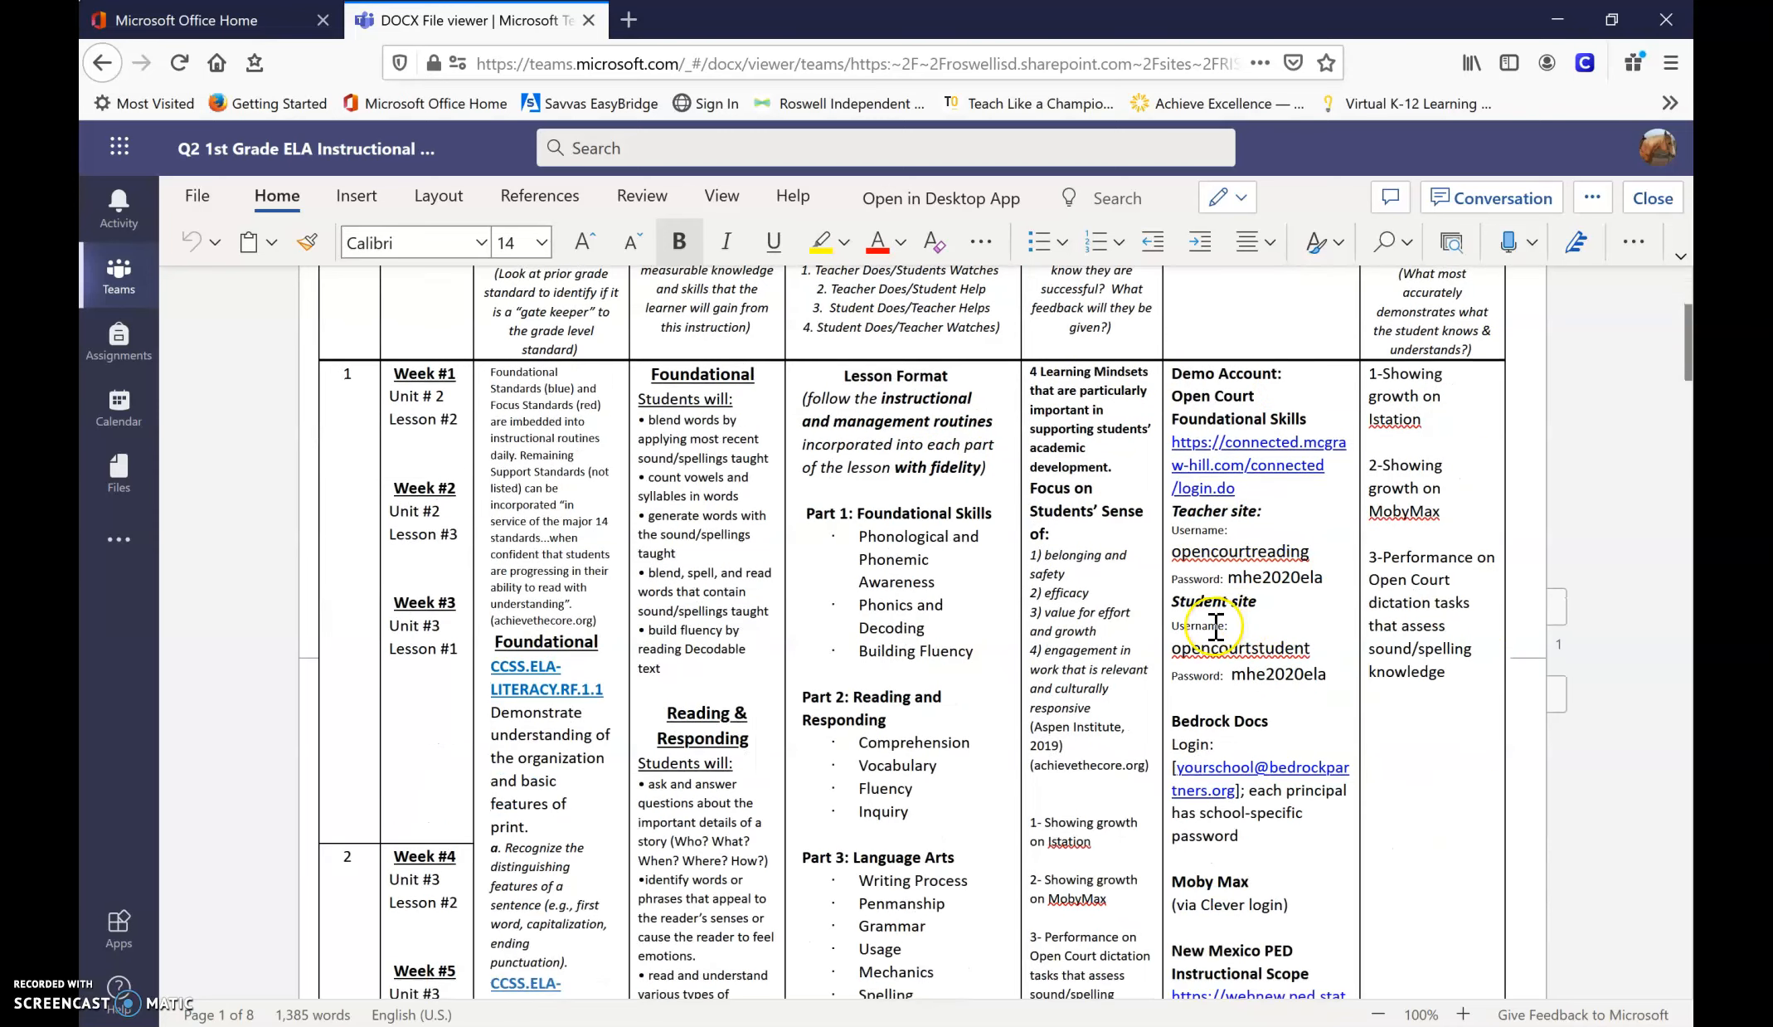
scroll("down", 3)
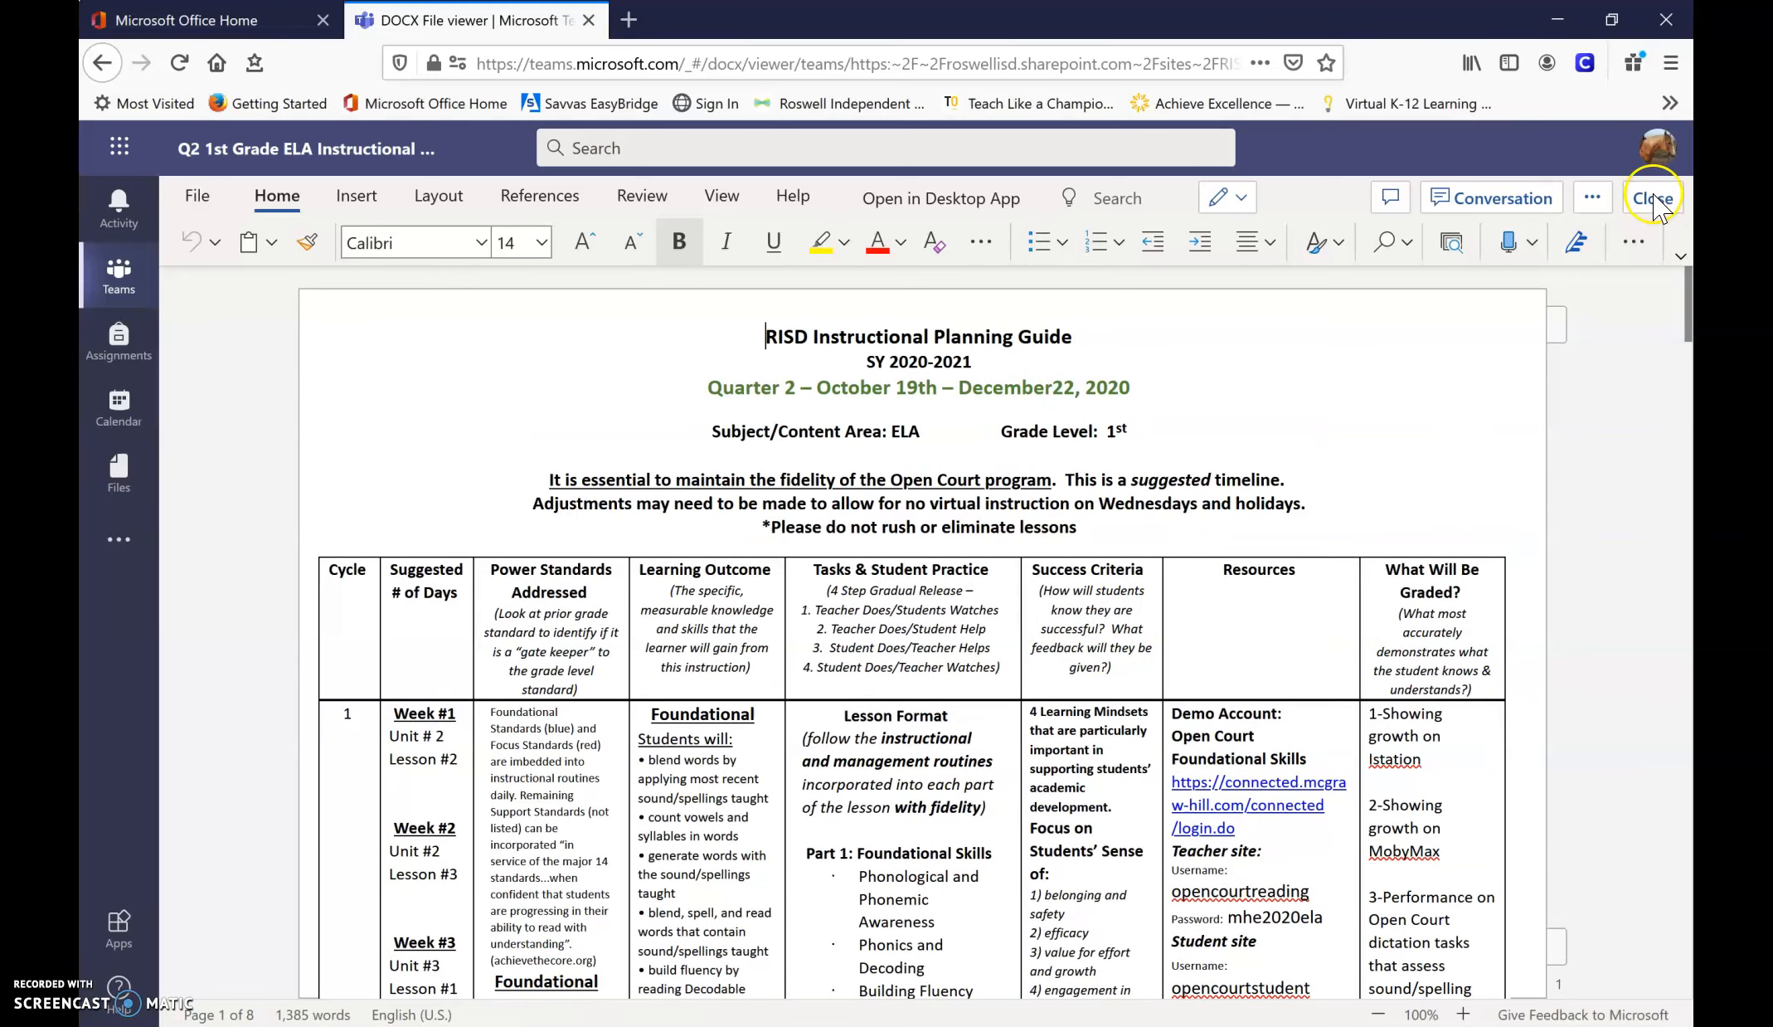
mouse_move(1004, 806)
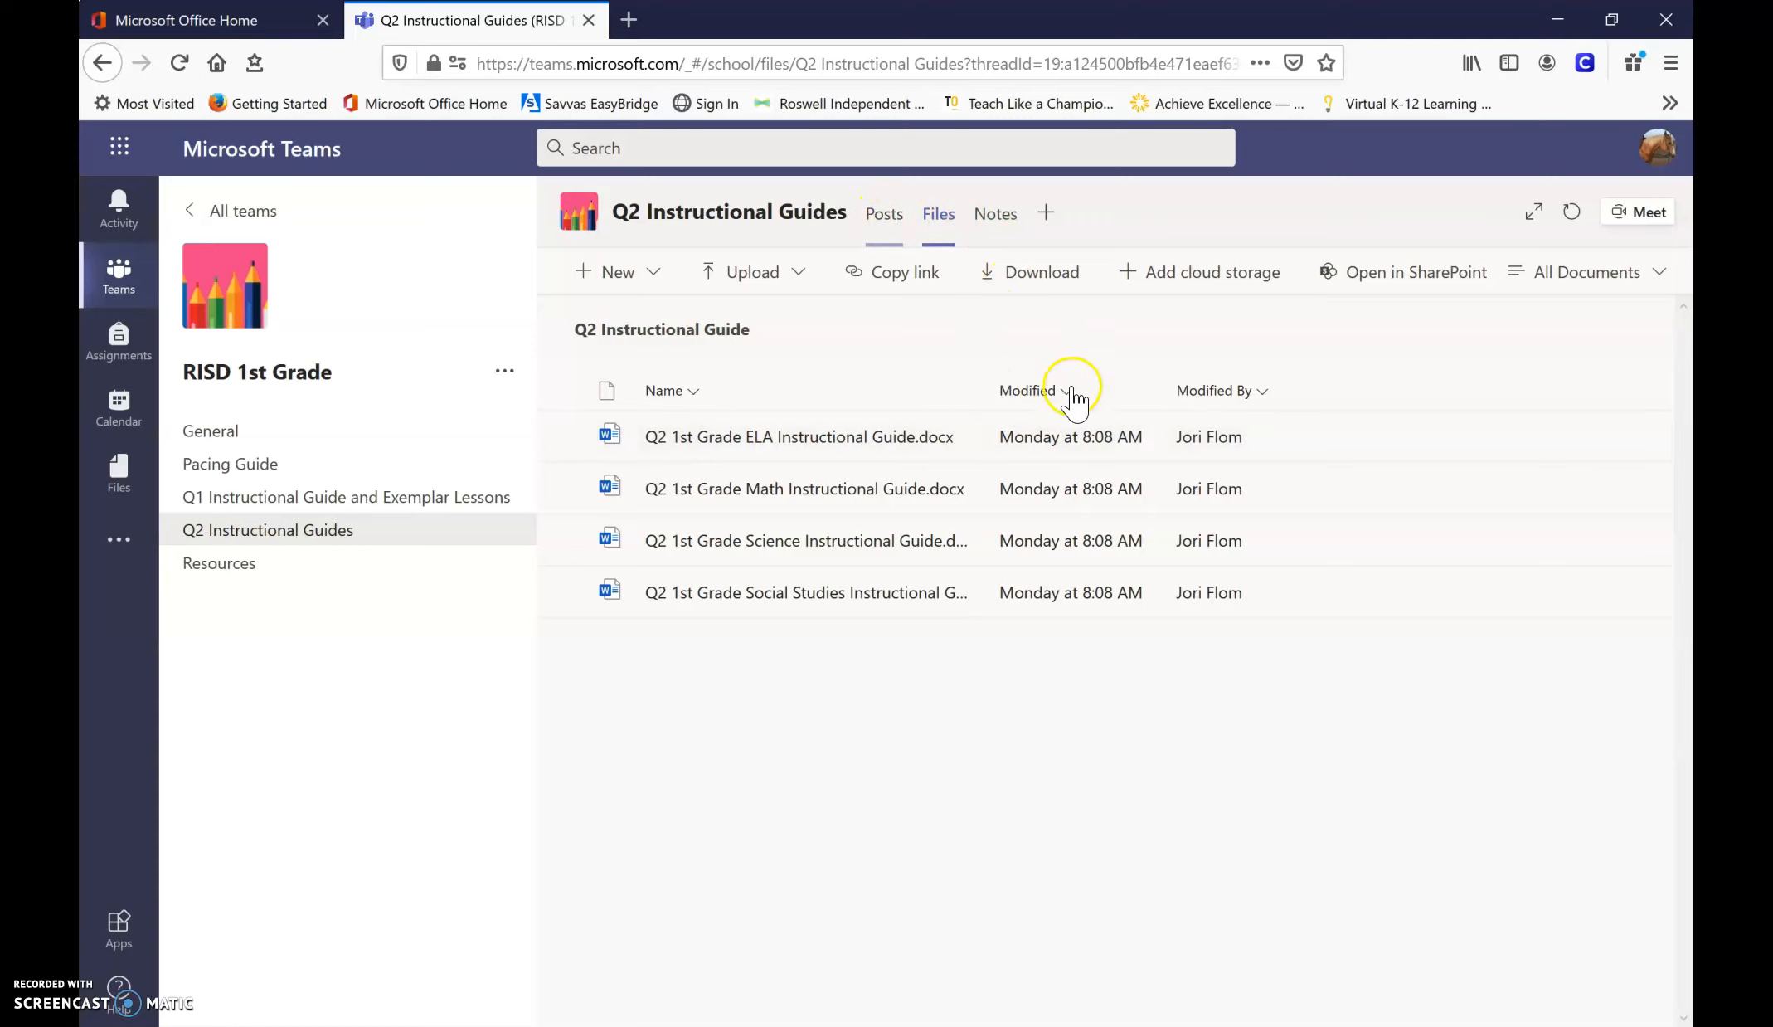
Switch to the Posts tab showing the download-before-editing reminder.
left_click(884, 214)
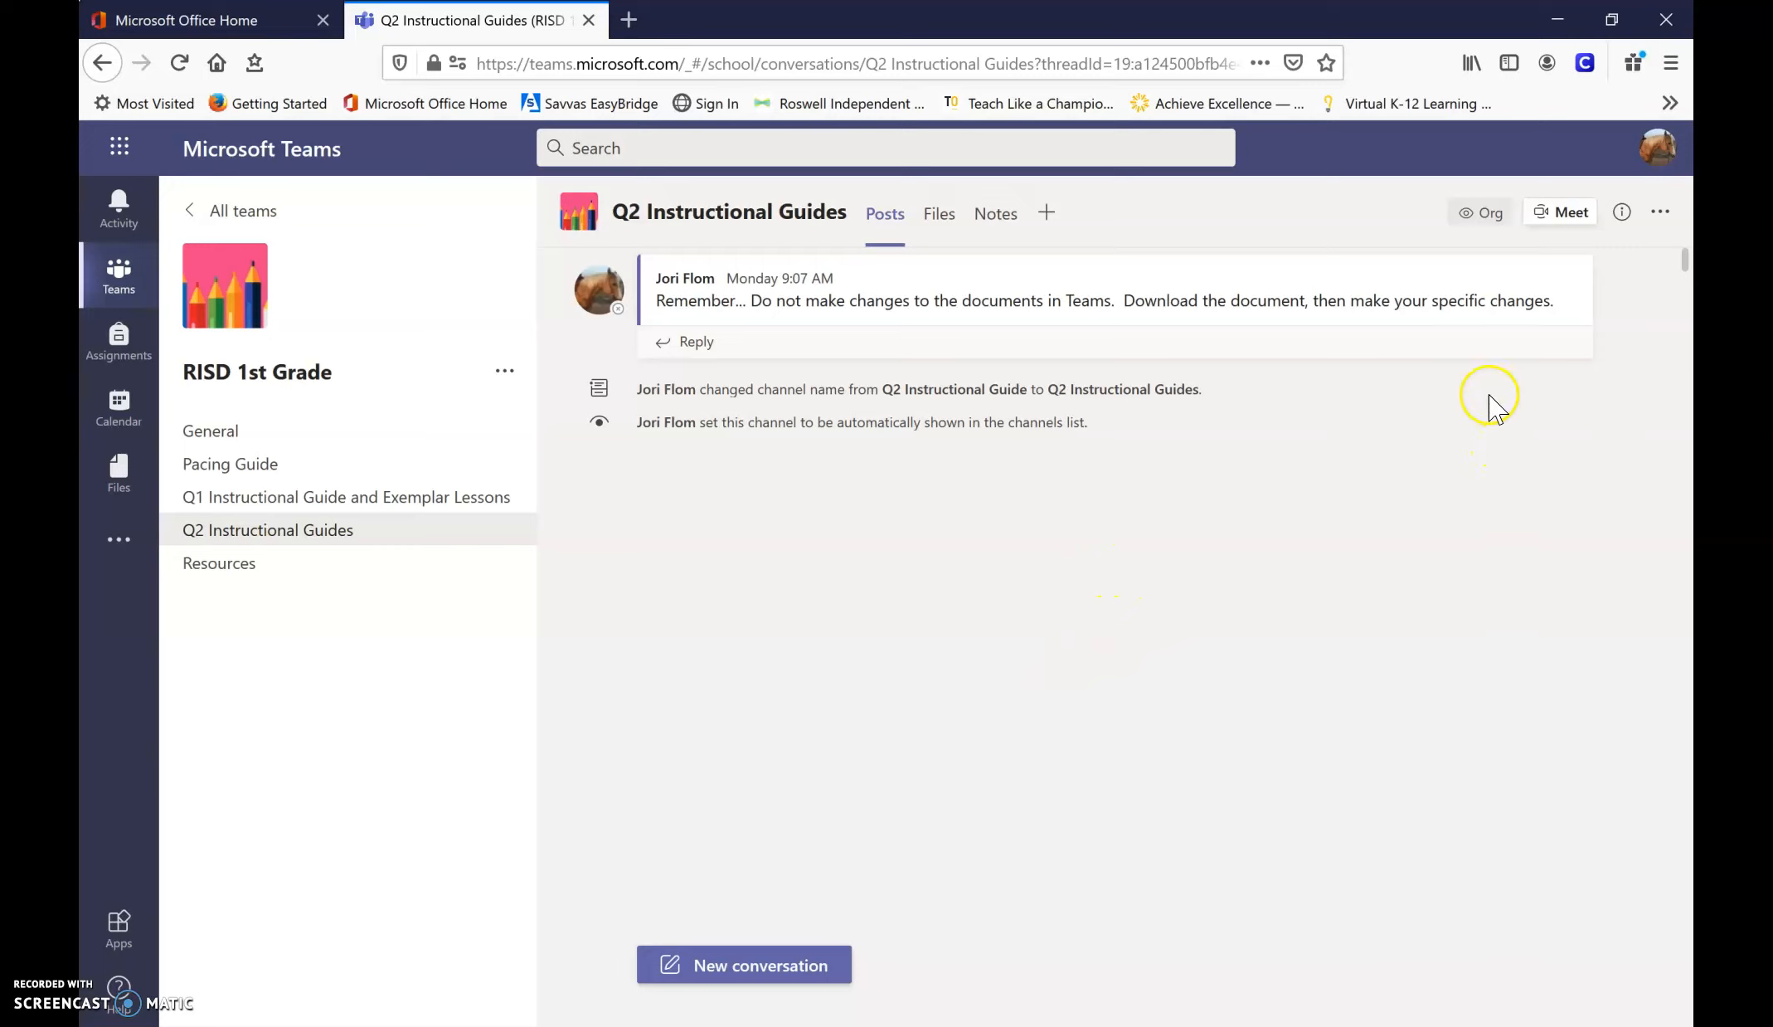
mouse_move(978, 341)
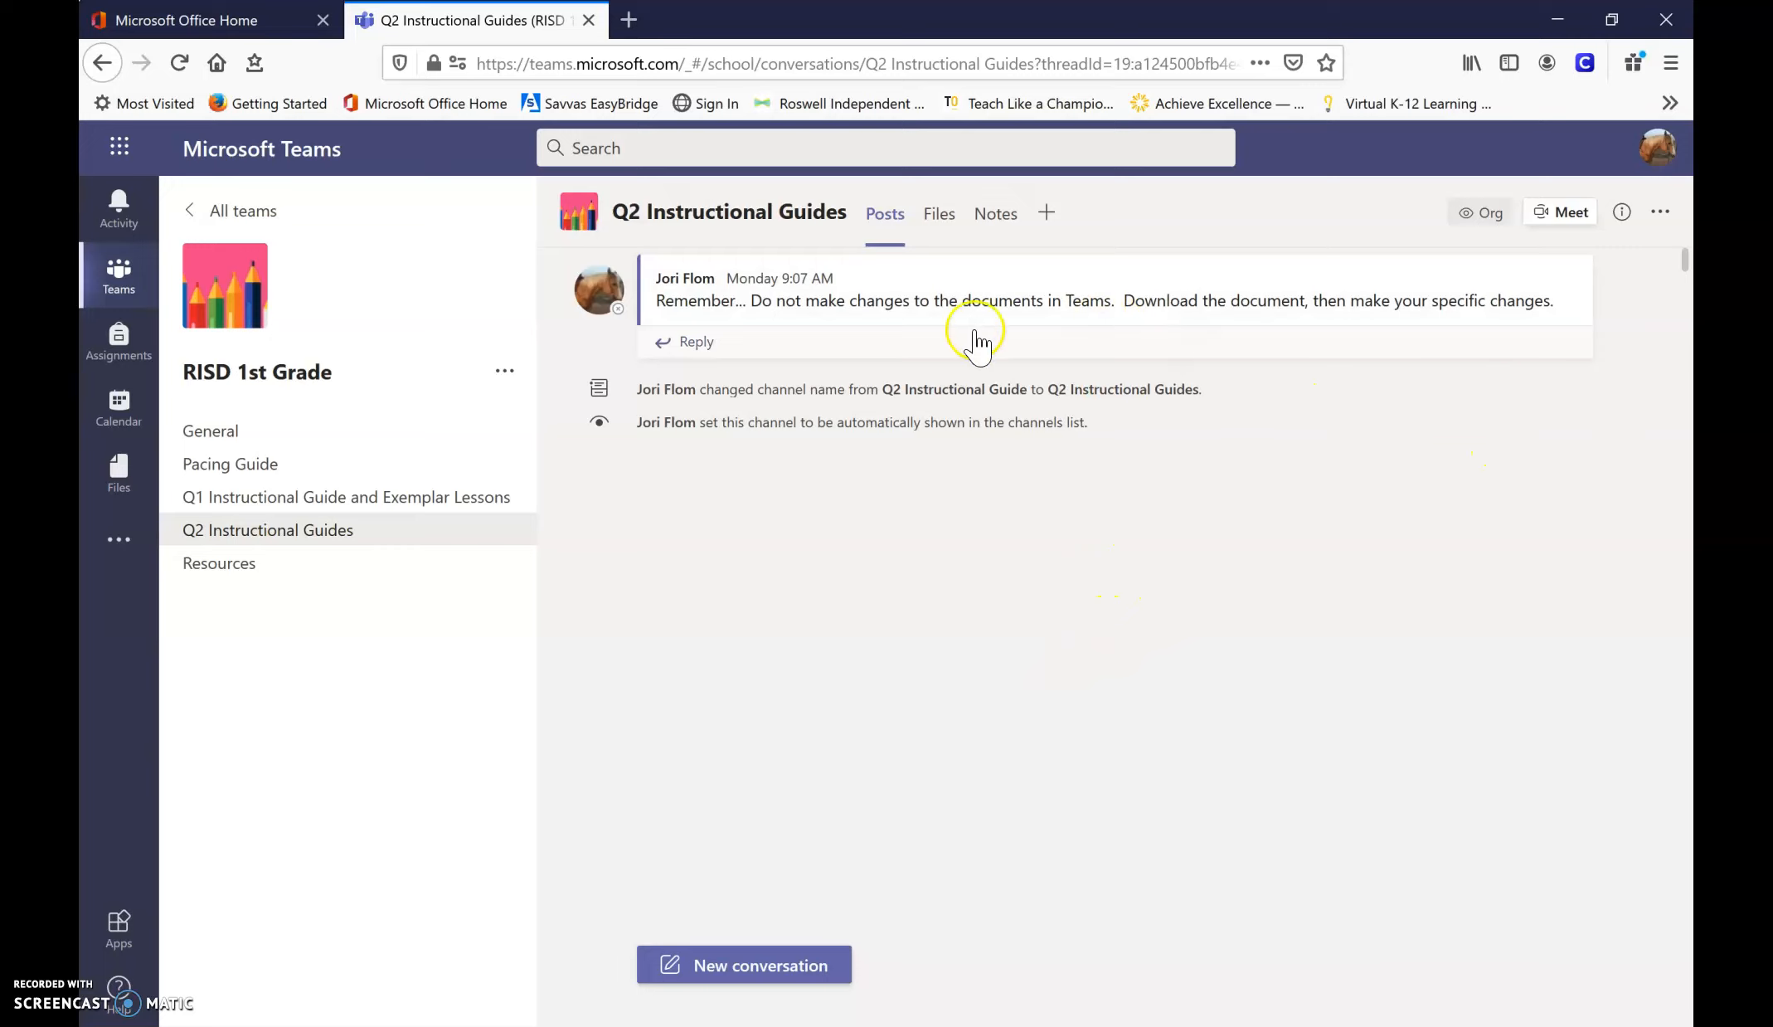
mouse_move(1455, 568)
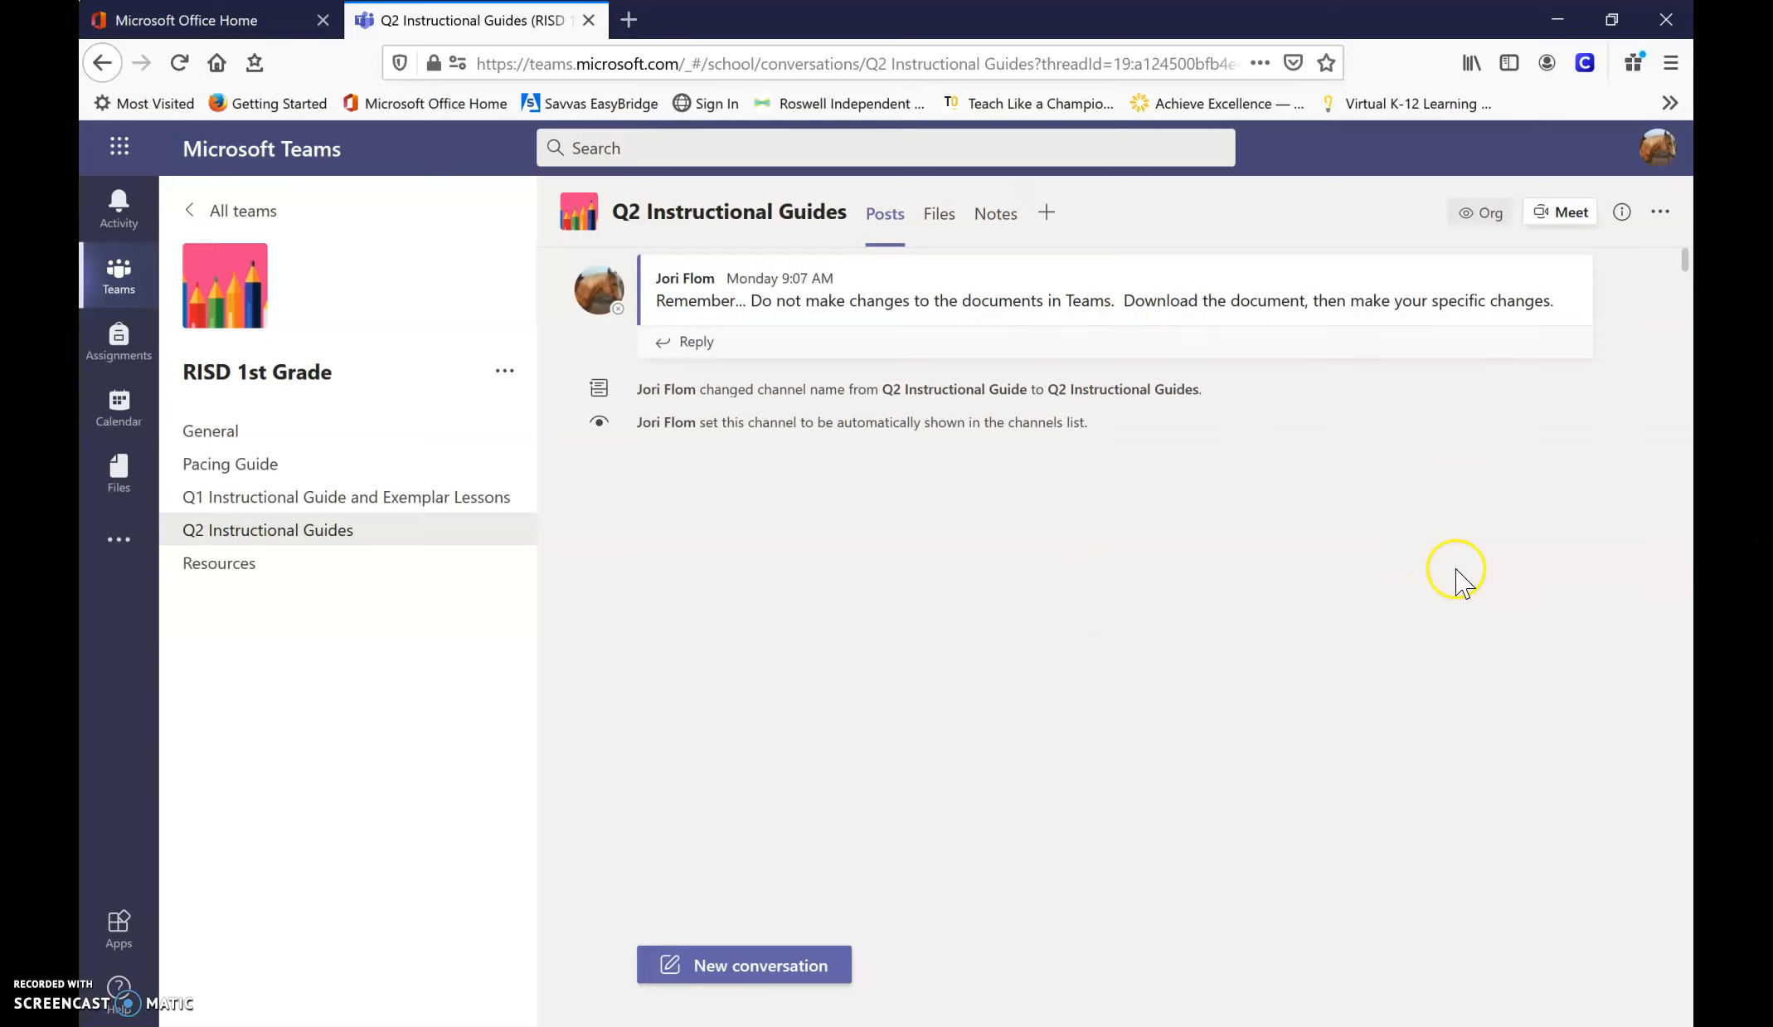
mouse_move(1291, 448)
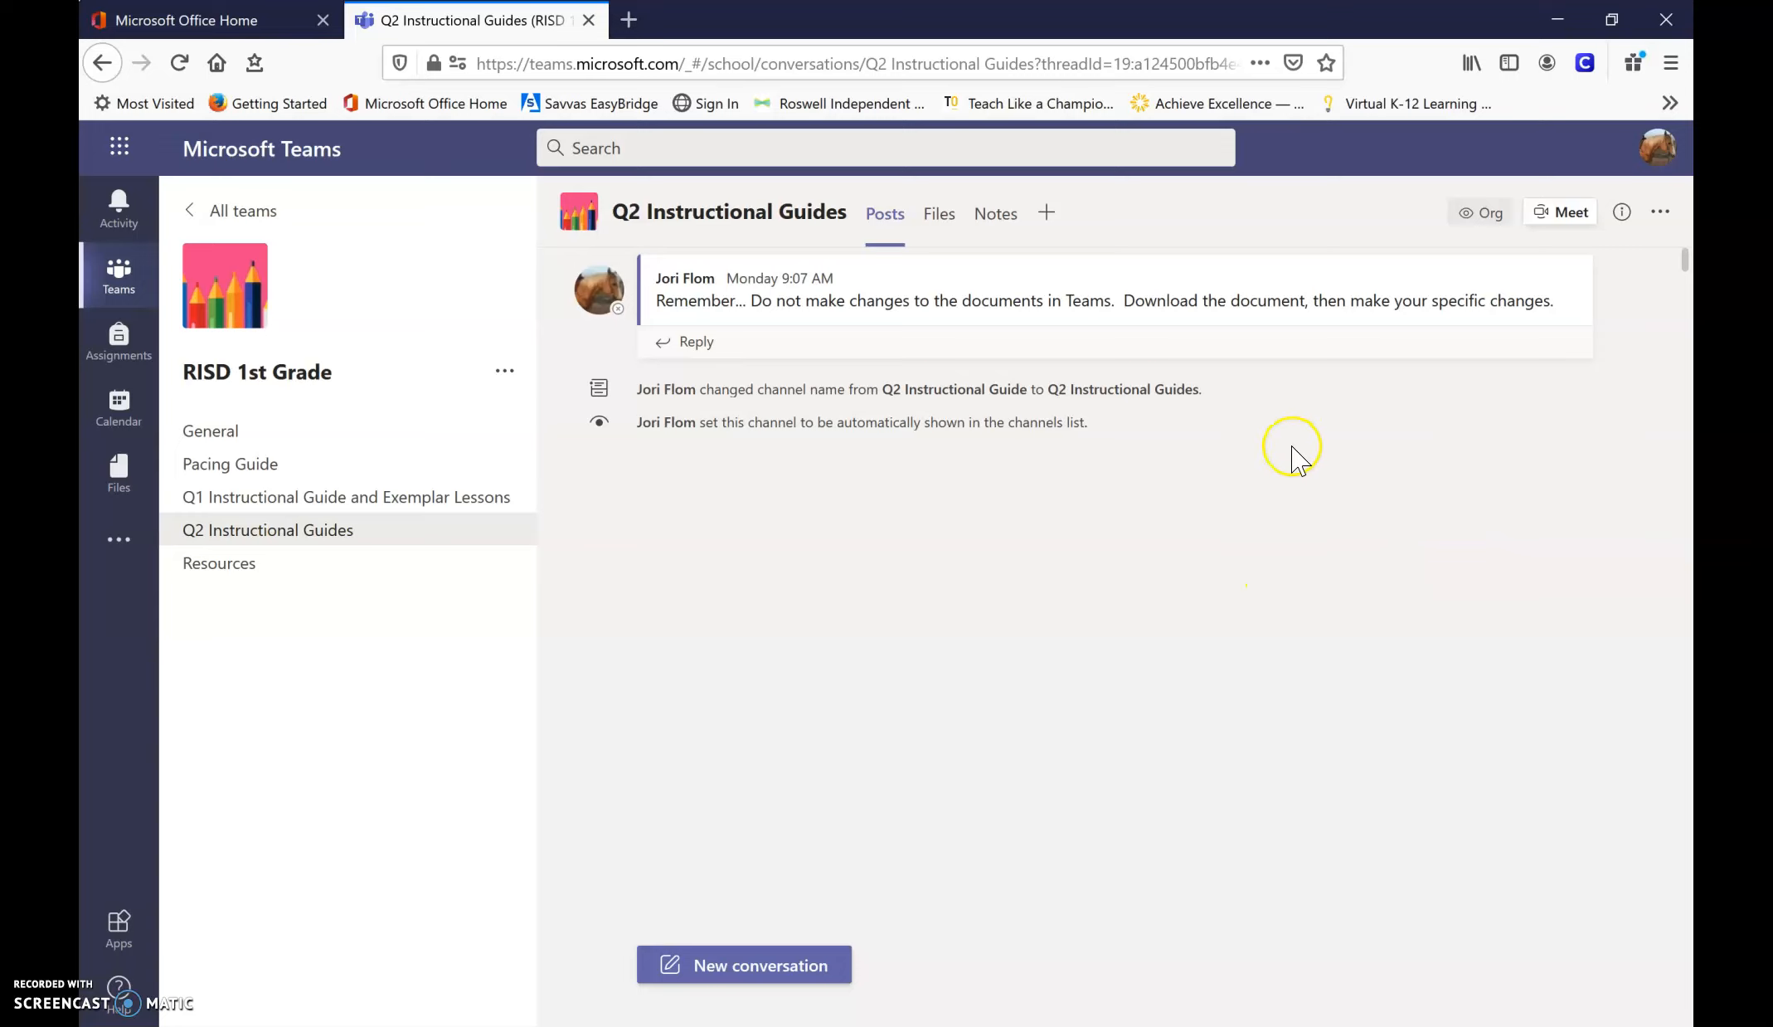
mouse_move(1283, 458)
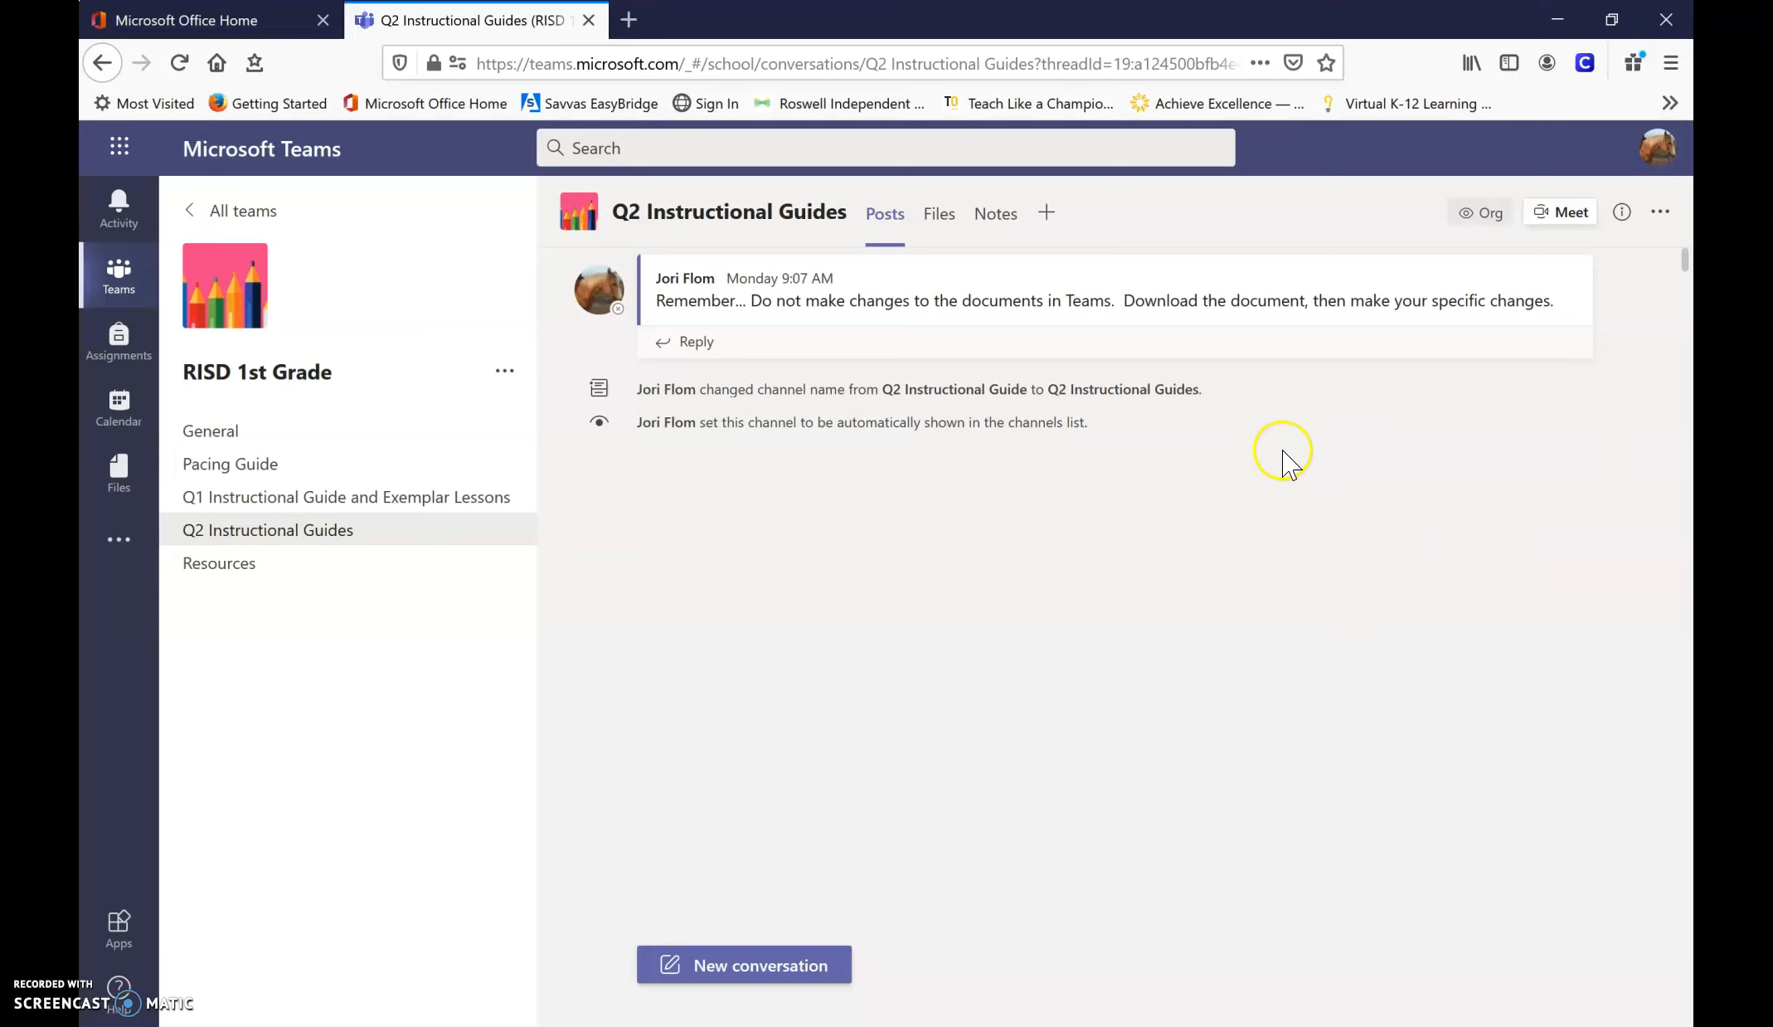
mouse_move(1345, 484)
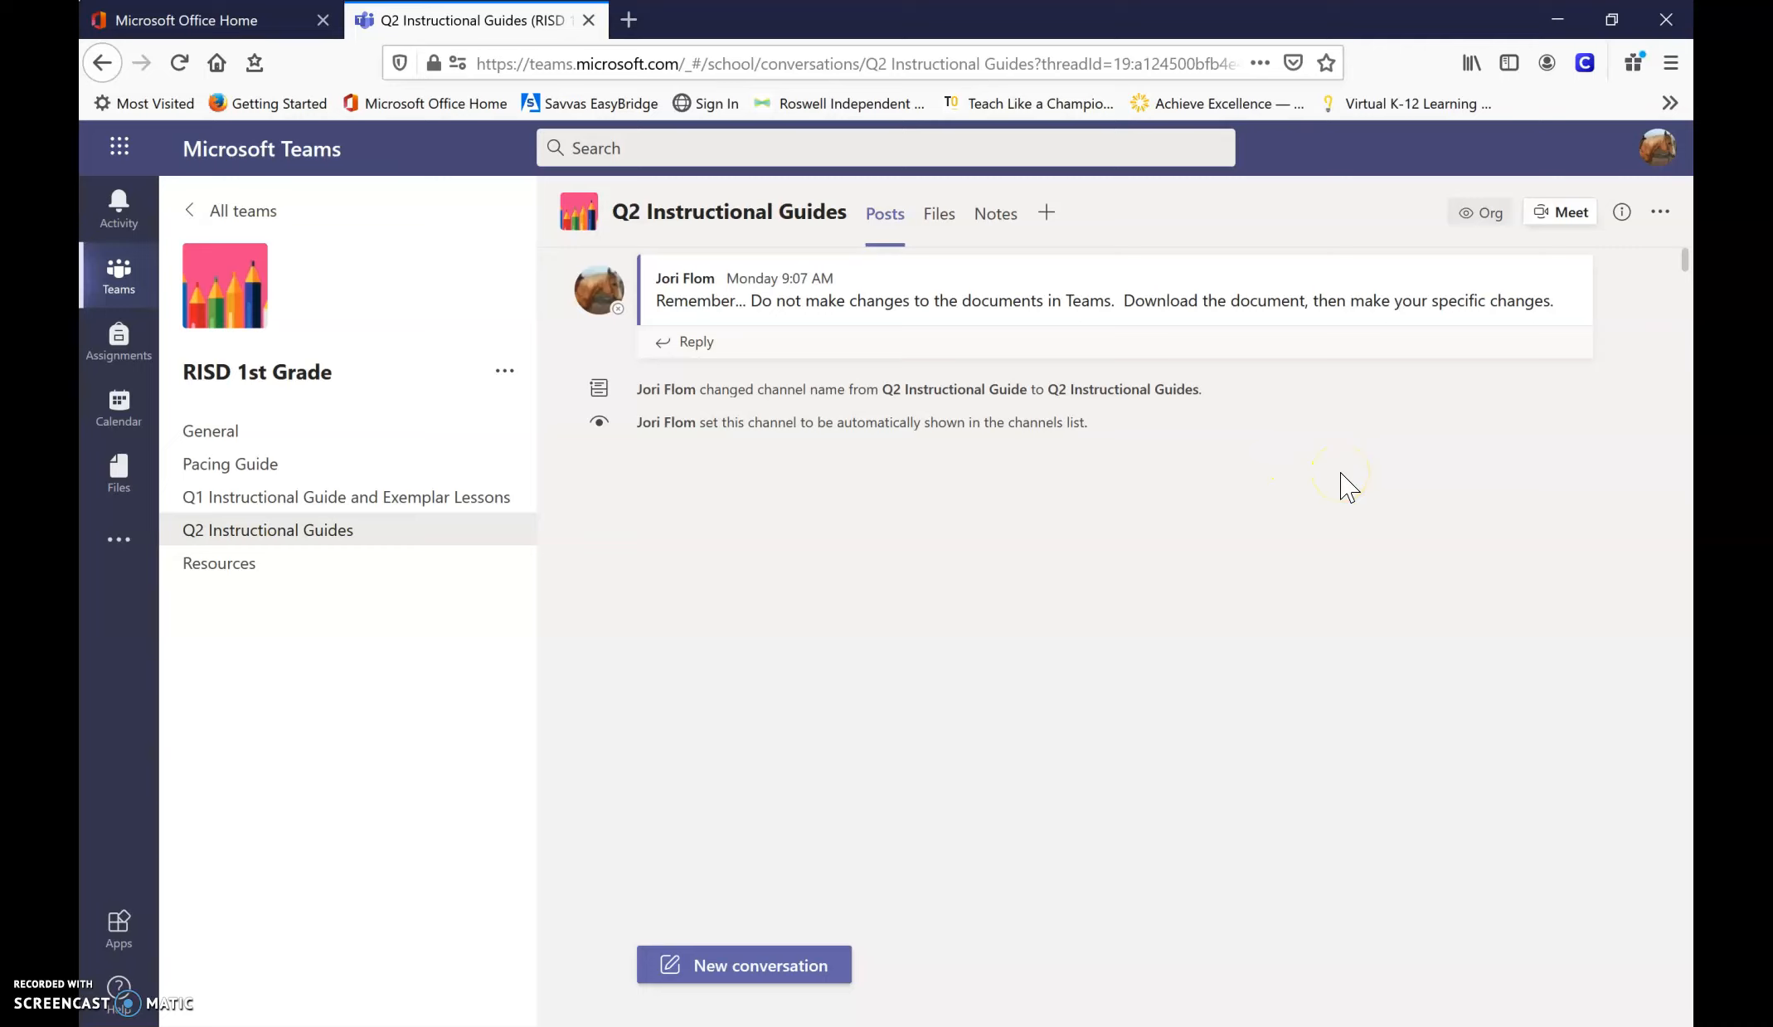